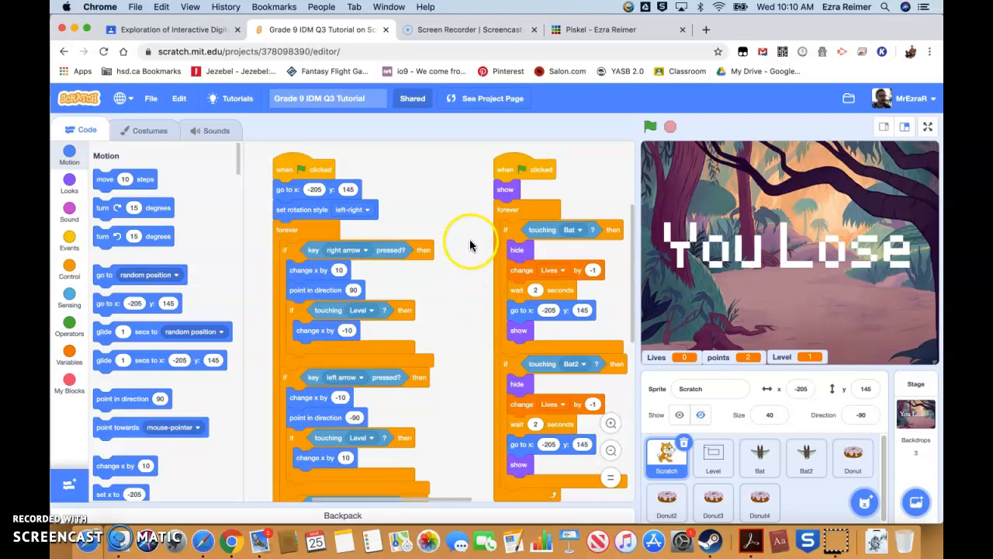
pyautogui.moveTo(465, 249)
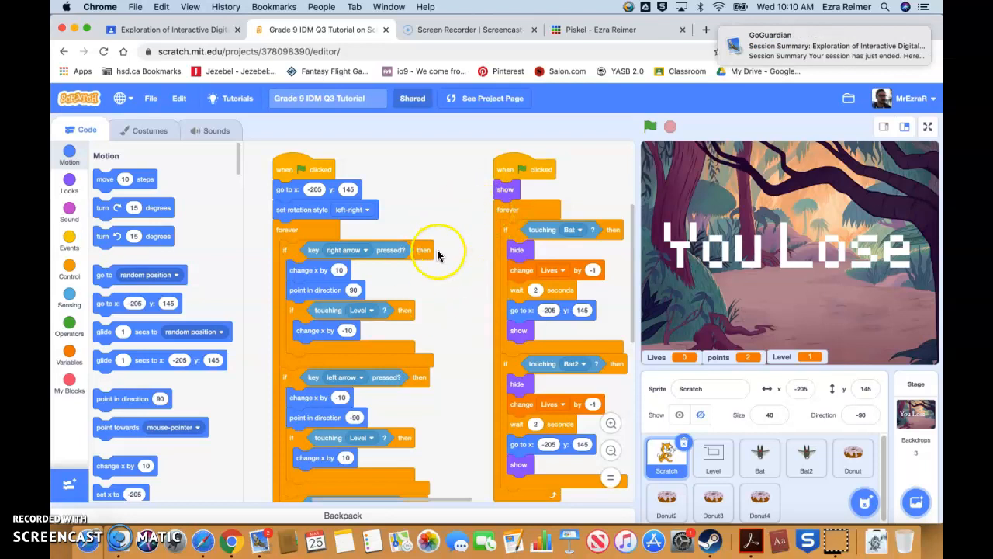
pyautogui.moveTo(456, 266)
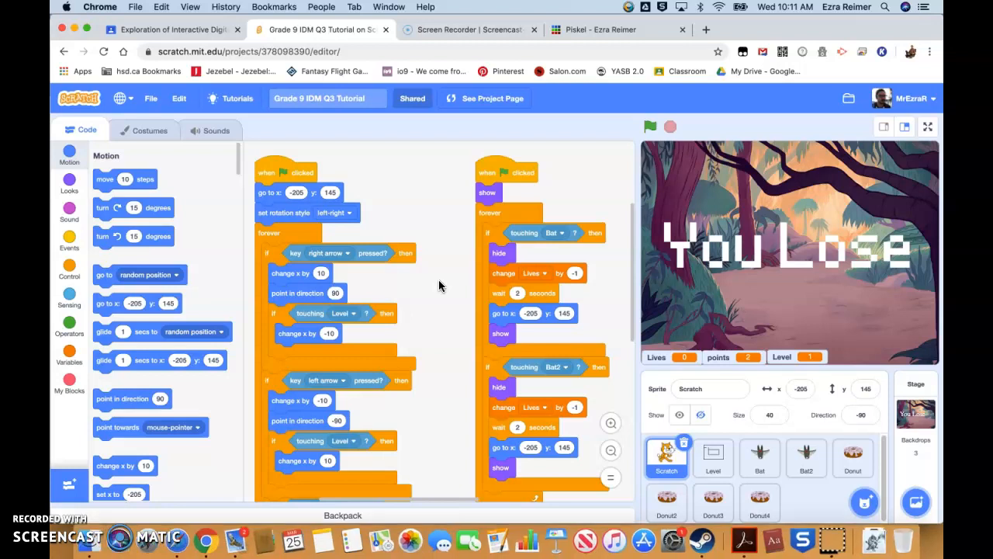
pyautogui.moveTo(427, 264)
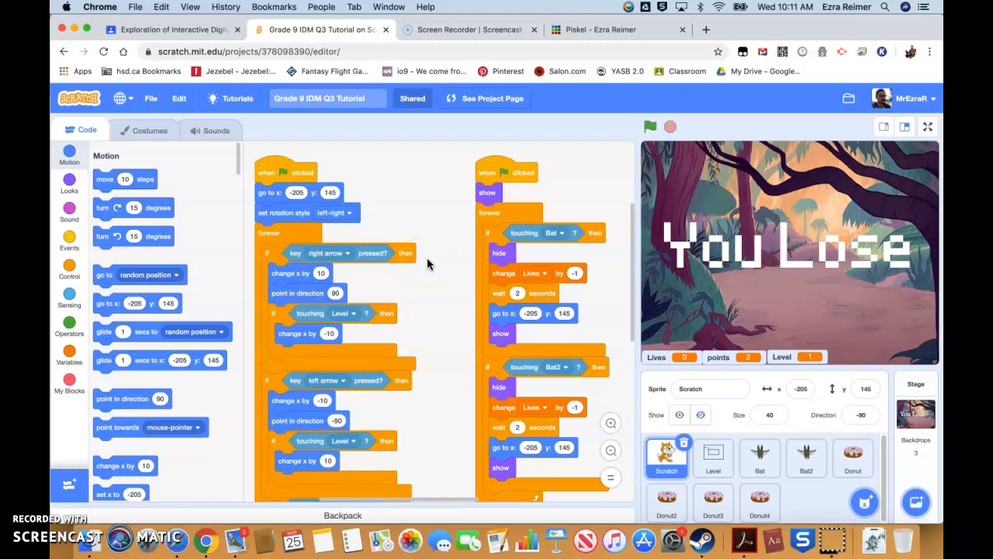
pyautogui.moveTo(435, 260)
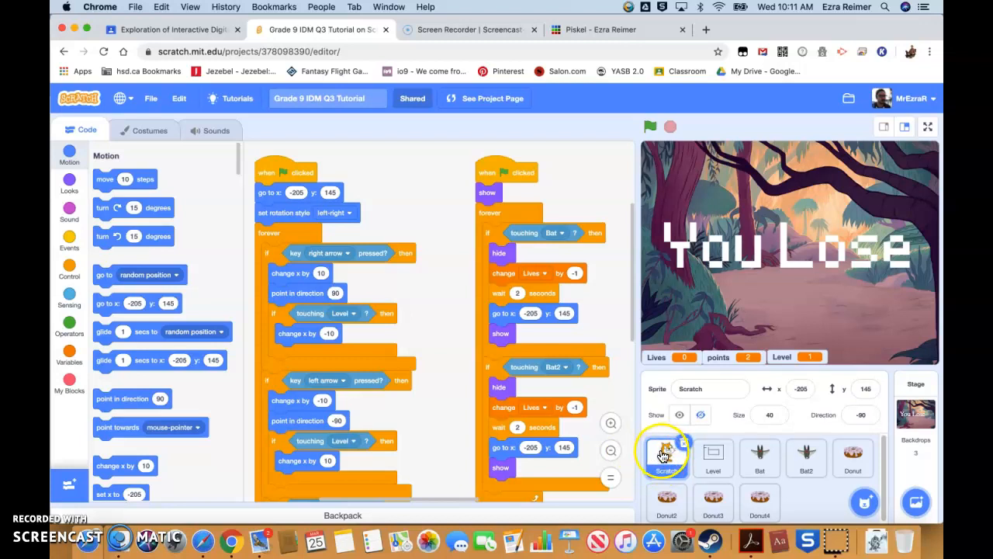
# Run the maze game and bring up the cat sprite's costume1 and costume2.
pyautogui.click(651, 126)
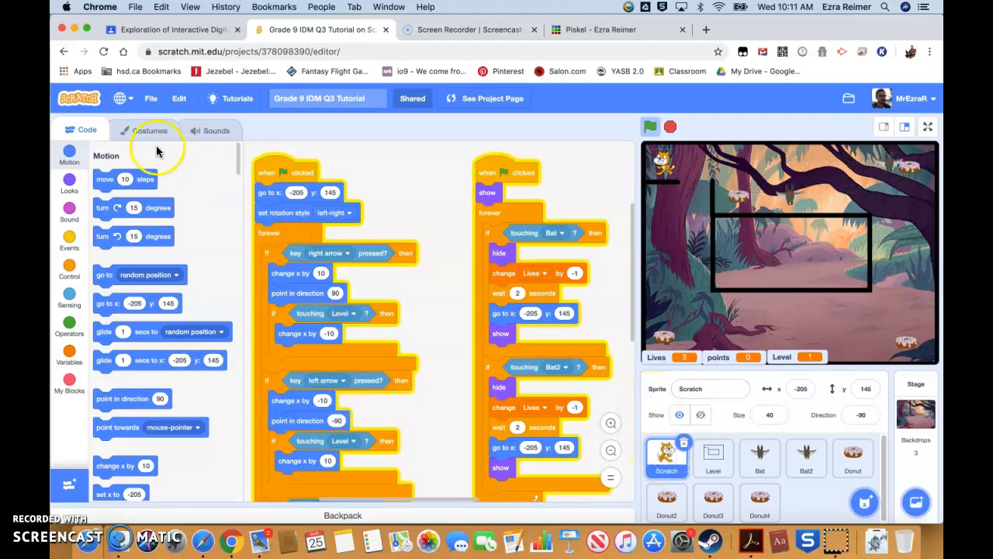
pyautogui.click(152, 130)
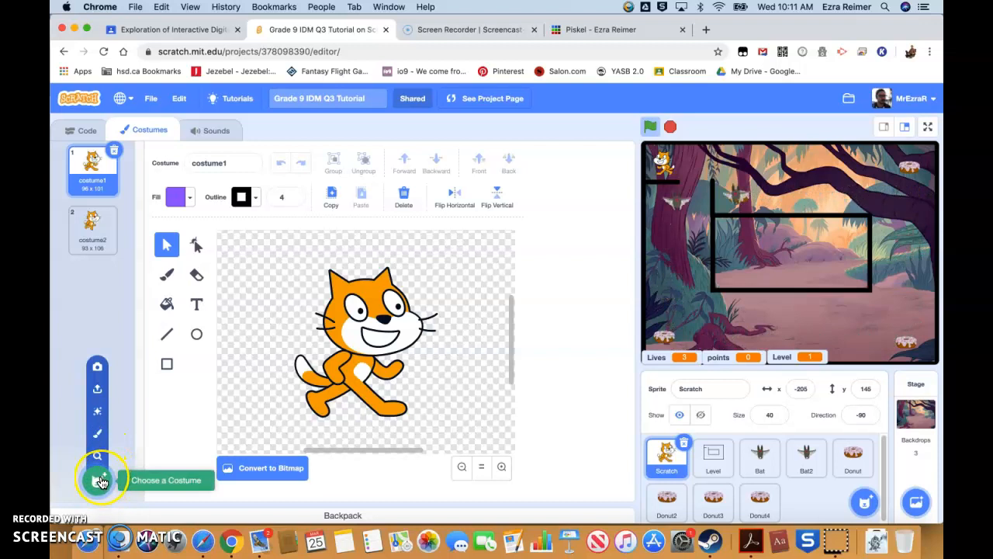
# Browse the costume library down to Egg, Fish and Food Truck.
pyautogui.click(98, 479)
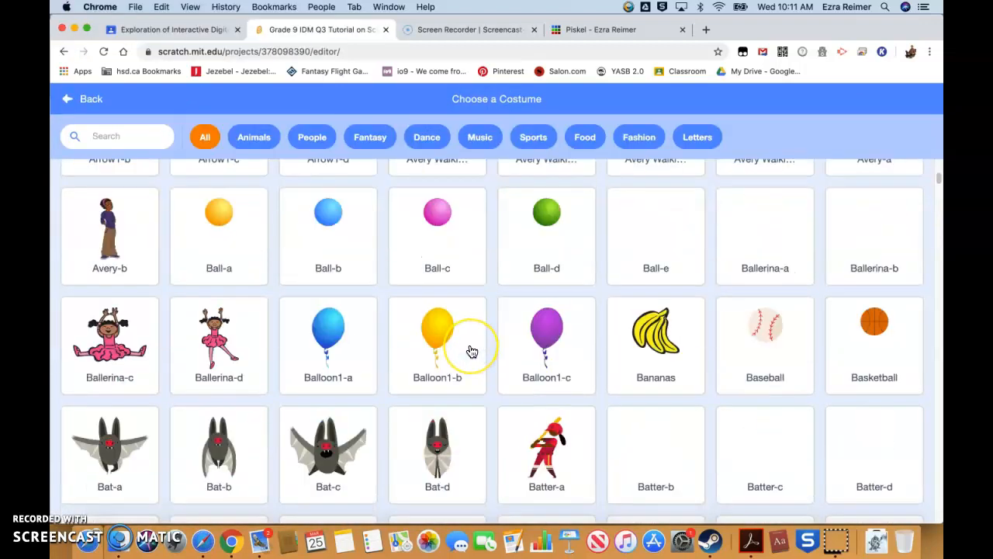
pyautogui.scroll(-3)
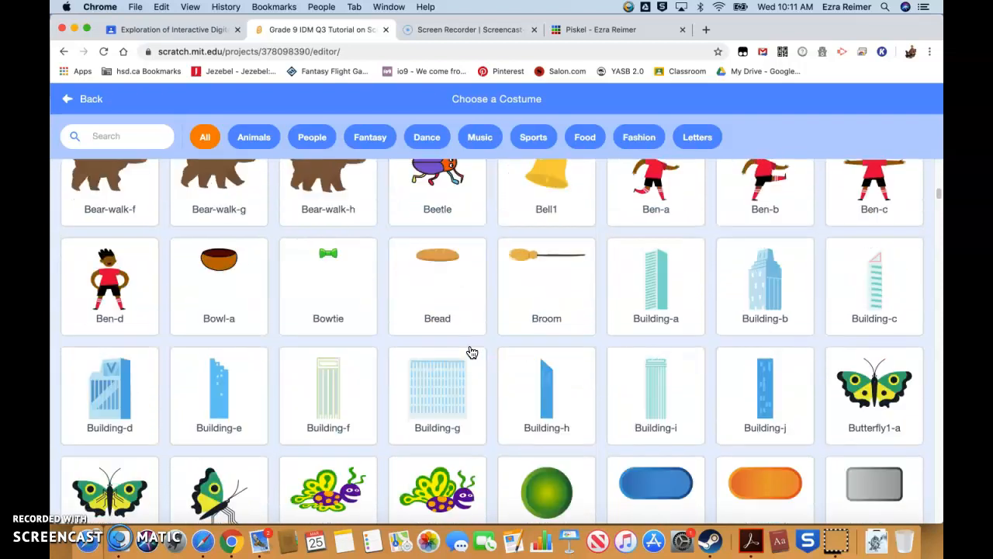
pyautogui.scroll(-3)
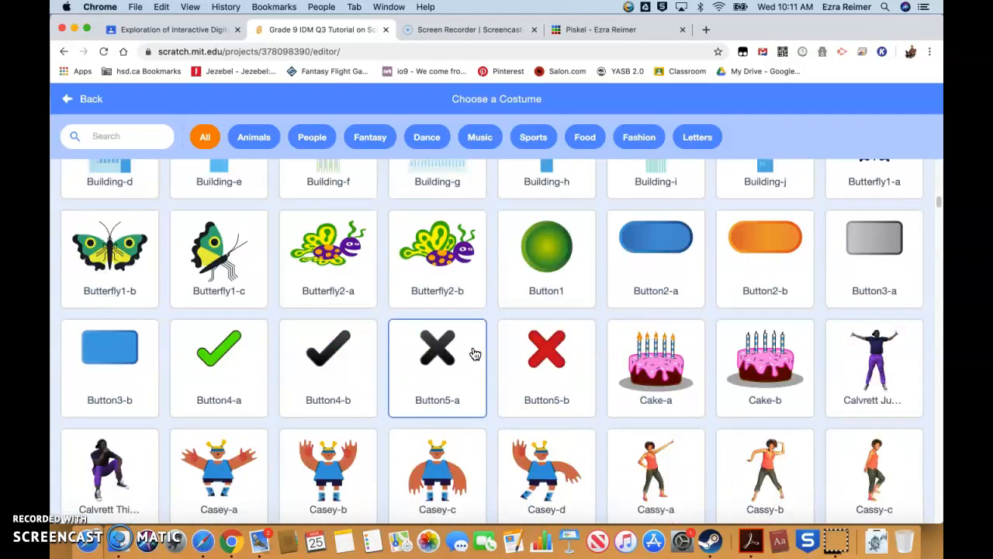
pyautogui.scroll(-3)
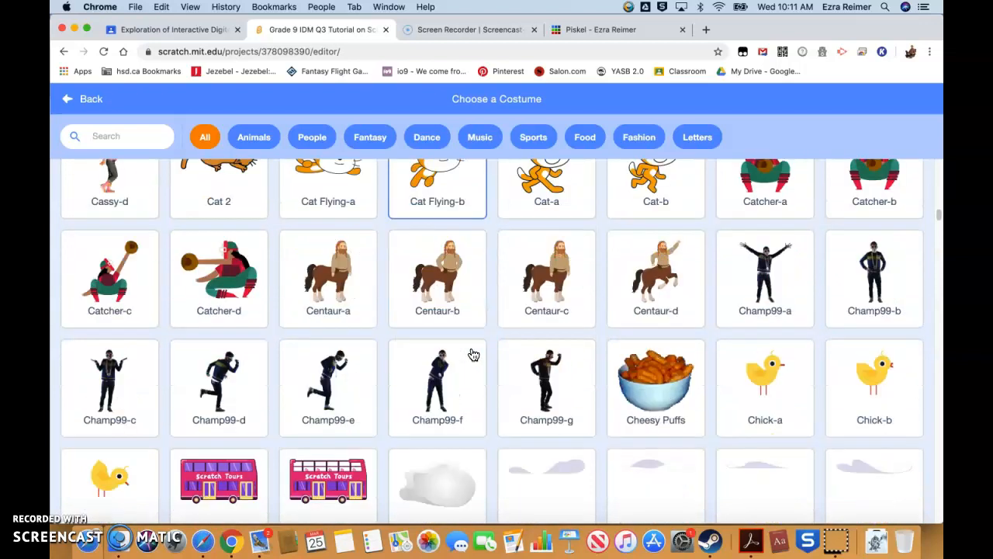
pyautogui.scroll(-3)
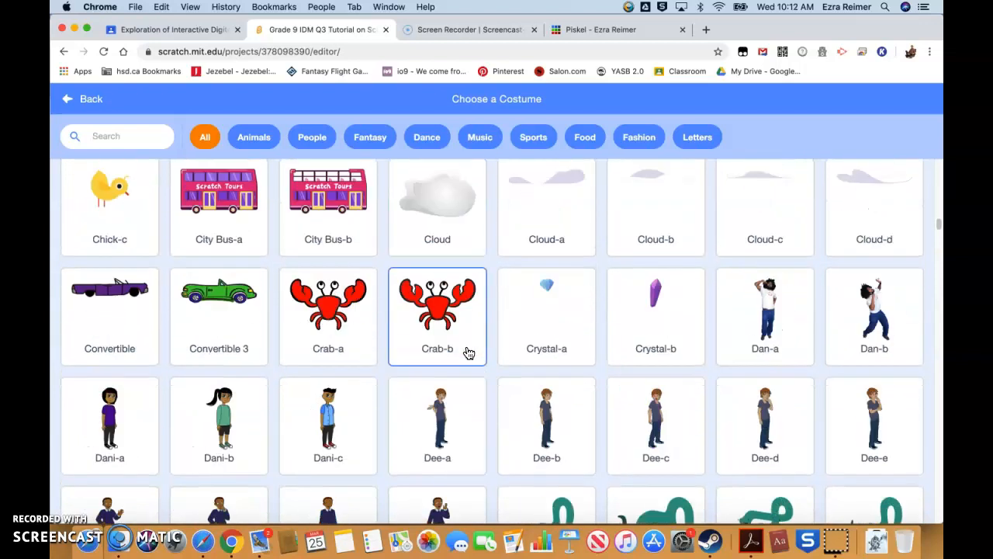
pyautogui.scroll(-3)
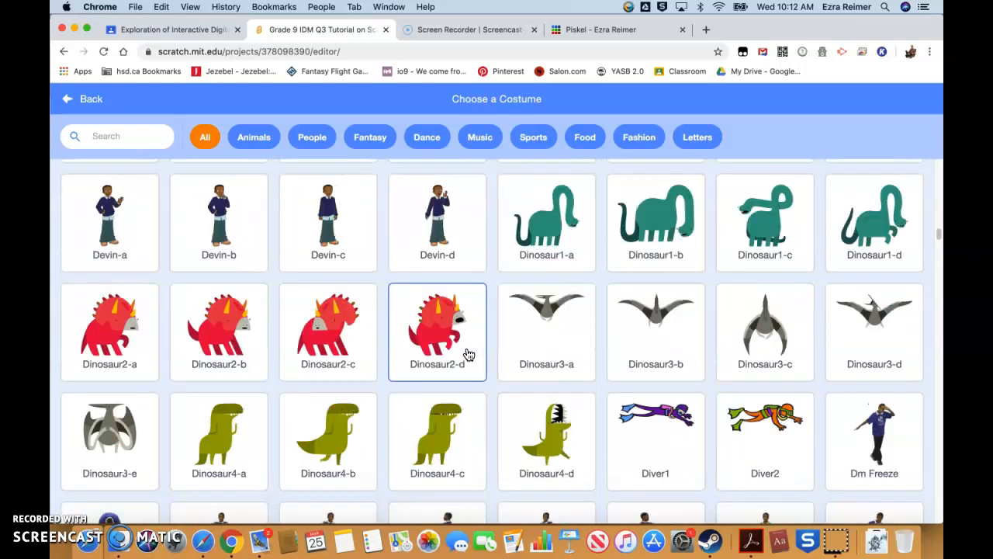
pyautogui.scroll(-3)
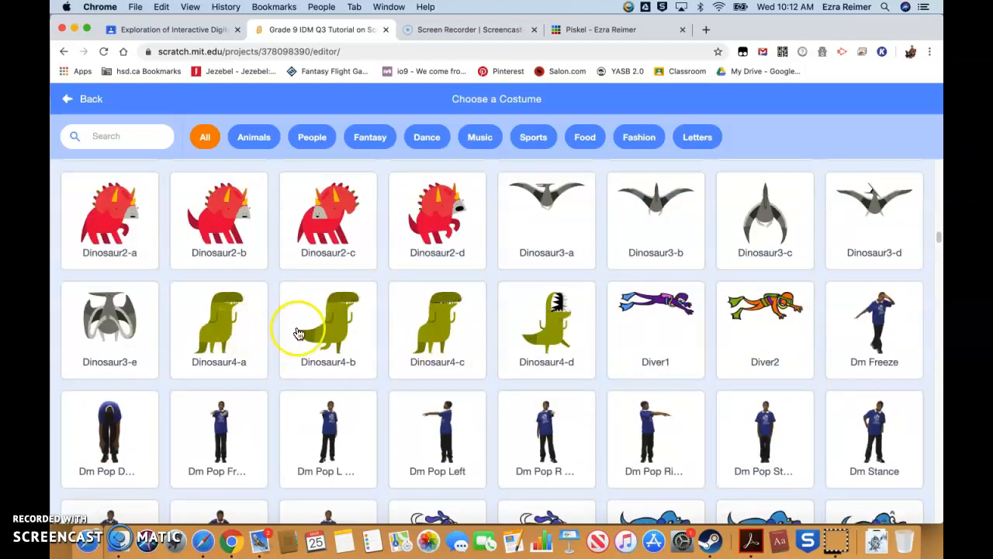
pyautogui.click(437, 329)
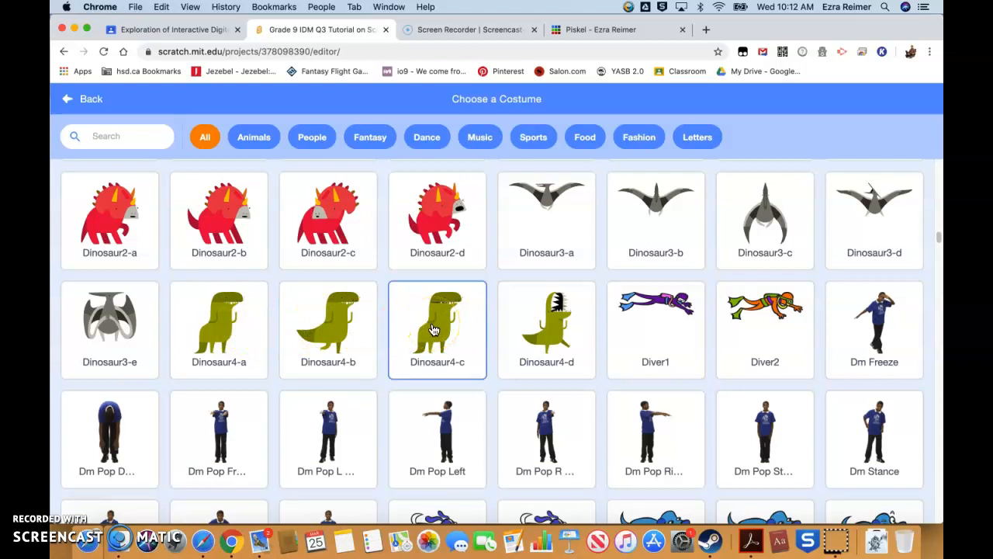
pyautogui.scroll(-3)
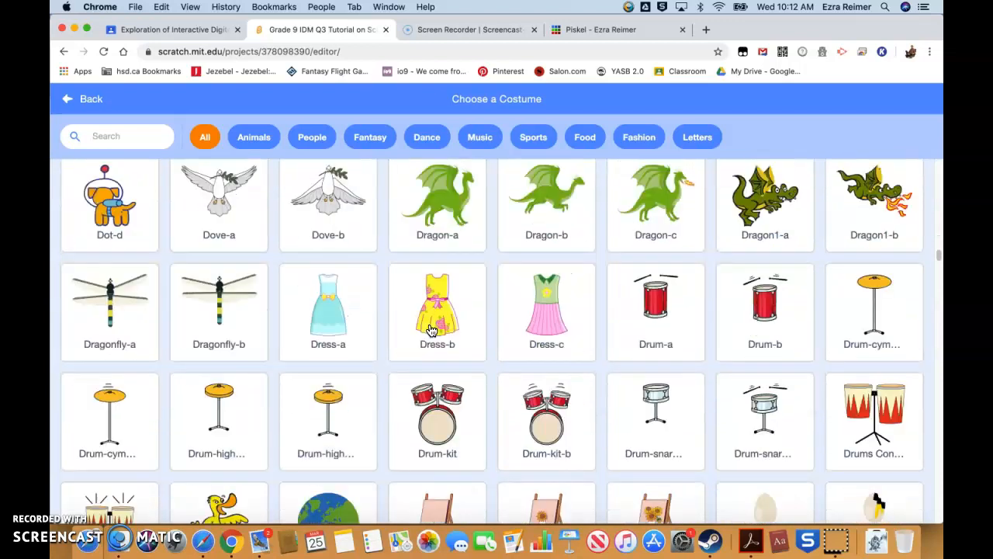
pyautogui.scroll(3)
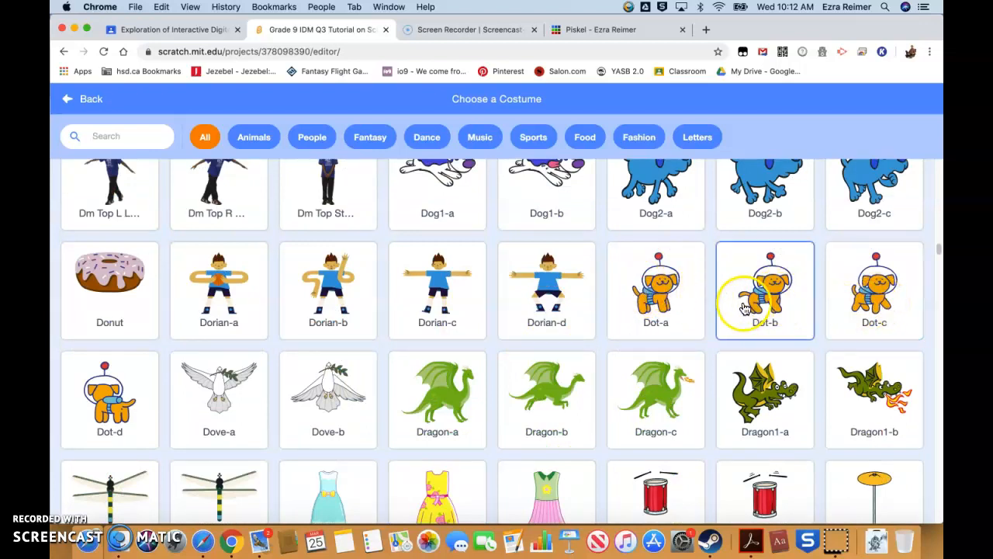
pyautogui.scroll(-3)
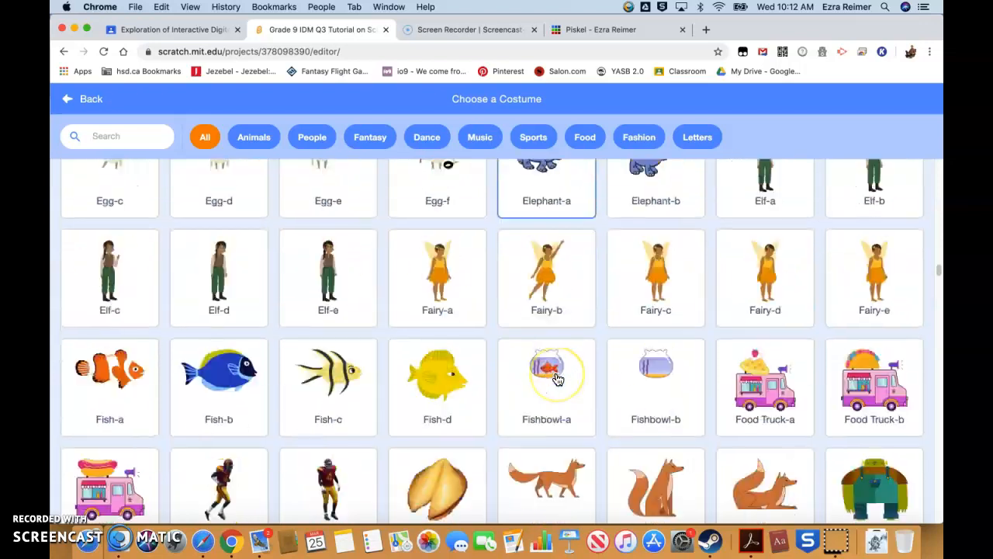
# Search the costume library for 'space' and add Rocketship-a as the third costume.
pyautogui.click(135, 136)
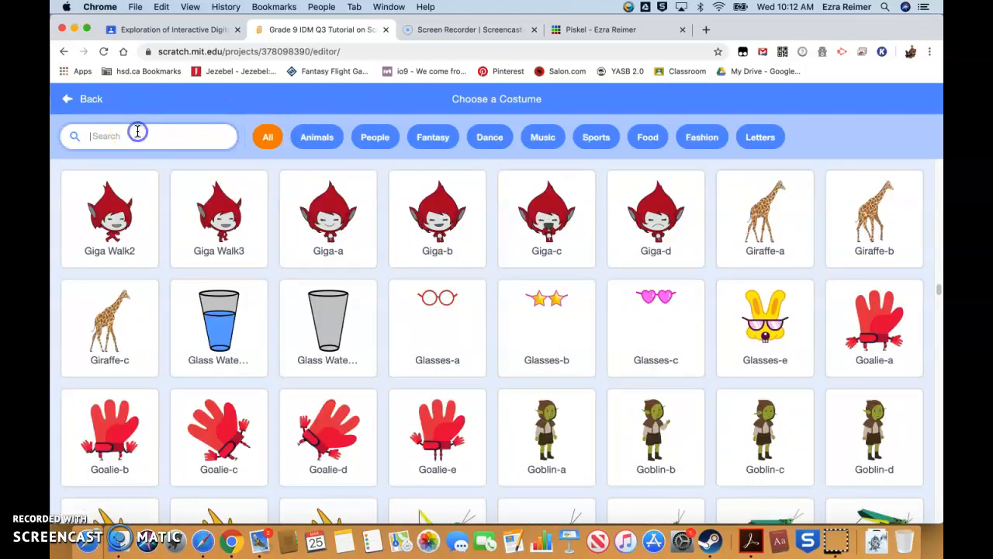
pyautogui.write('space')
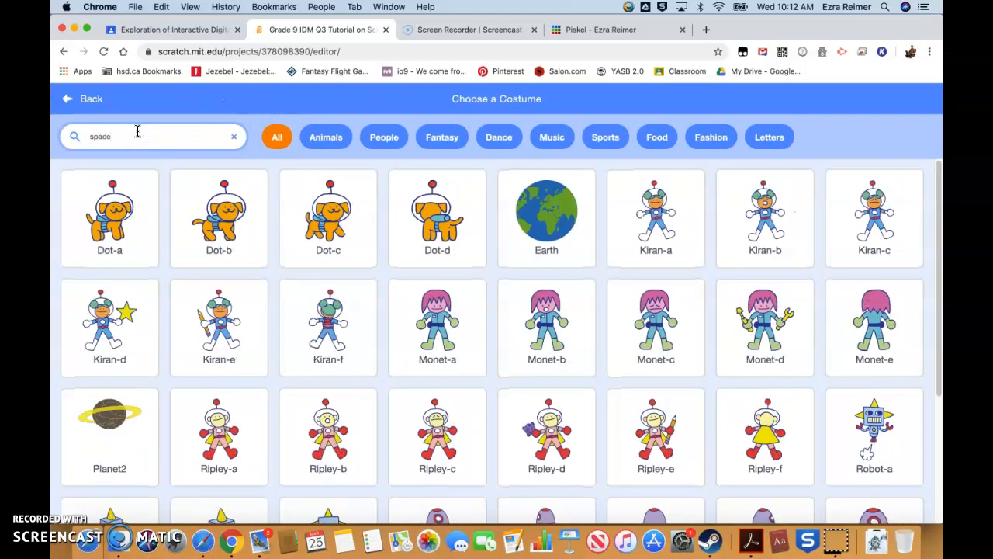
pyautogui.click(327, 326)
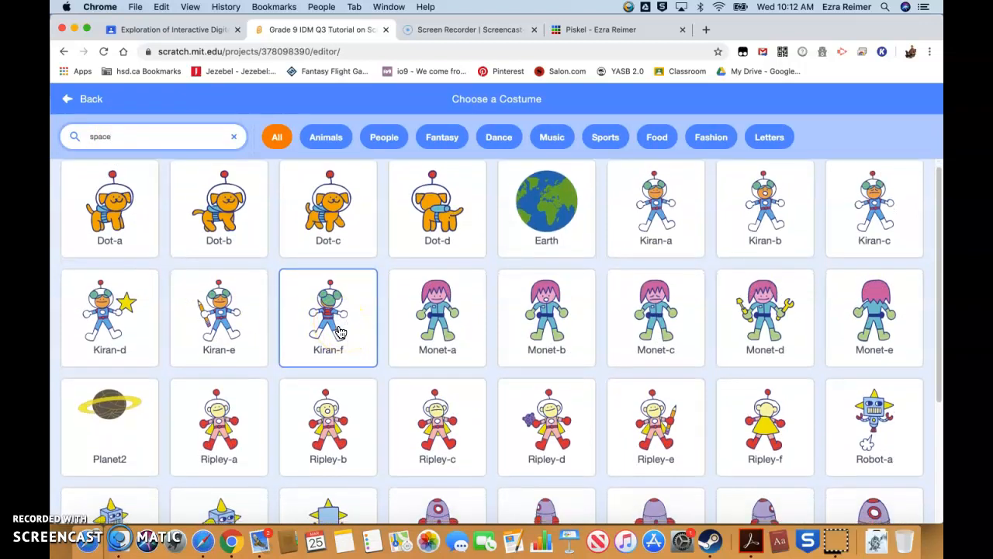
pyautogui.scroll(-3)
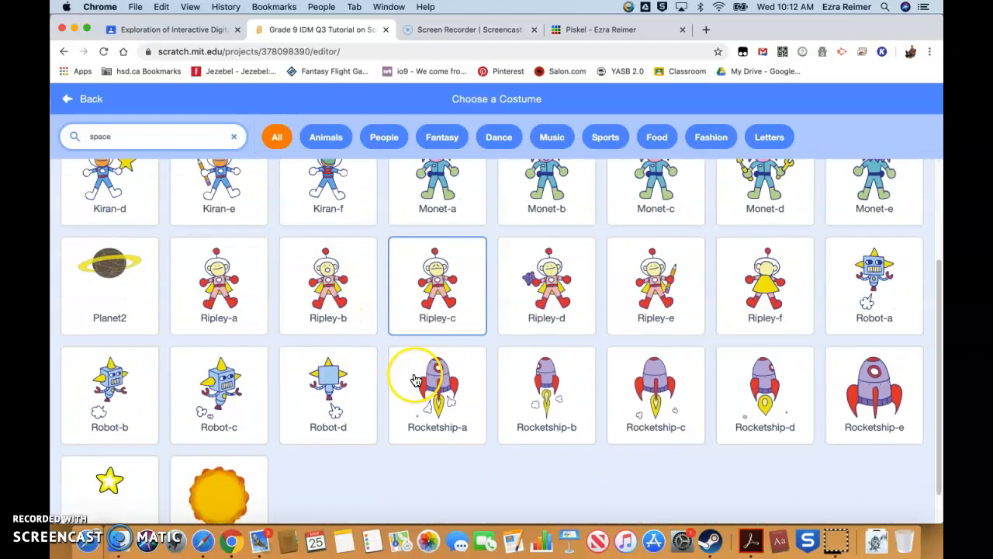
pyautogui.click(437, 394)
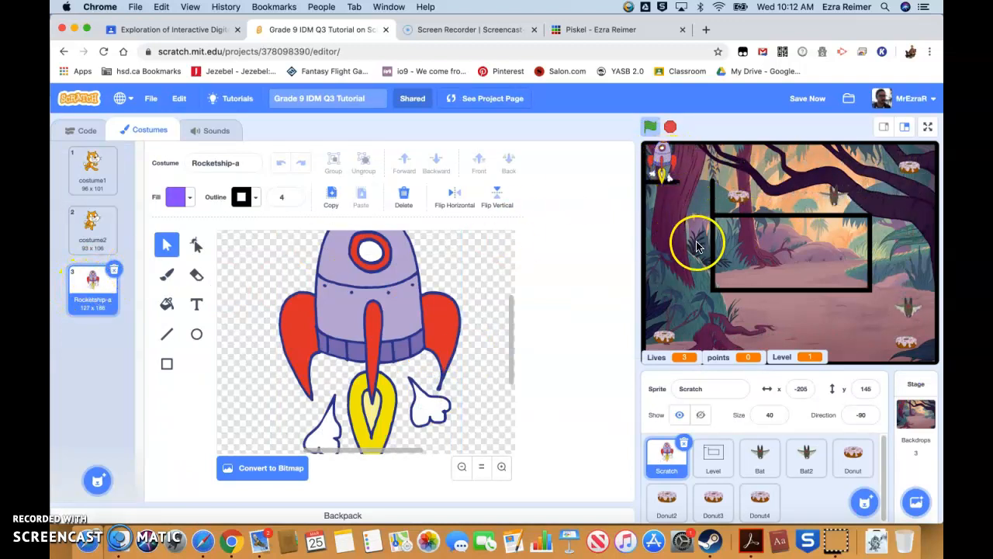
pyautogui.moveTo(613, 302)
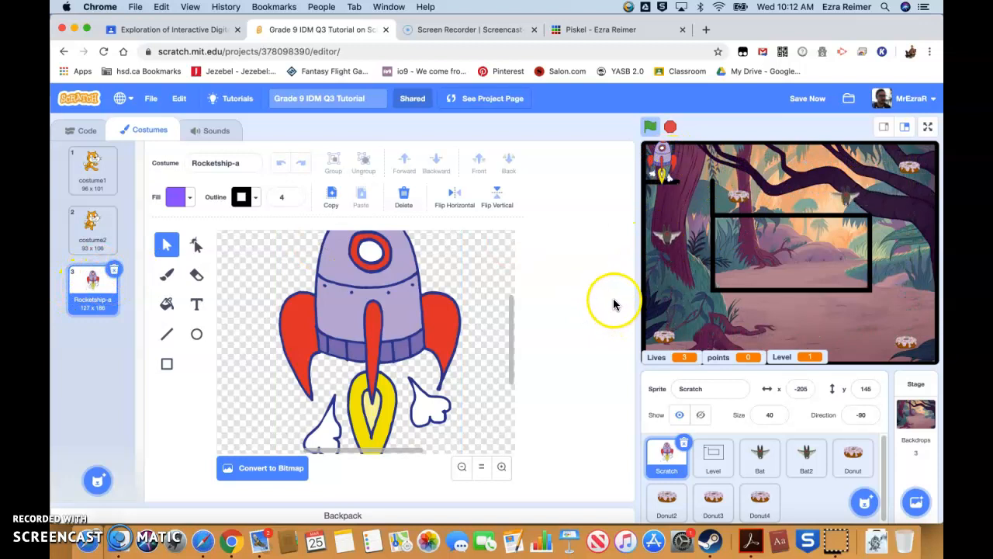
# Delete both cat costumes so Rocketship-a is the player's only costume.
pyautogui.click(93, 228)
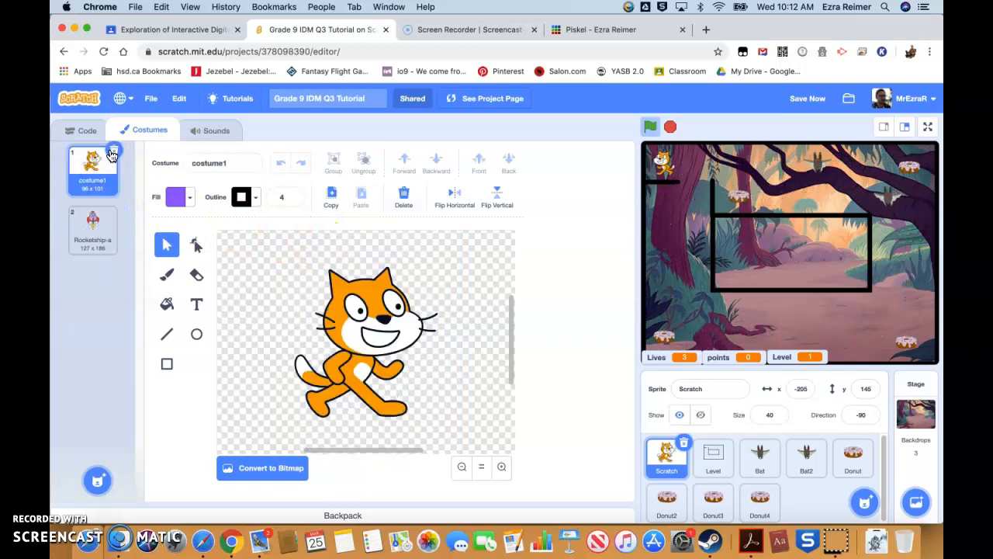
pyautogui.click(92, 229)
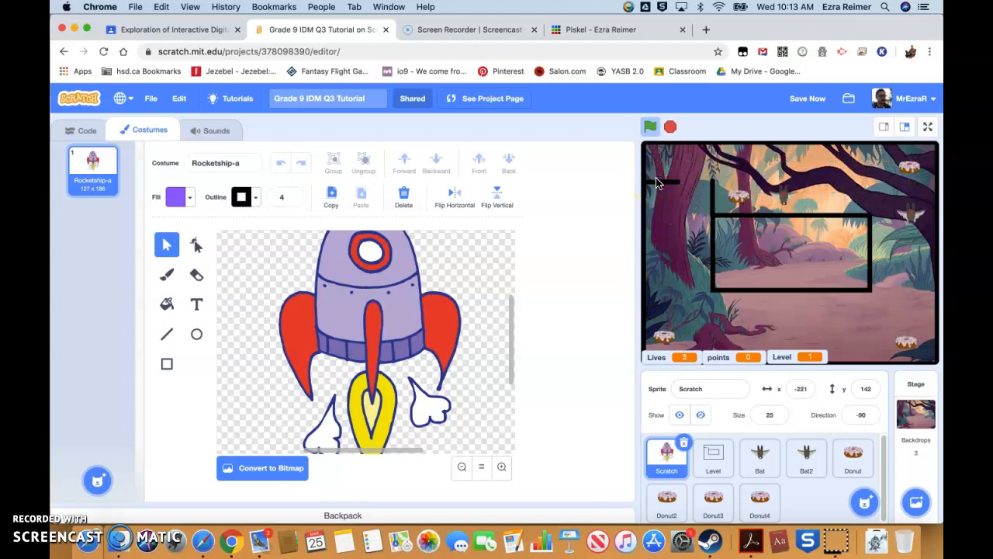
pyautogui.click(650, 127)
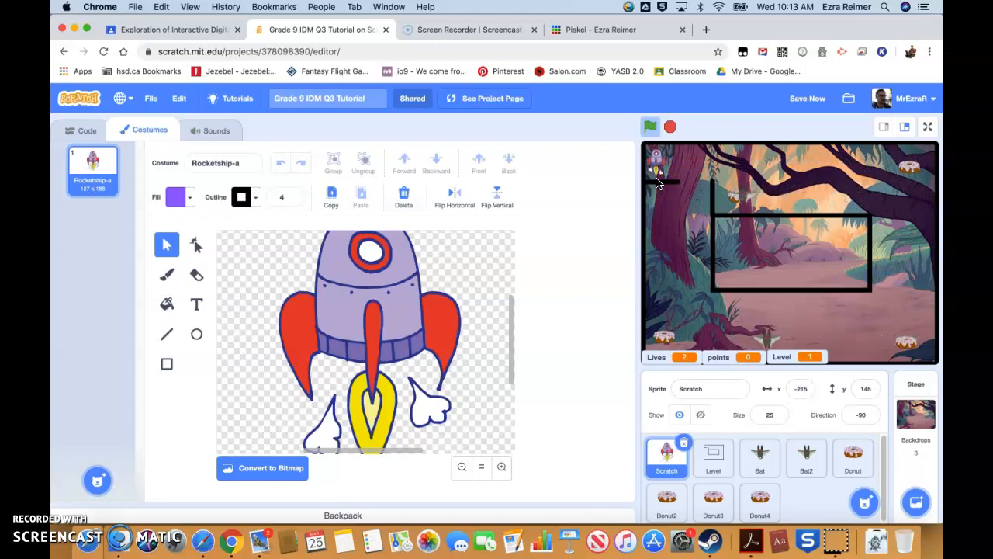
# Zoom out in the paint editor and select the entire Rocketship-a drawing.
pyautogui.click(462, 466)
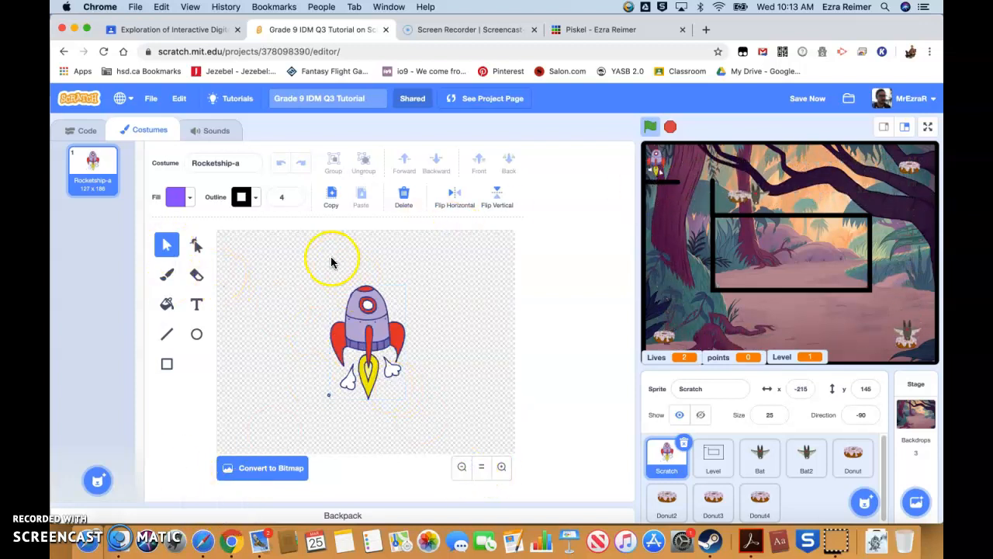
pyautogui.click(365, 333)
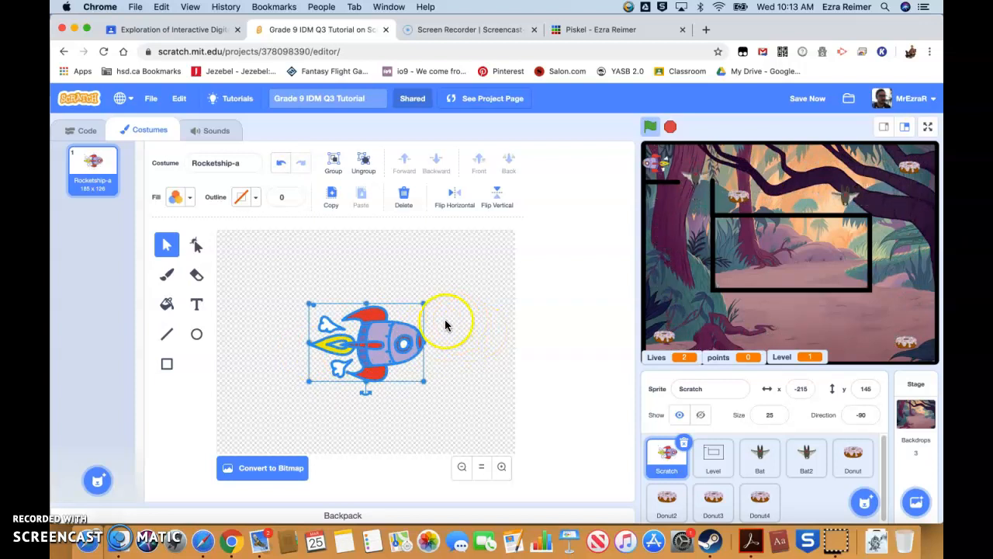
pyautogui.moveTo(619, 196)
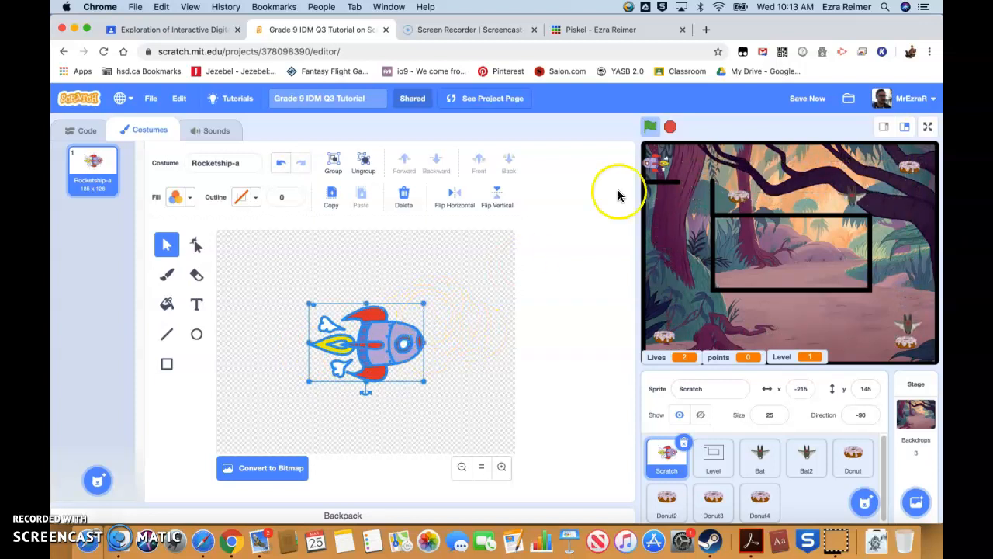
# Test the sideways rocket, reaching level 2 with 4 points and one life left.
pyautogui.click(651, 126)
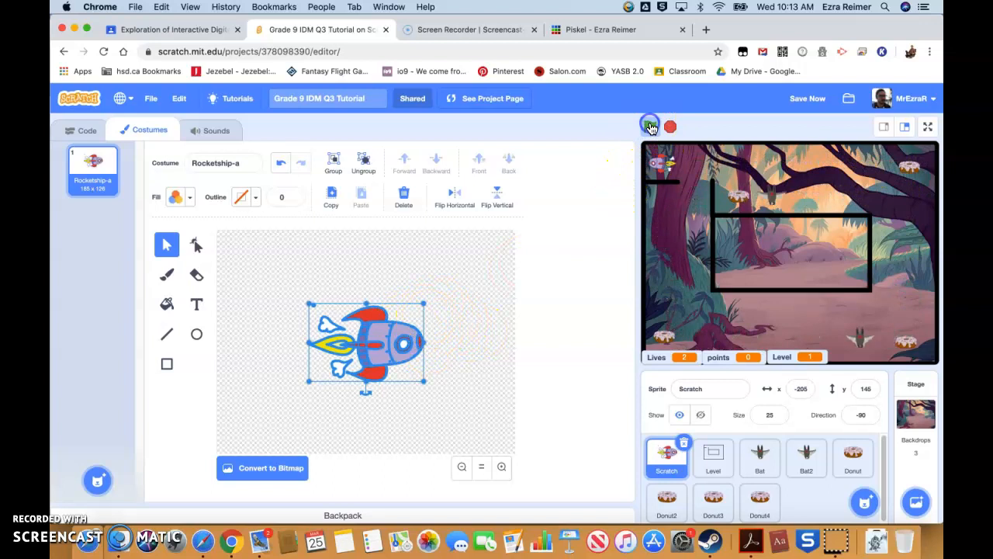
pyautogui.click(649, 126)
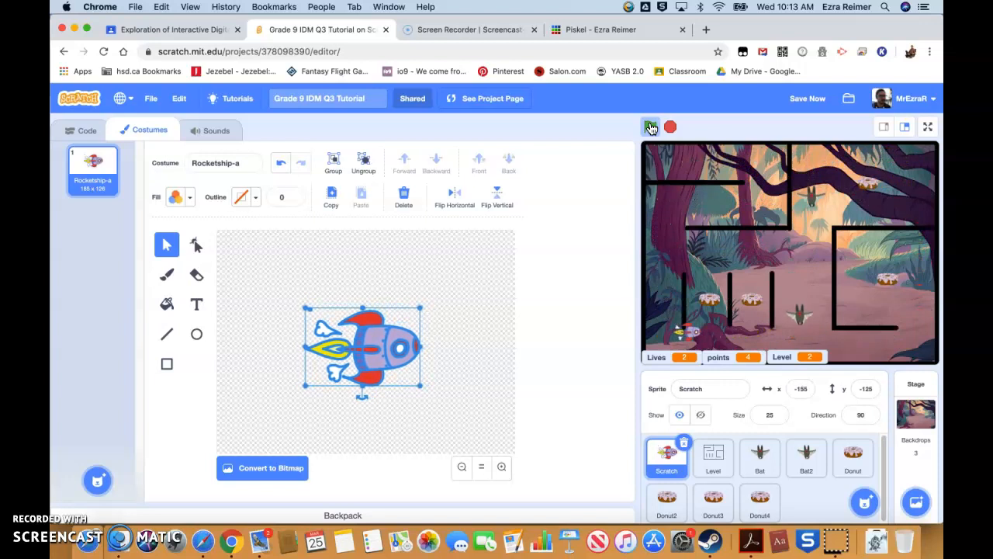
pyautogui.click(650, 127)
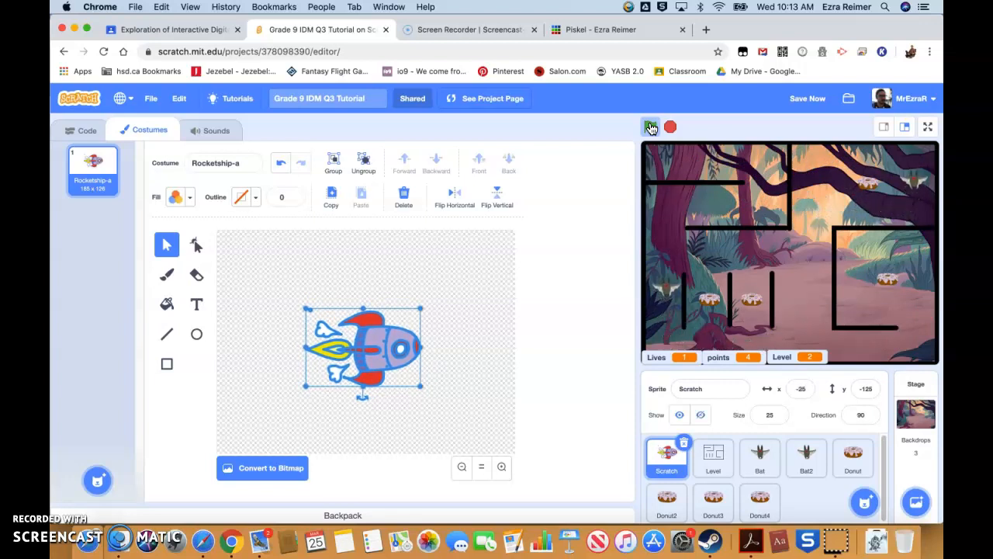
pyautogui.click(651, 127)
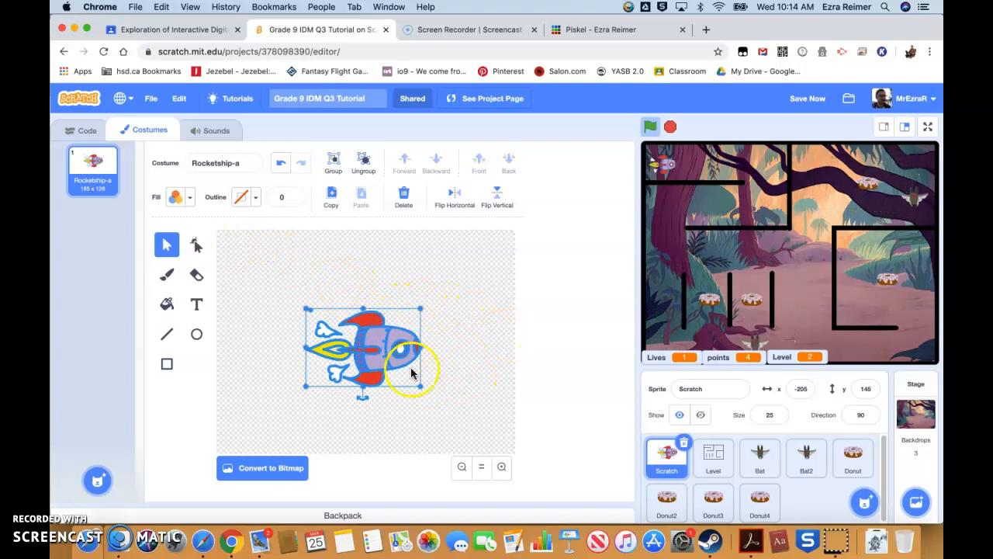
# Change the rocket's set rotation style block from left-right to all around.
pyautogui.click(79, 130)
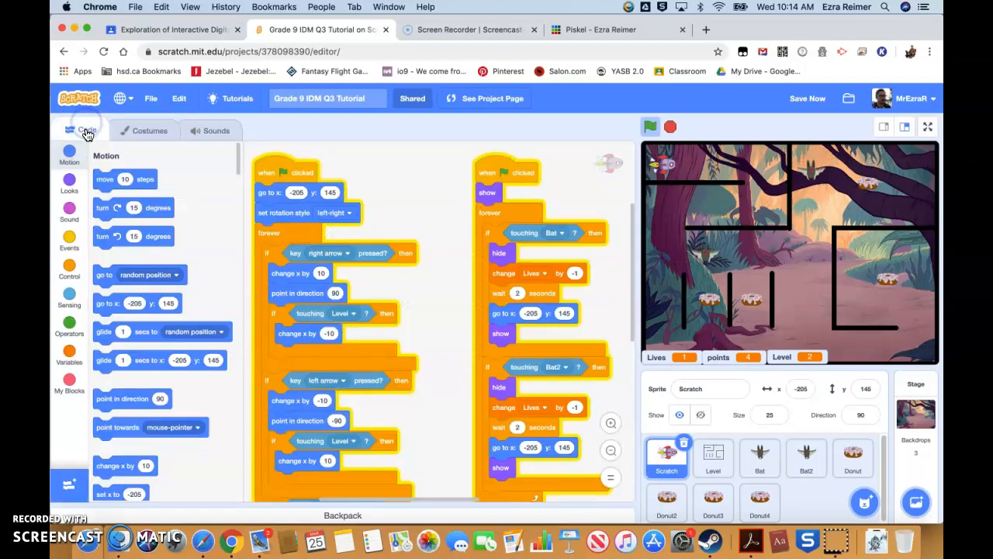
pyautogui.scroll(-3)
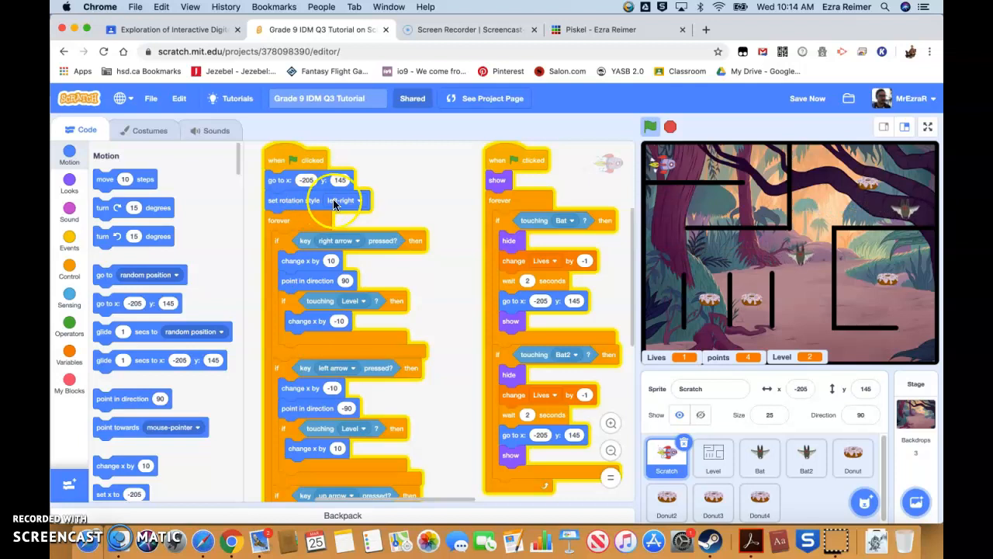
pyautogui.click(345, 200)
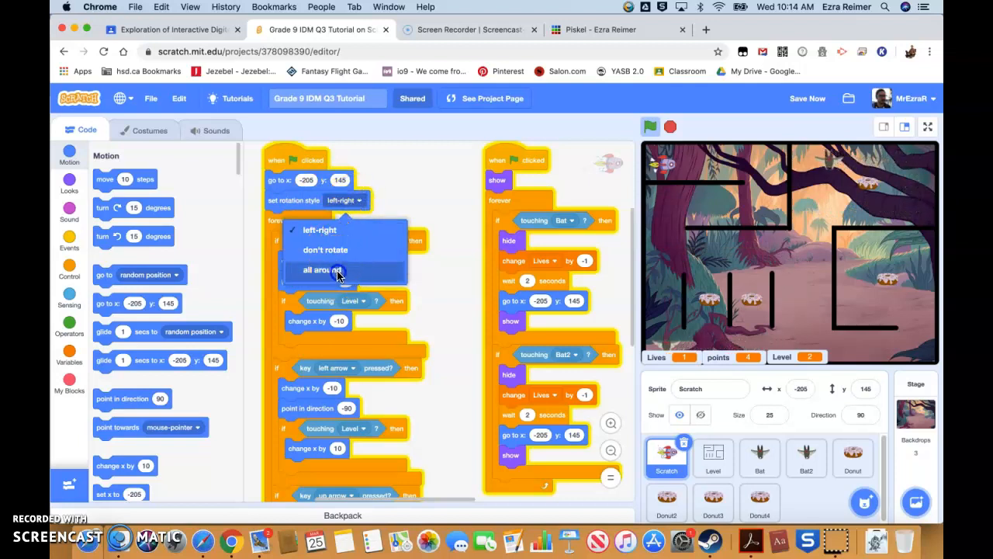
pyautogui.click(321, 269)
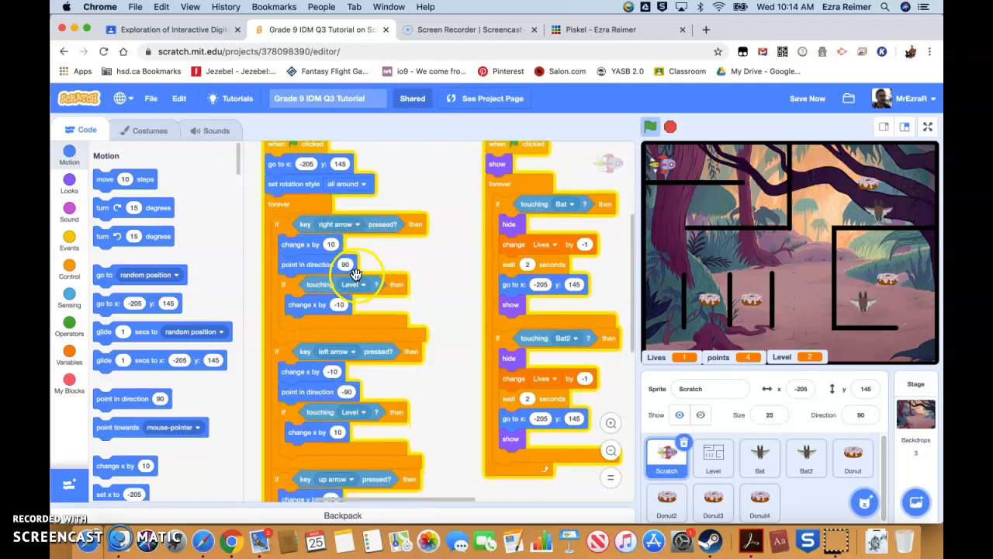
# Point the rocket in direction 0 on the up arrow and 180 on the down arrow.
pyautogui.scroll(-3)
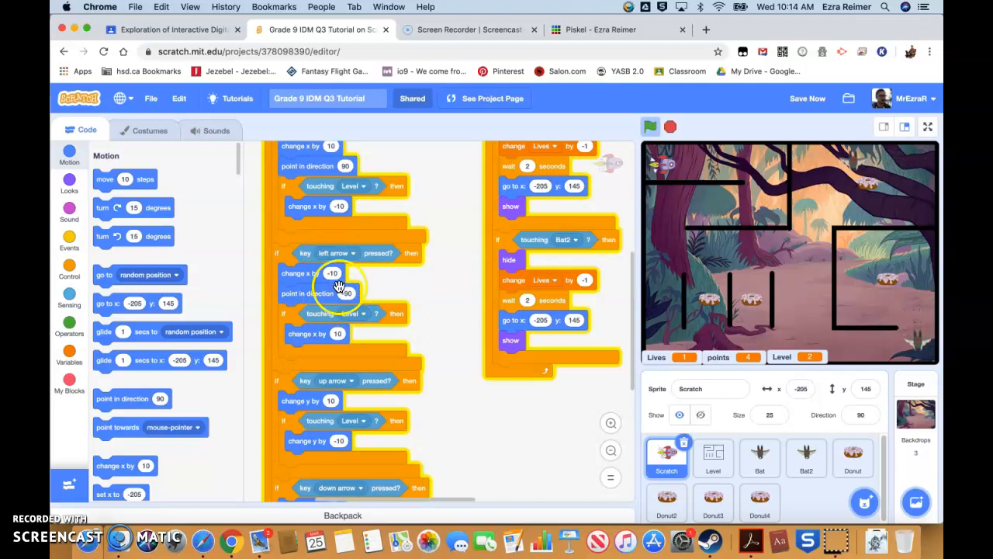
pyautogui.scroll(-3)
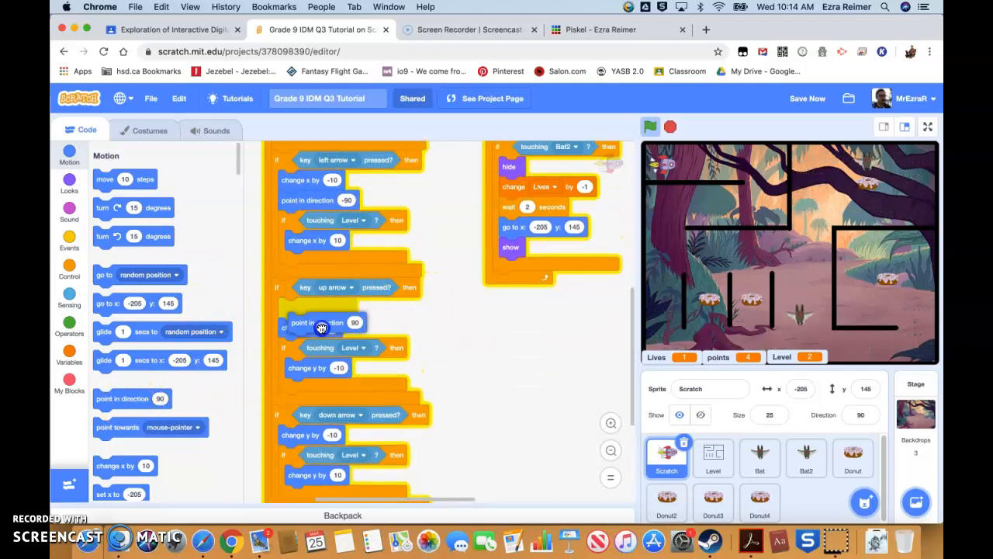
pyautogui.click(354, 322)
pyautogui.write('0')
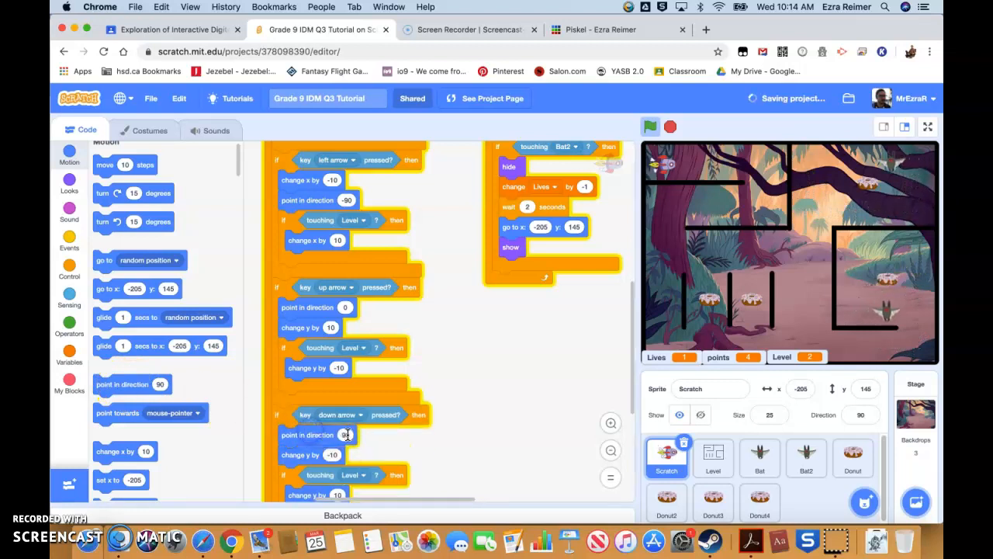
pyautogui.click(345, 435)
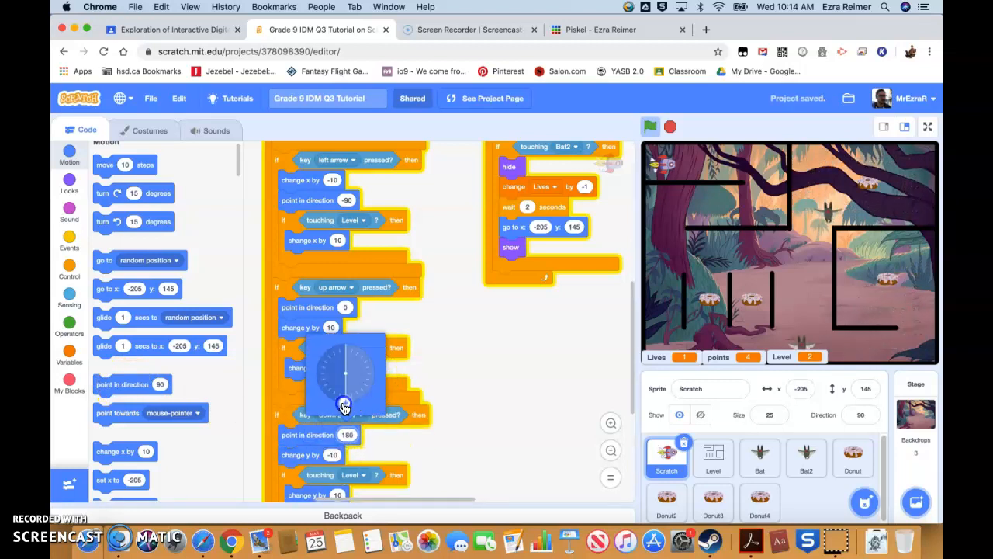
pyautogui.click(650, 126)
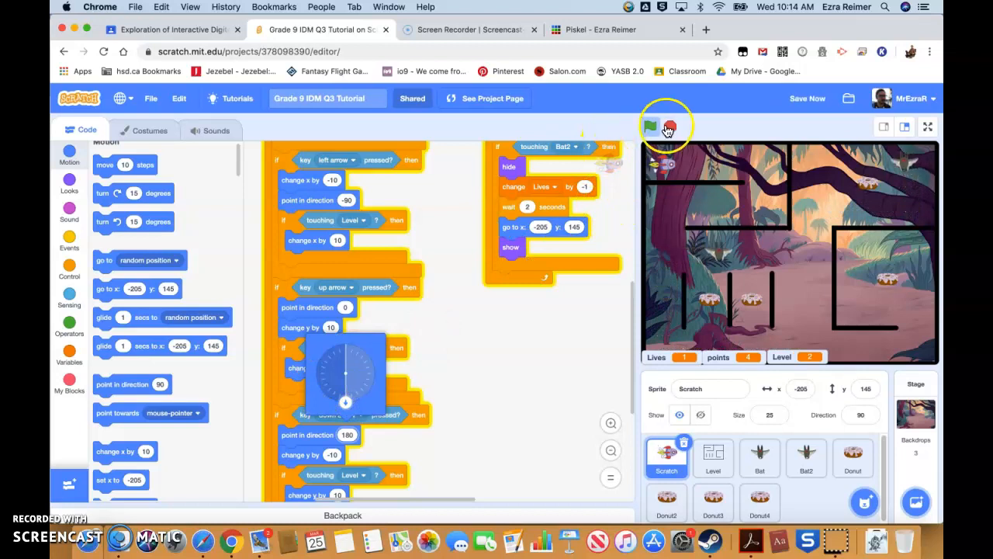
# Replay both levels with the turning rocket, reaching You Win with 8 points and 3 lives.
pyautogui.click(651, 127)
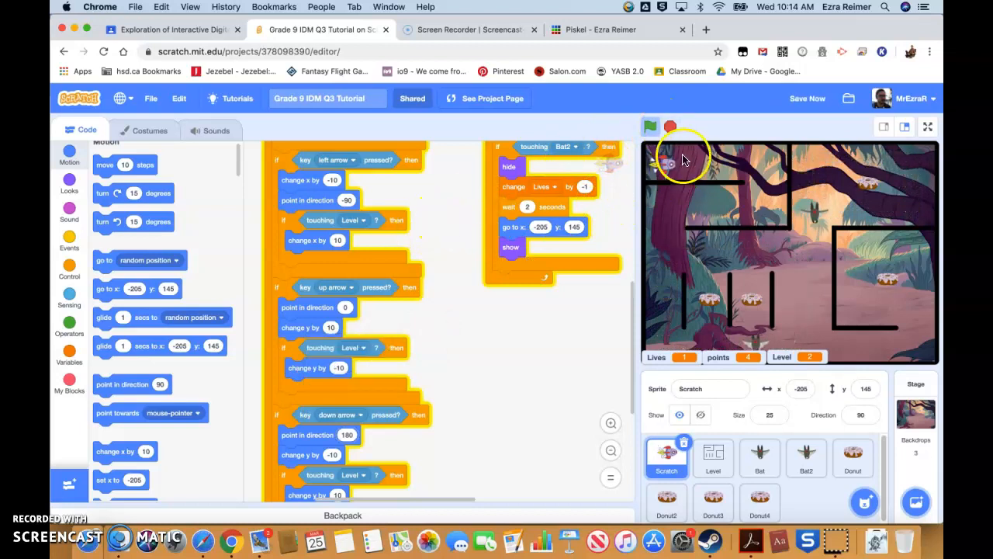
pyautogui.click(650, 126)
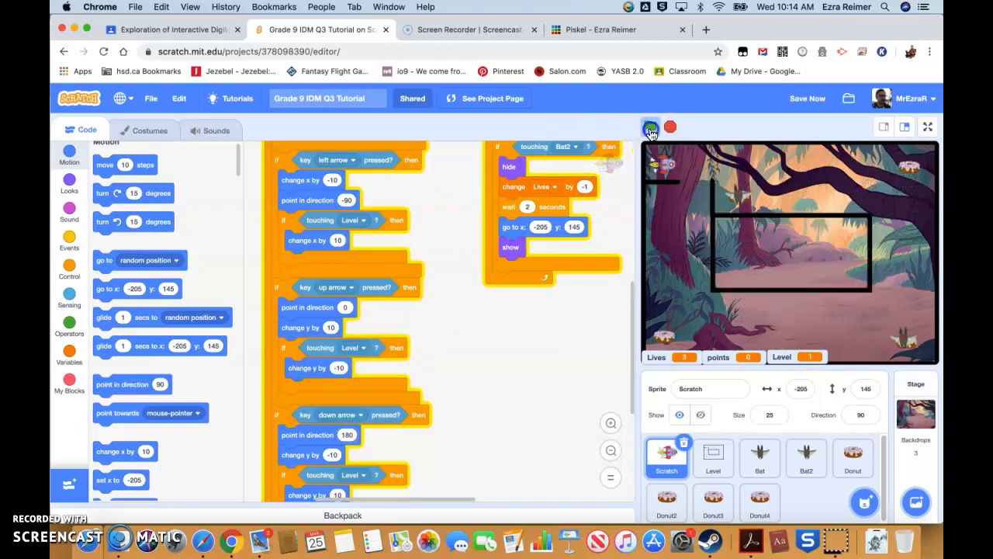
pyautogui.click(650, 126)
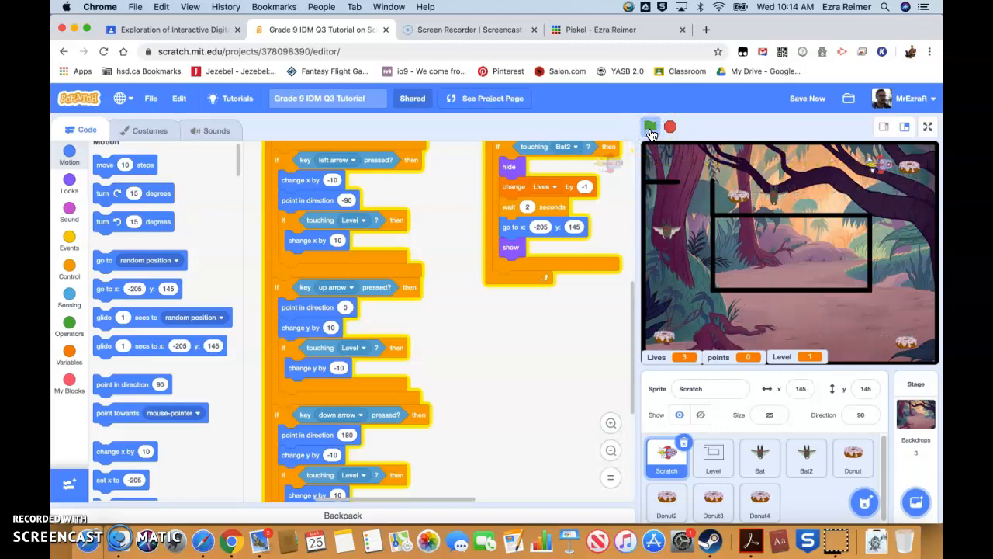
pyautogui.click(650, 126)
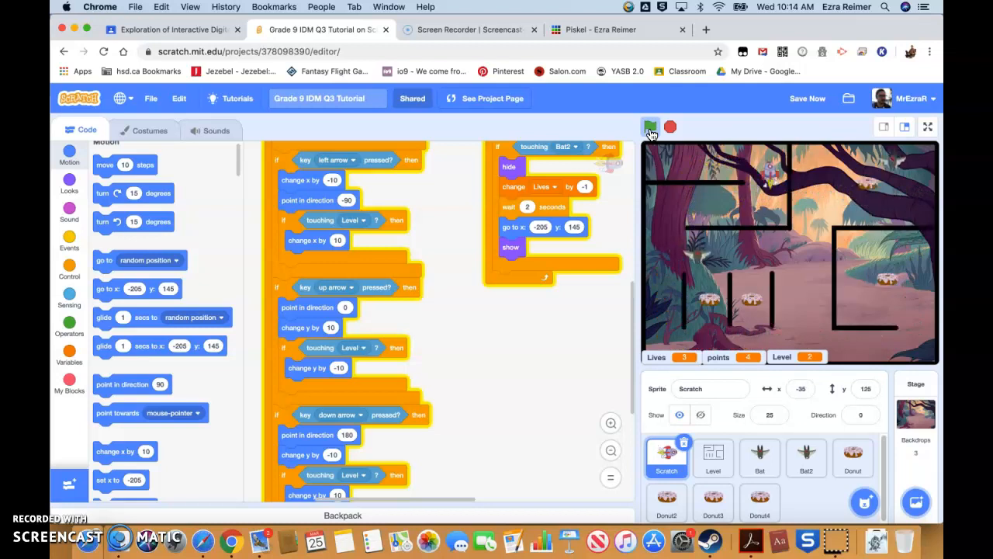
pyautogui.click(650, 126)
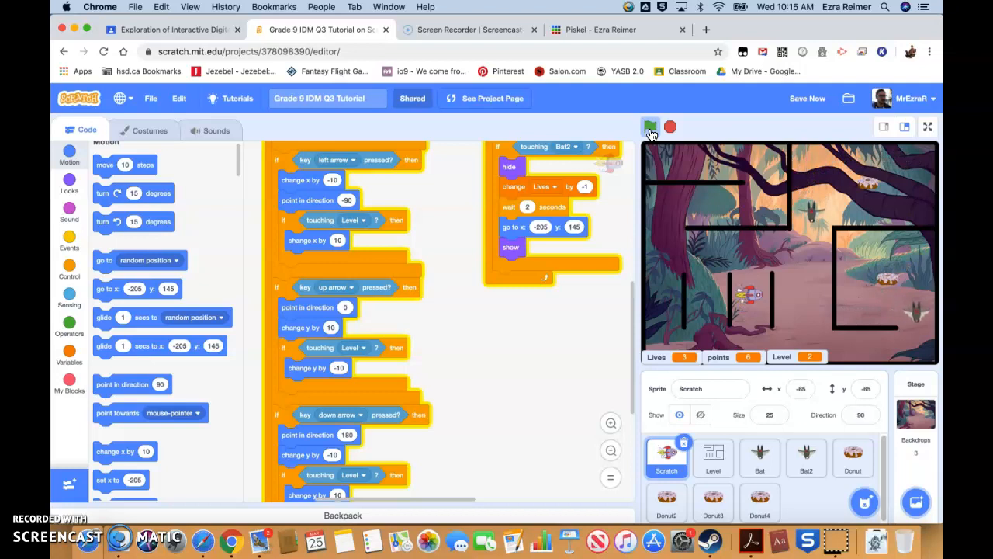
pyautogui.click(650, 127)
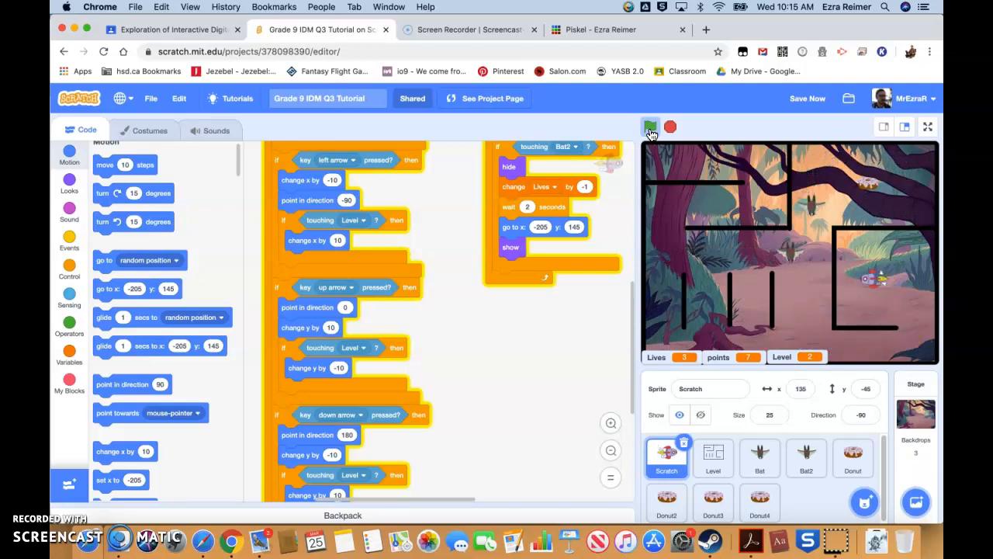
pyautogui.click(650, 127)
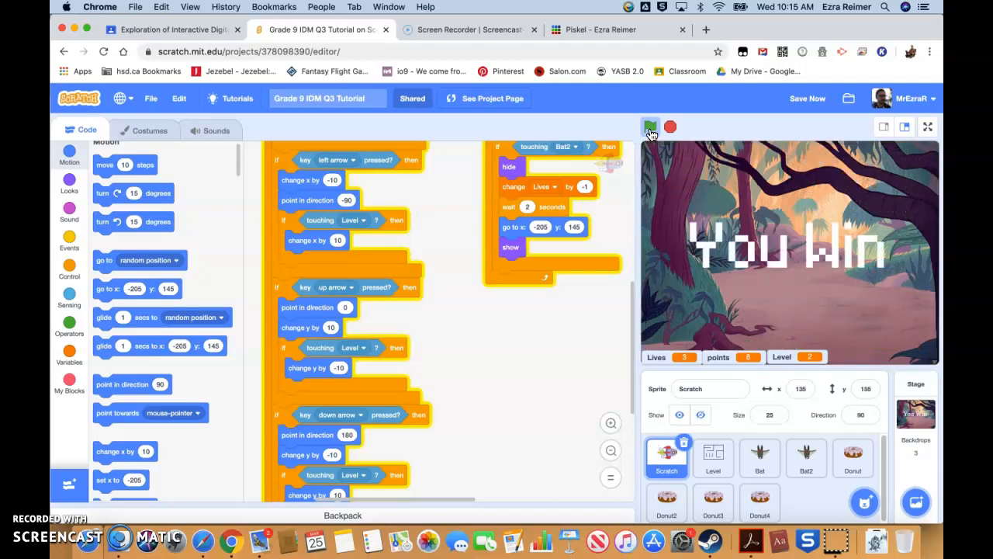
pyautogui.click(650, 126)
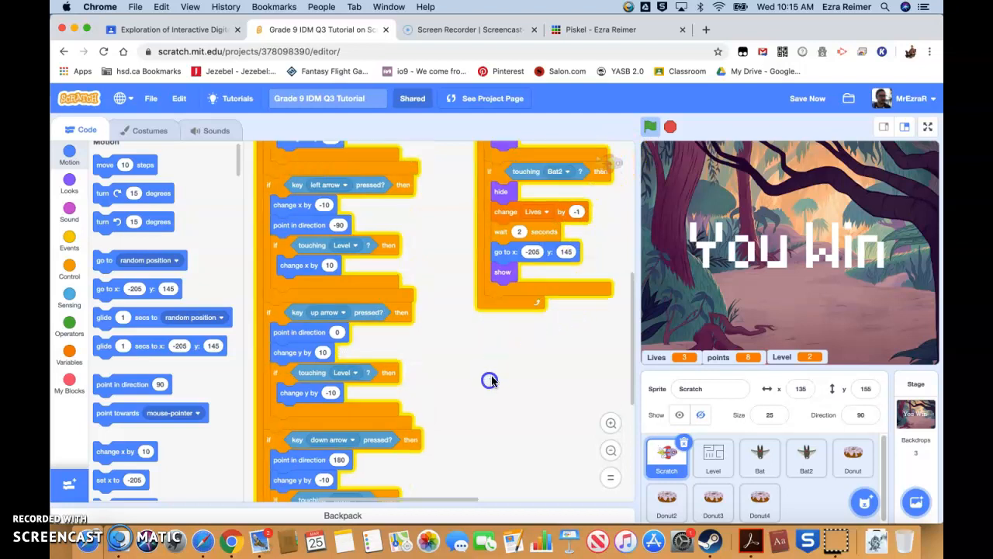
# Search the backdrop library for 'spac' to list Galaxy, Moon, Nebula and Space City 2.
pyautogui.click(649, 126)
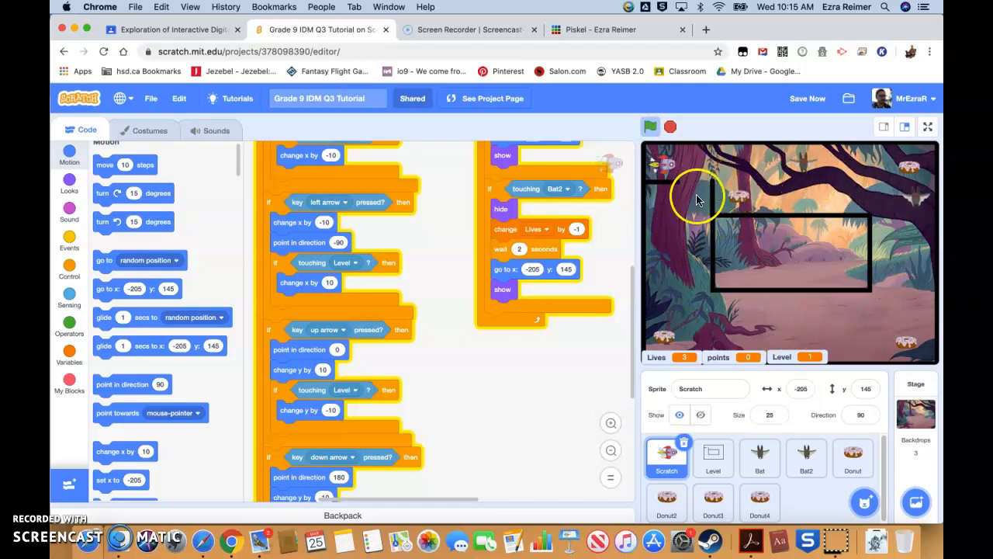
pyautogui.moveTo(770, 301)
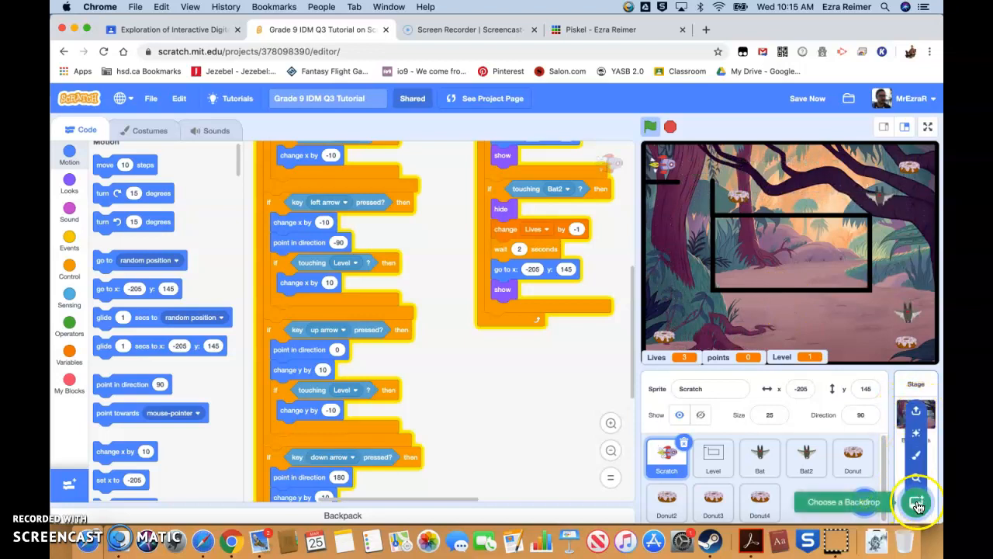
pyautogui.click(918, 501)
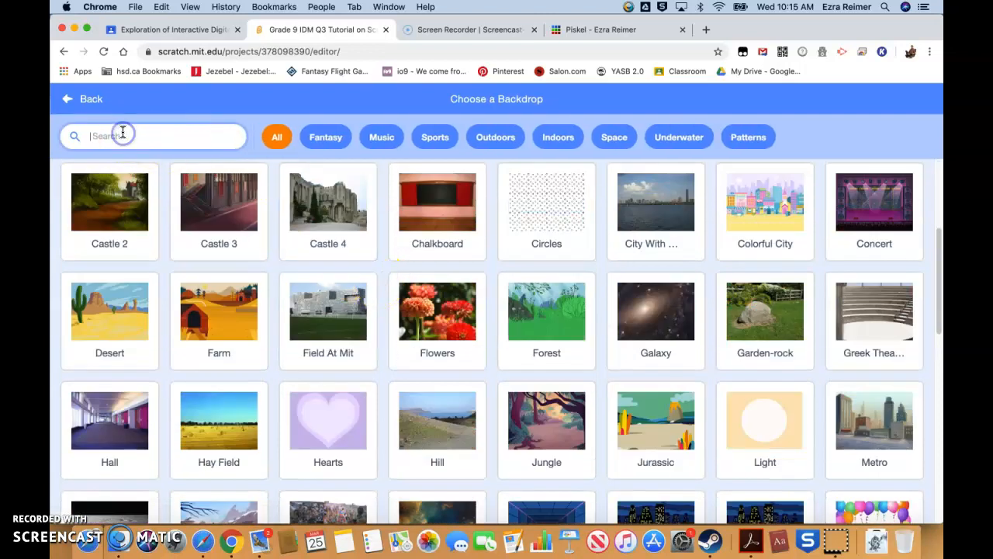
pyautogui.write('spac')
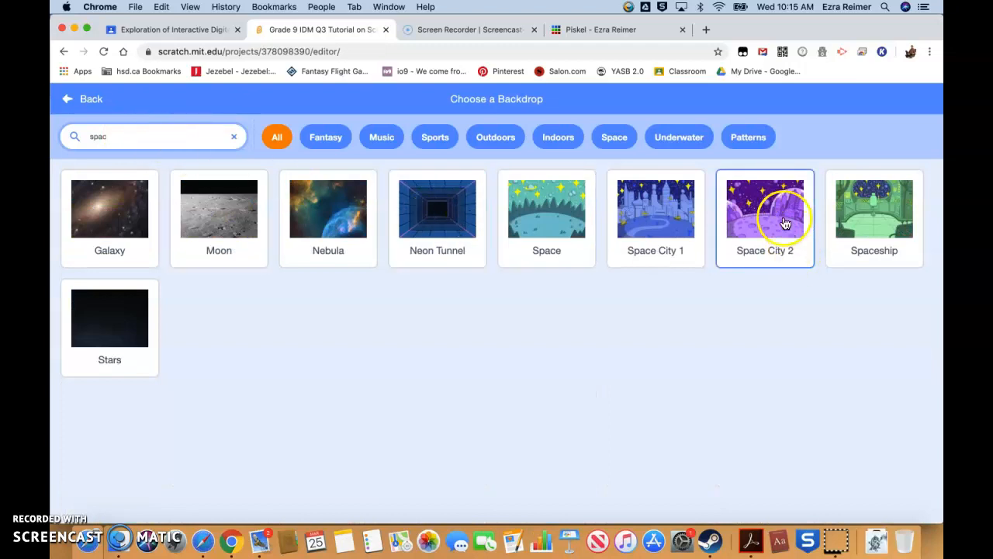
pyautogui.moveTo(764, 214)
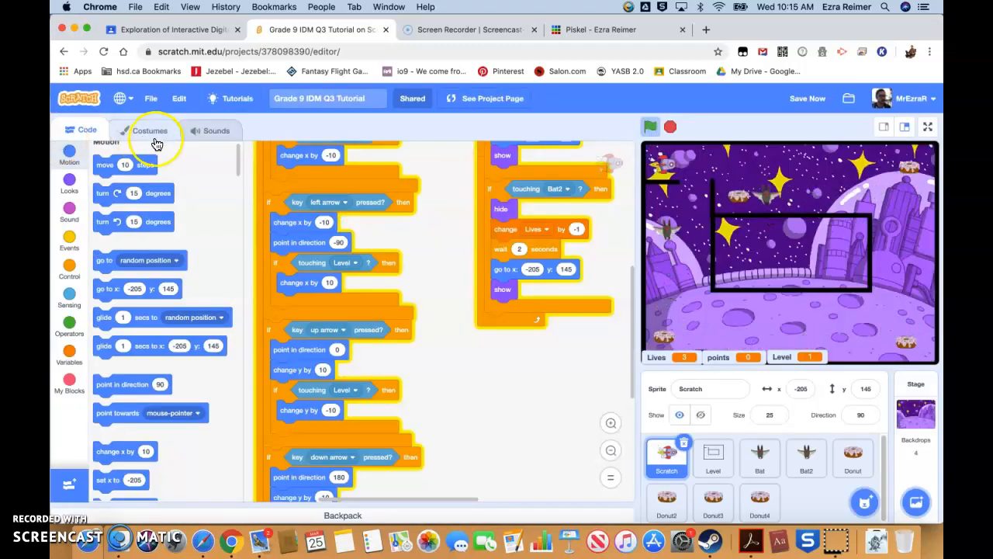
# Convert the Space City 2 backdrop to vector and paste its scenery onto the Jungle backdrop.
pyautogui.click(149, 130)
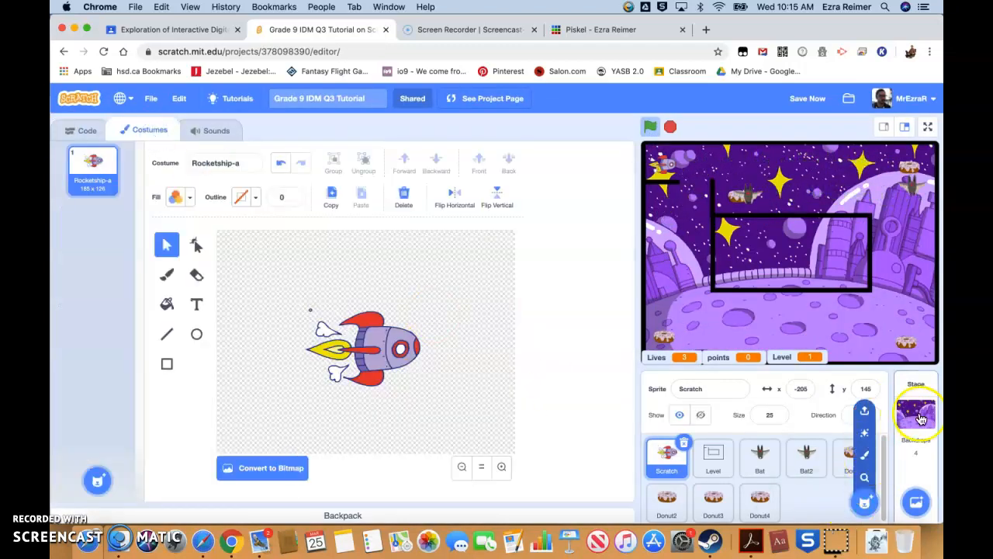
pyautogui.click(916, 415)
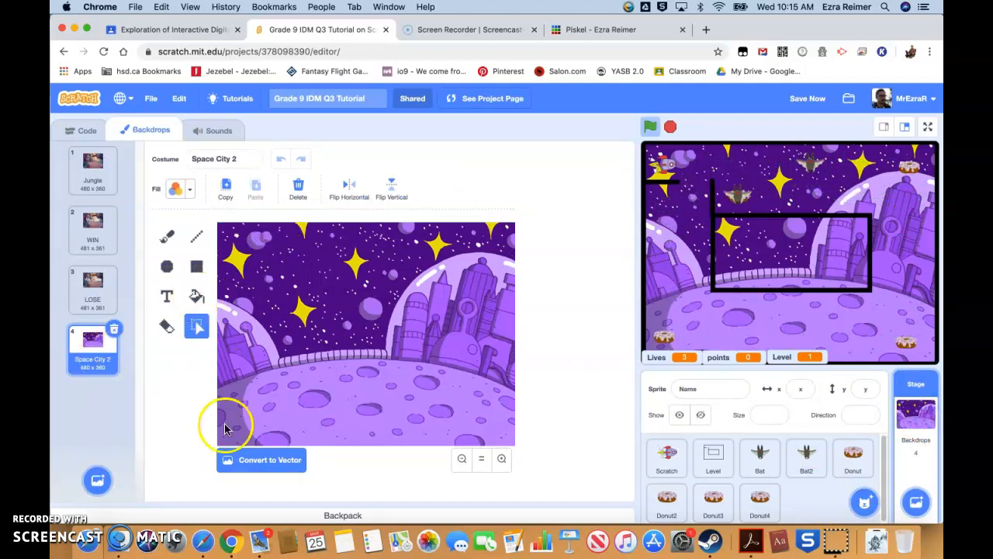
pyautogui.click(262, 459)
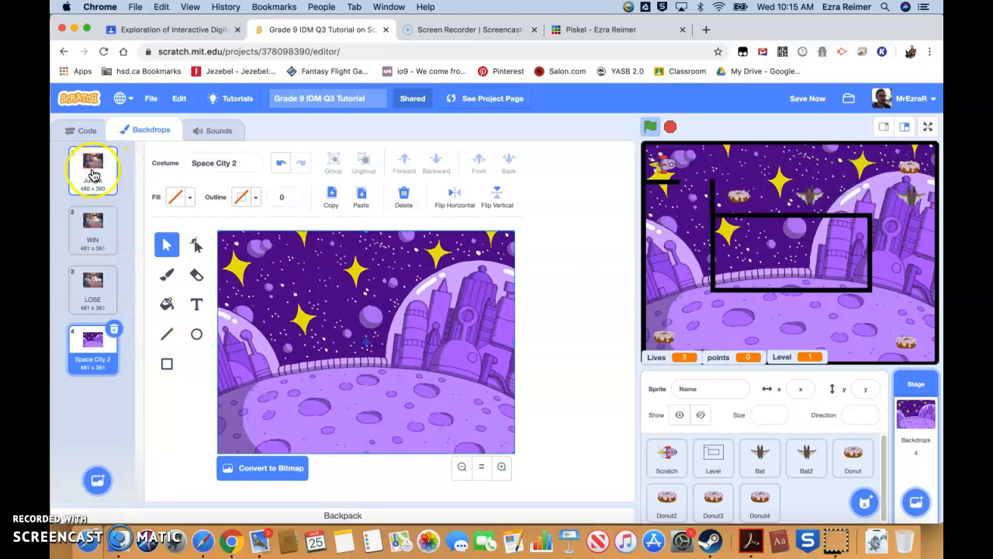
pyautogui.click(93, 160)
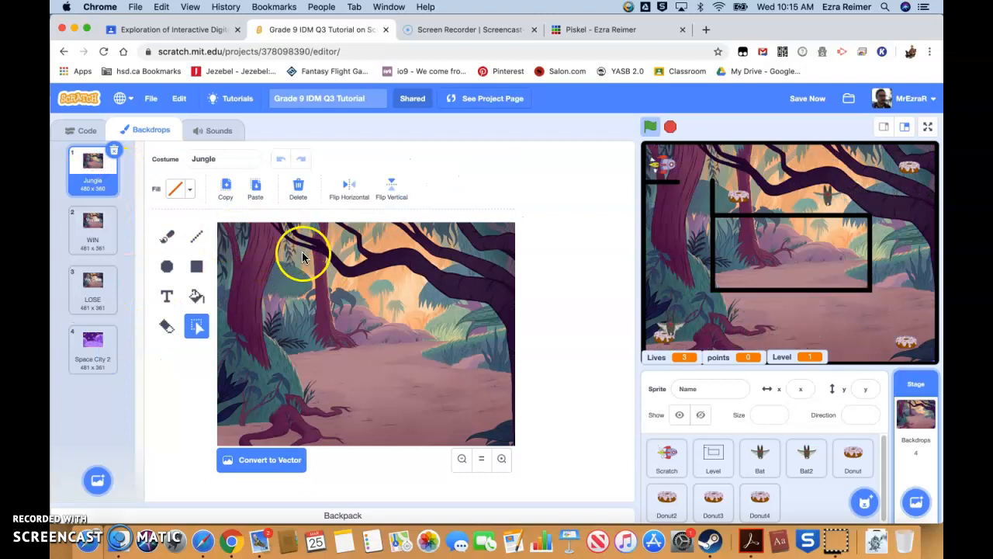
pyautogui.click(262, 459)
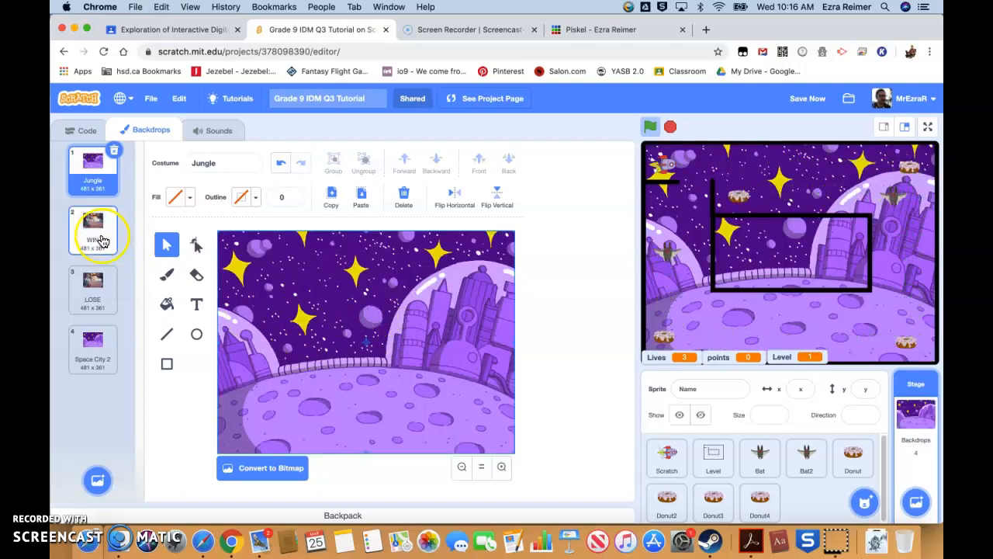
# Paste the space city scenery behind the WIN and LOSE text, then remove Space City 2.
pyautogui.click(92, 225)
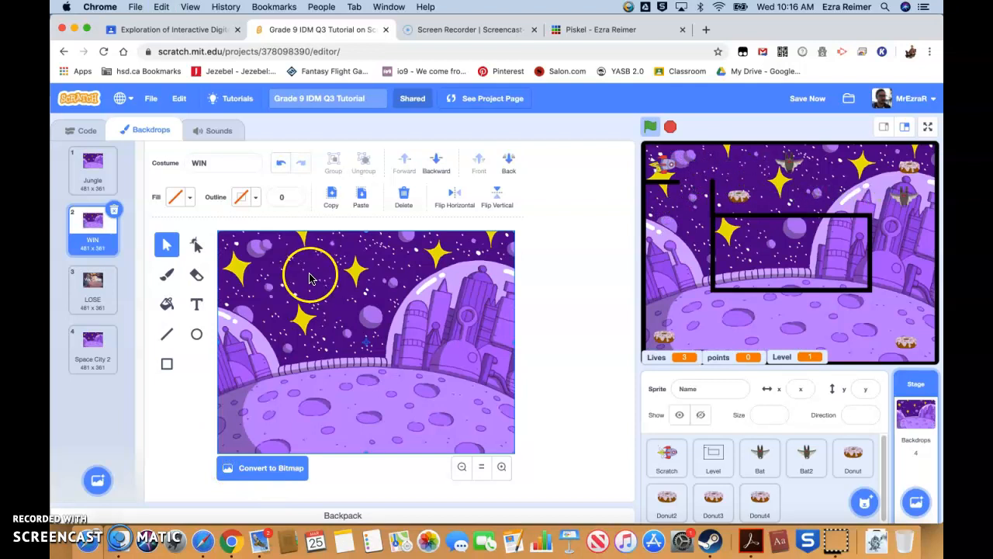
pyautogui.moveTo(373, 319)
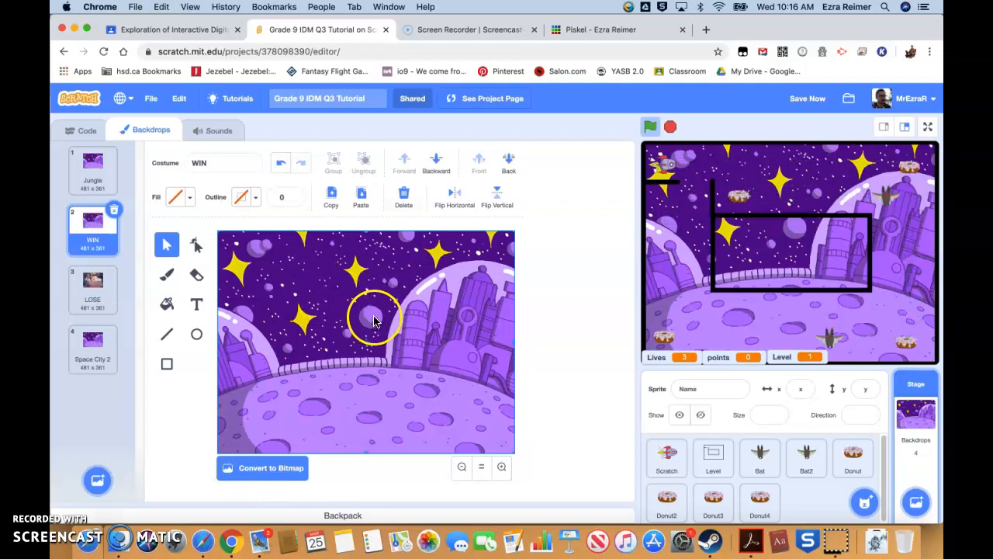
pyautogui.moveTo(424, 178)
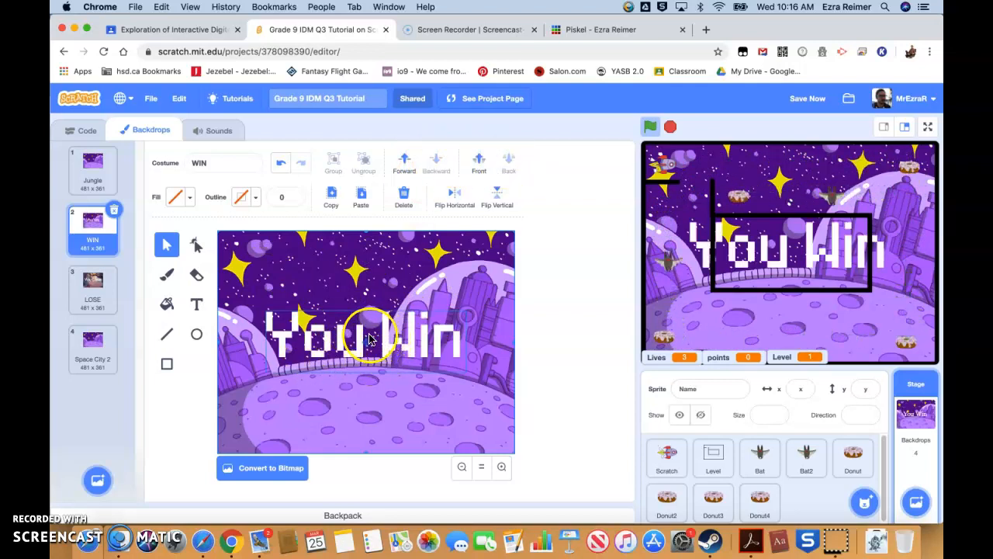
pyautogui.click(92, 290)
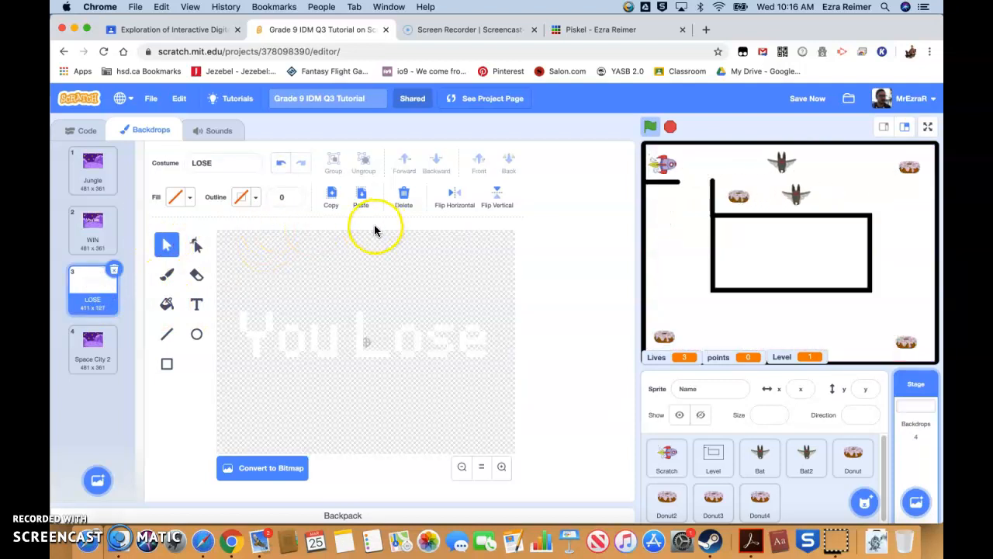
pyautogui.click(360, 198)
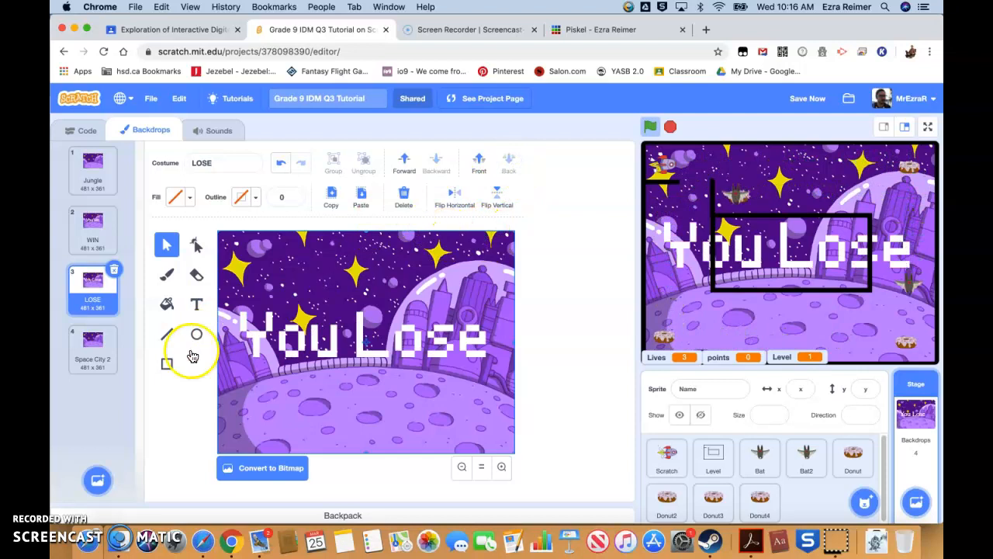
pyautogui.click(92, 345)
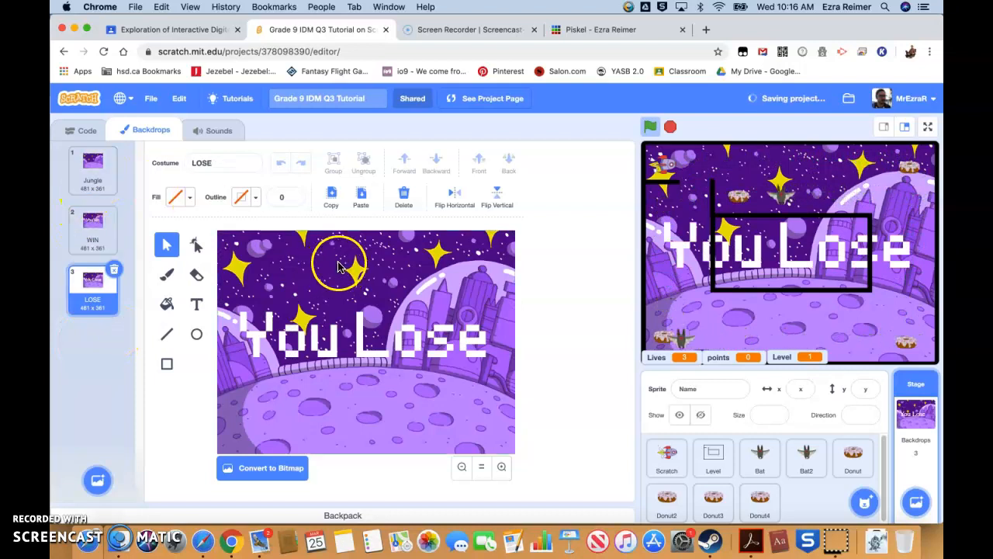
# Rename the Jungle backdrop to Space after reviewing the WIN and LOSE backdrops.
pyautogui.click(92, 166)
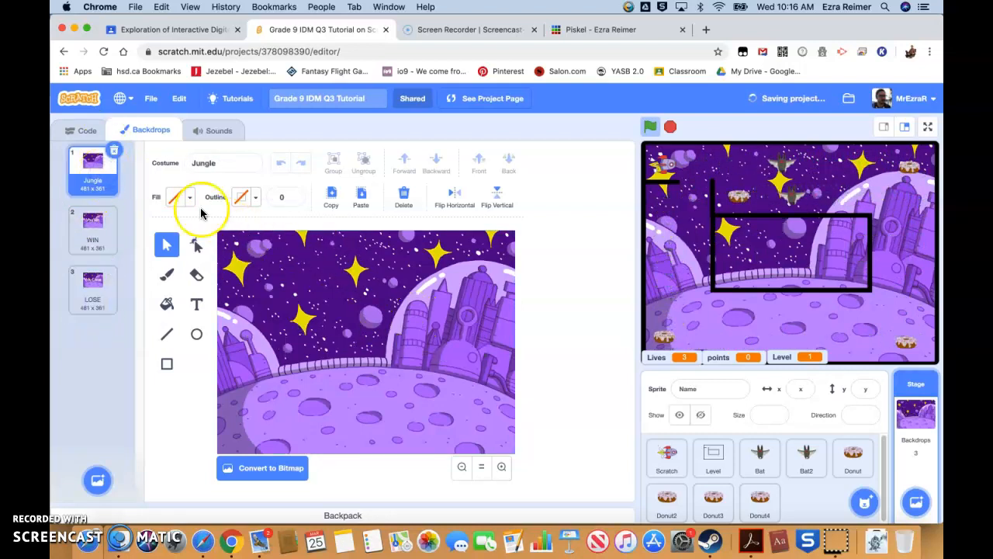
pyautogui.click(92, 225)
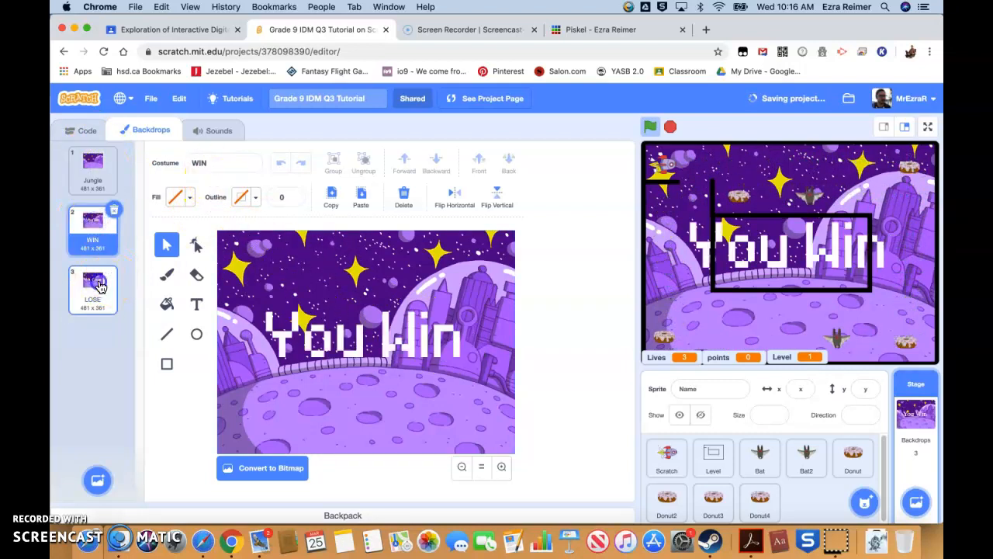
pyautogui.click(92, 167)
pyautogui.write('S')
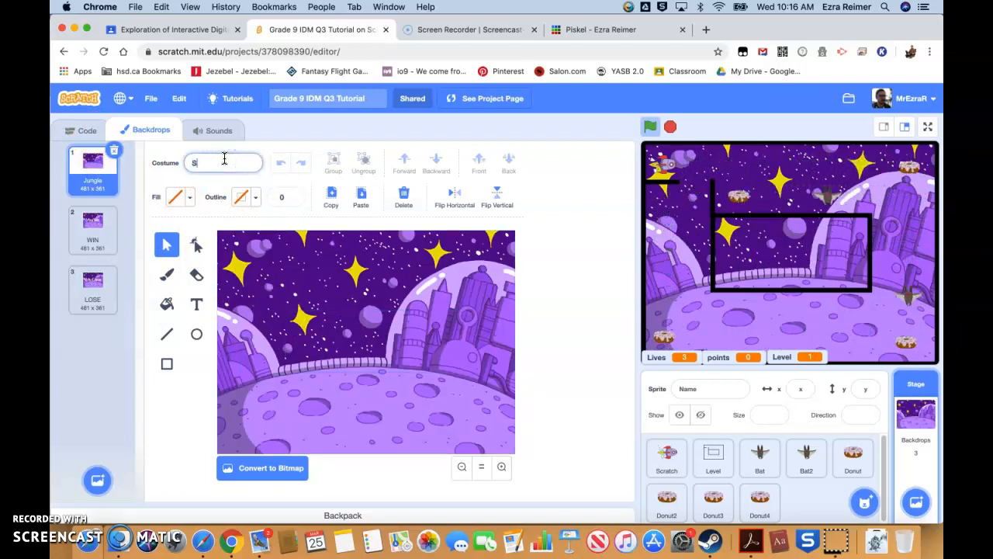
pyautogui.write('pace')
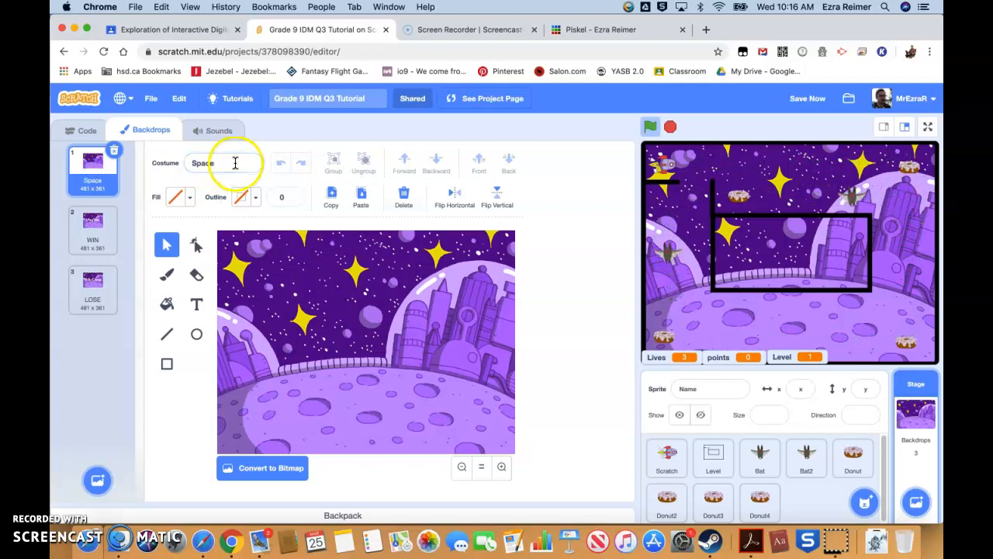
pyautogui.click(79, 129)
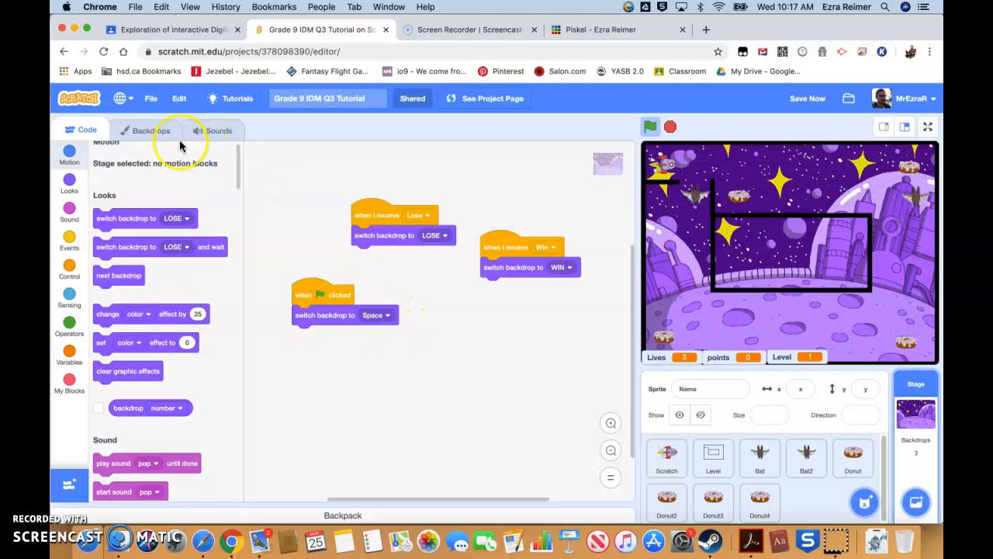
pyautogui.click(147, 130)
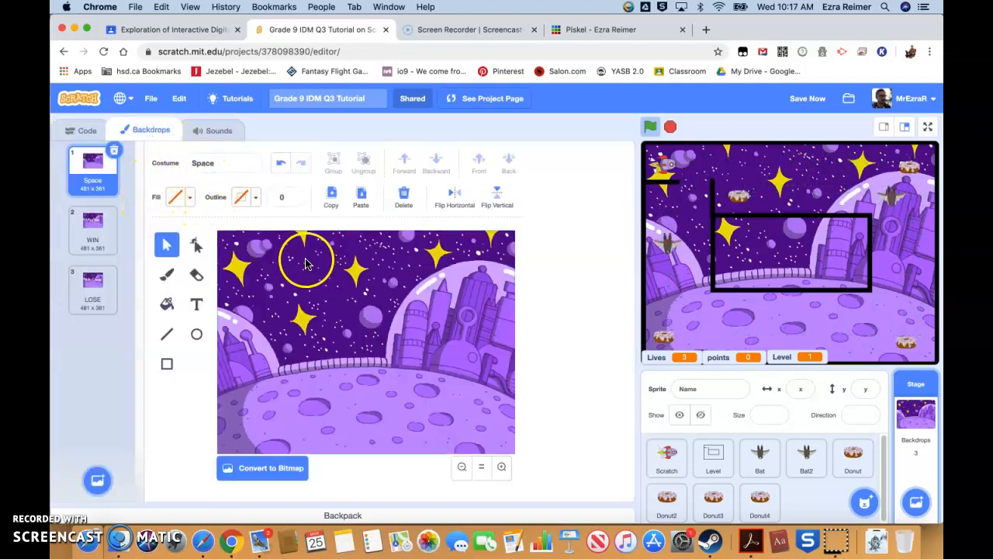
pyautogui.moveTo(331, 273)
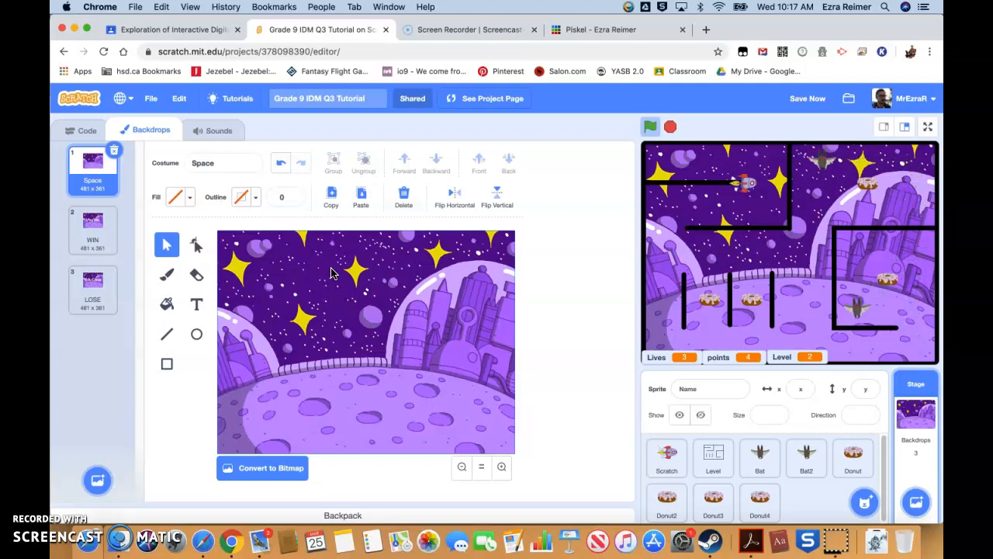
pyautogui.click(650, 127)
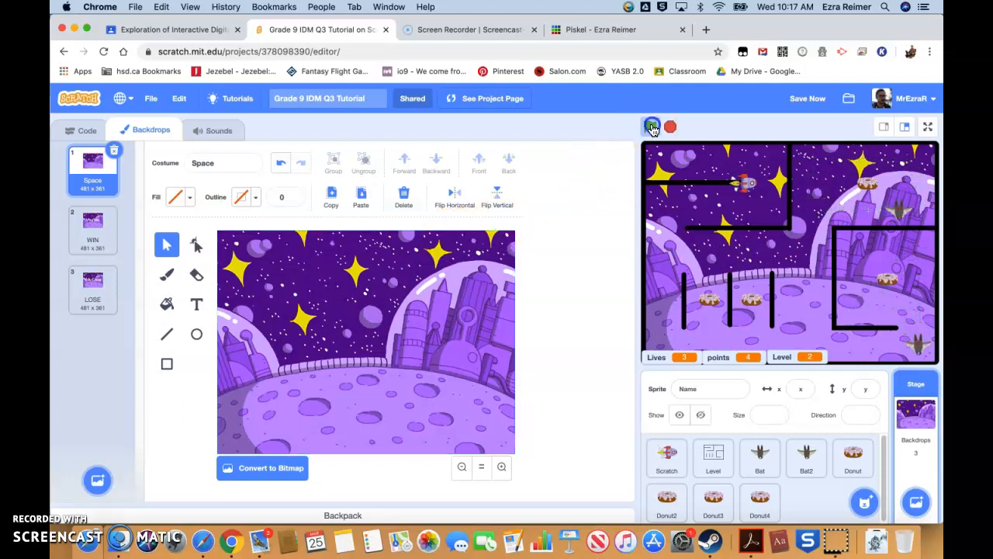
pyautogui.click(650, 127)
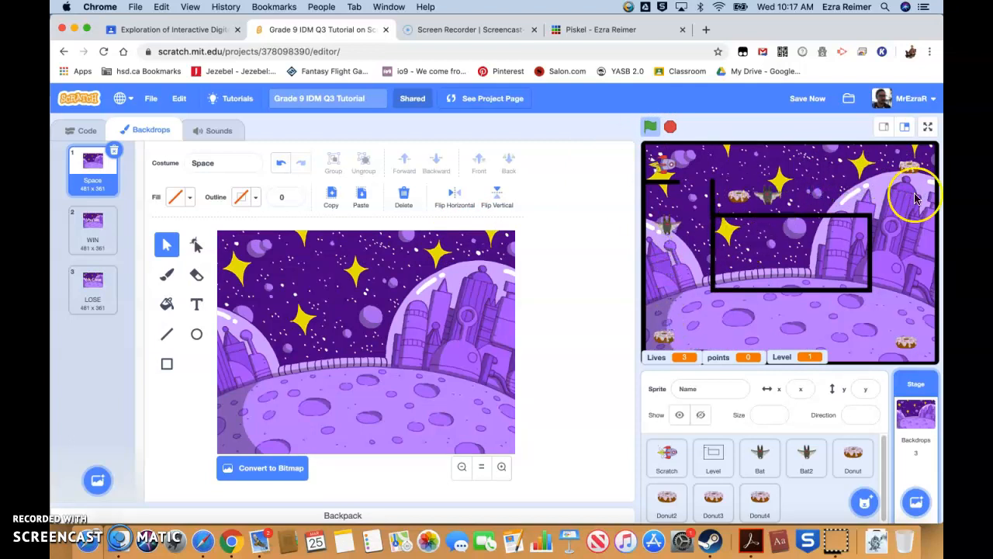
pyautogui.moveTo(728, 320)
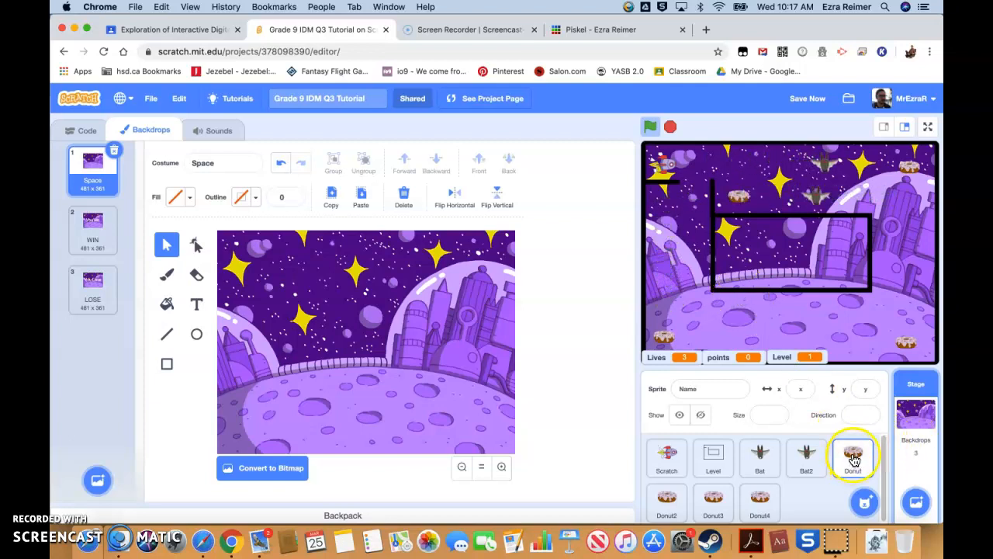
# Give the Donut sprite the Dot-a astronaut costume from a 'space' library search.
pyautogui.click(852, 458)
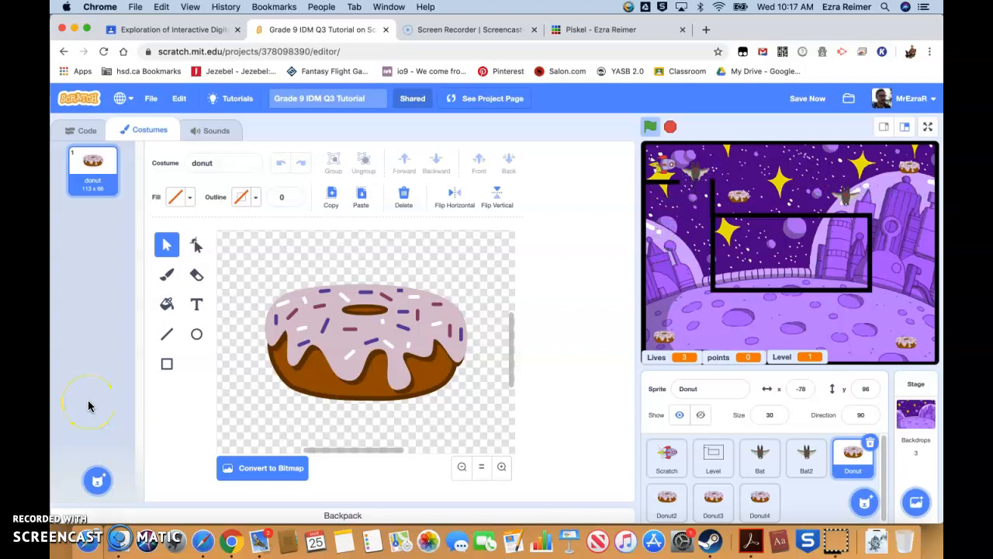
pyautogui.click(97, 479)
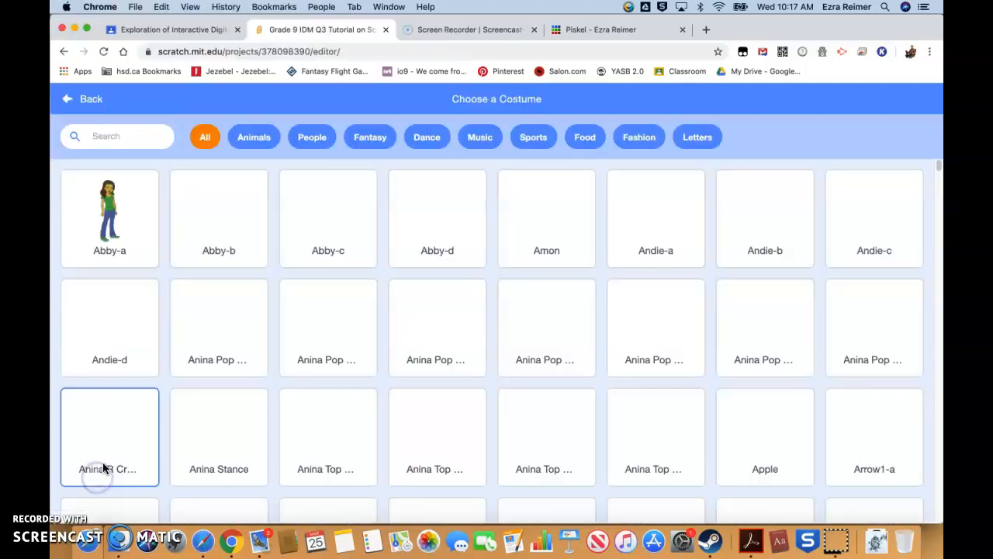
pyautogui.scroll(-3)
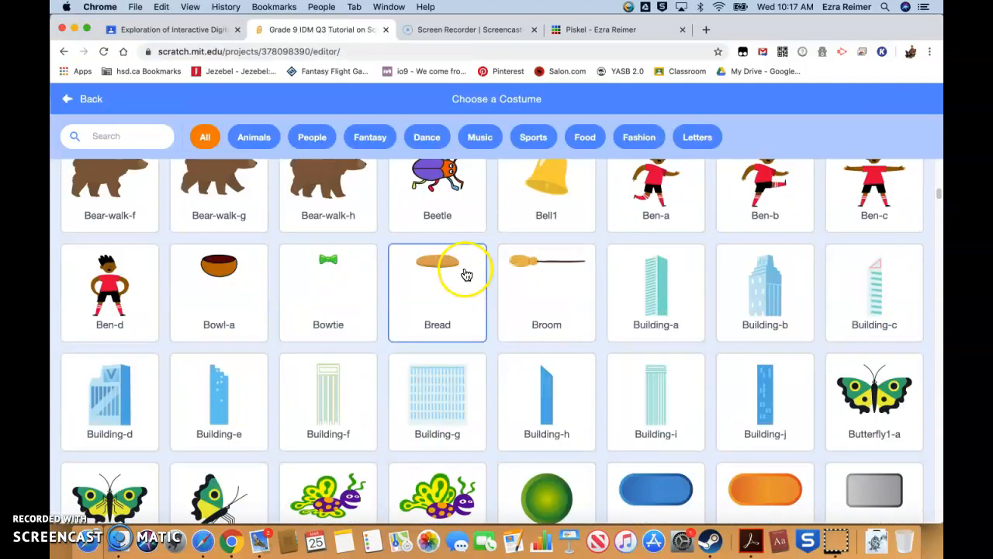
pyautogui.scroll(-3)
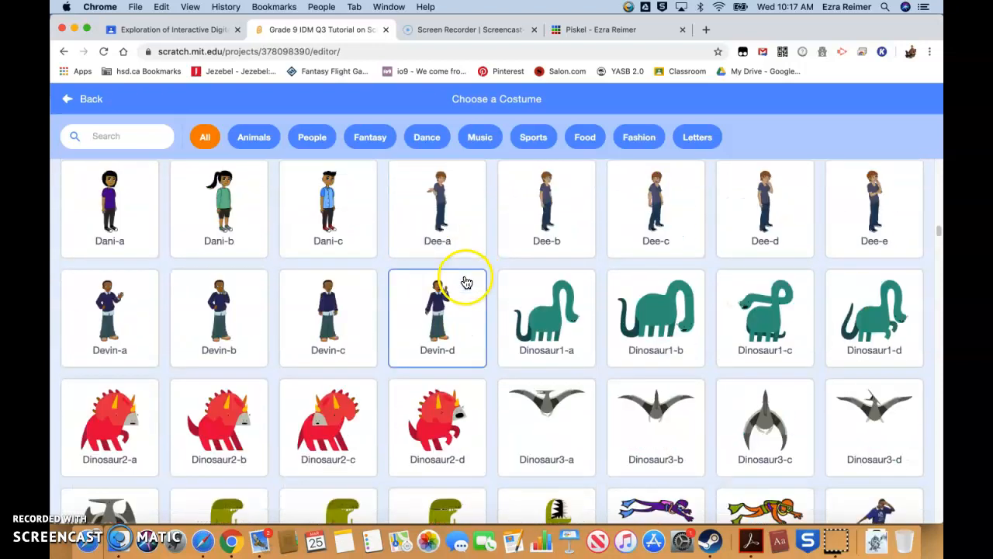
pyautogui.scroll(-3)
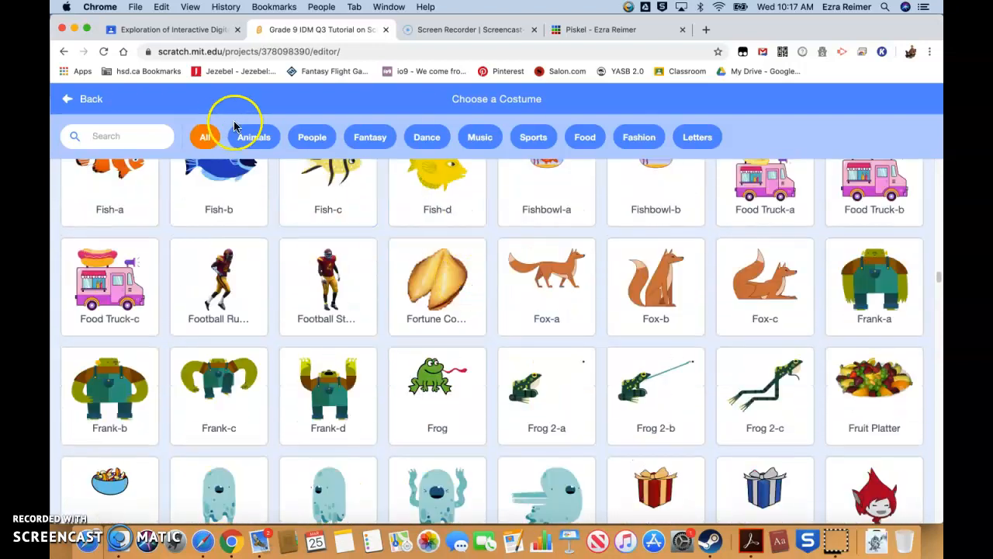
pyautogui.write('spac')
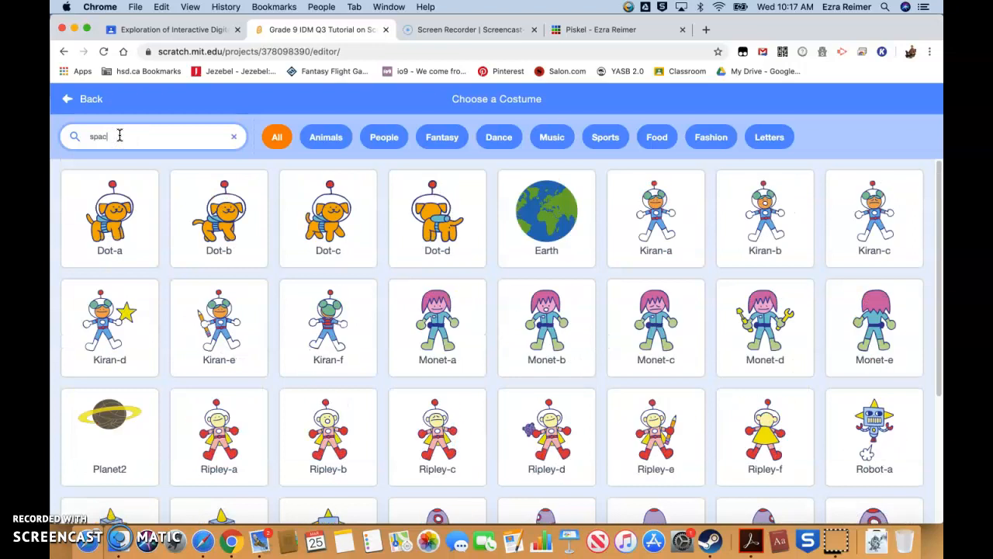
pyautogui.scroll(-3)
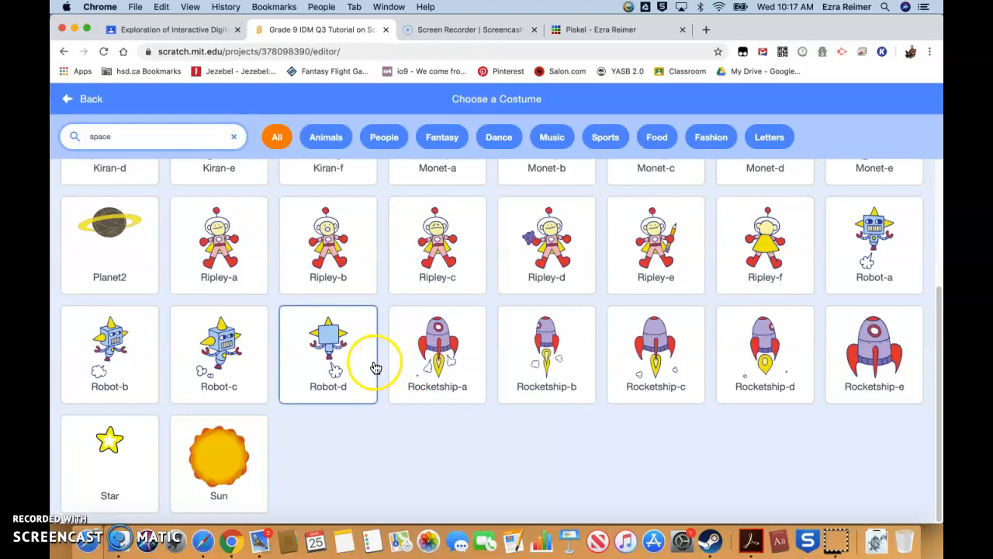
pyautogui.scroll(3)
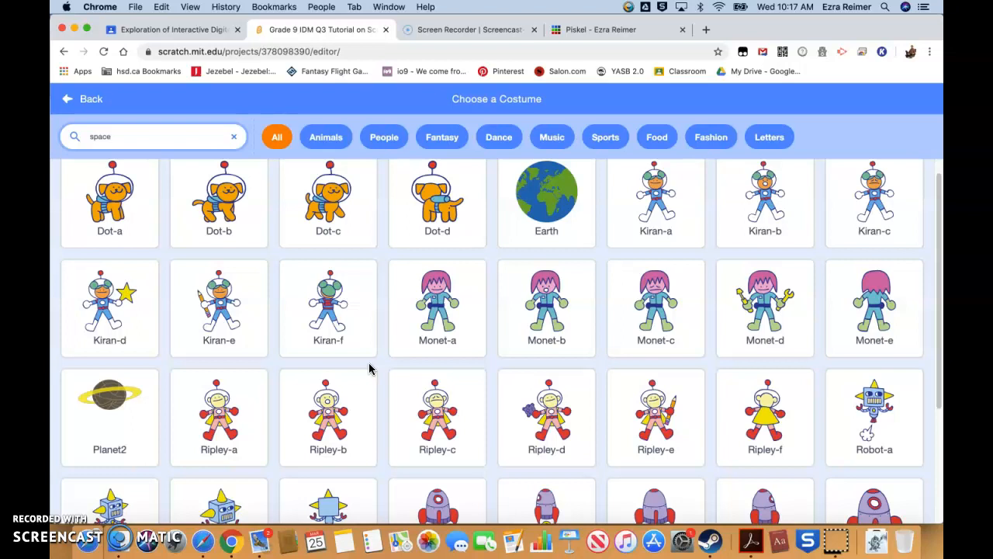
pyautogui.moveTo(380, 366)
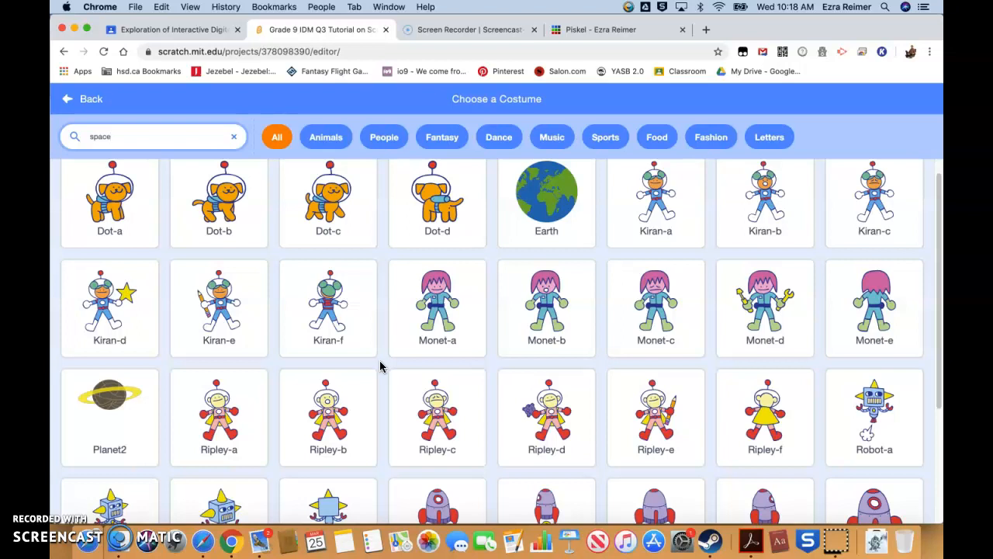
pyautogui.click(327, 303)
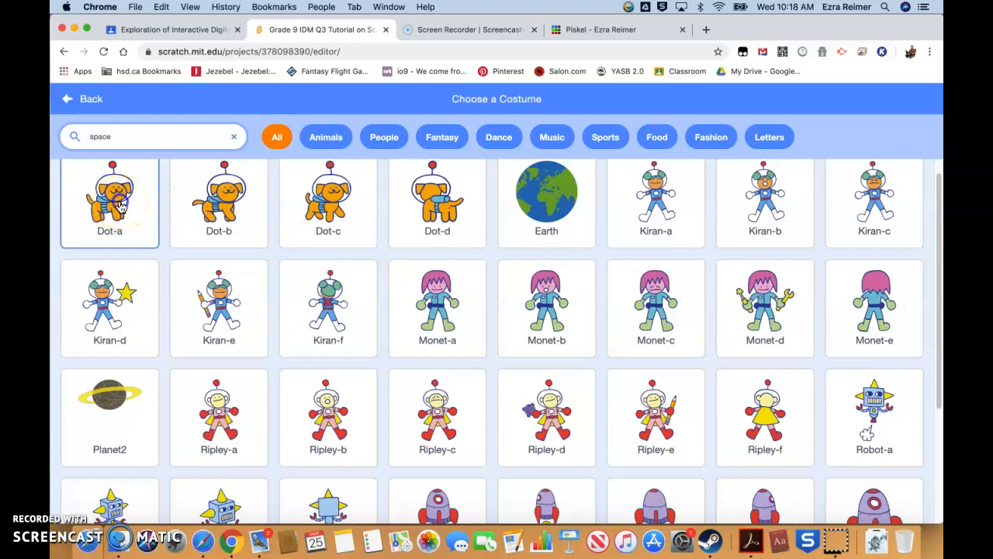
pyautogui.click(110, 194)
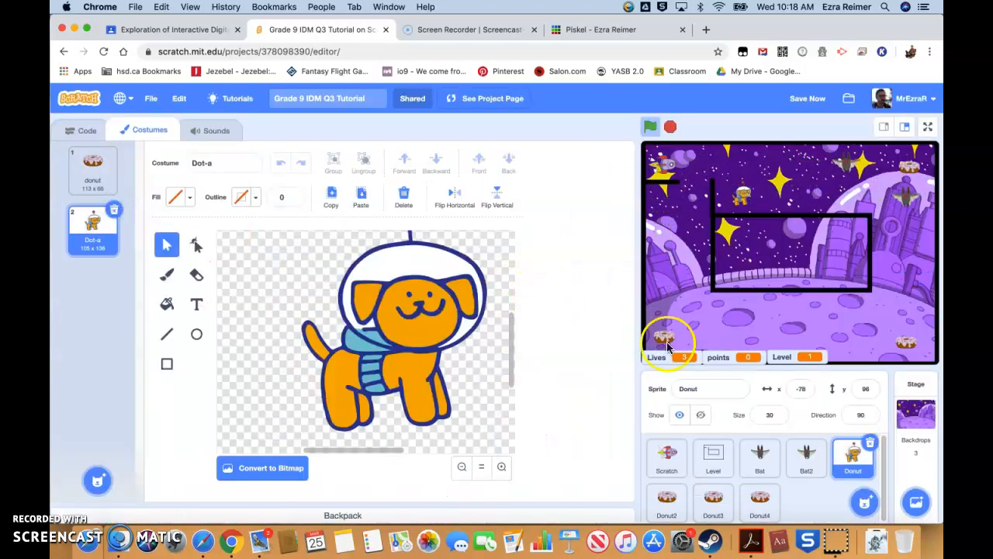
# Give the Donut2 sprite the Kiran-c astronaut costume.
pyautogui.click(666, 503)
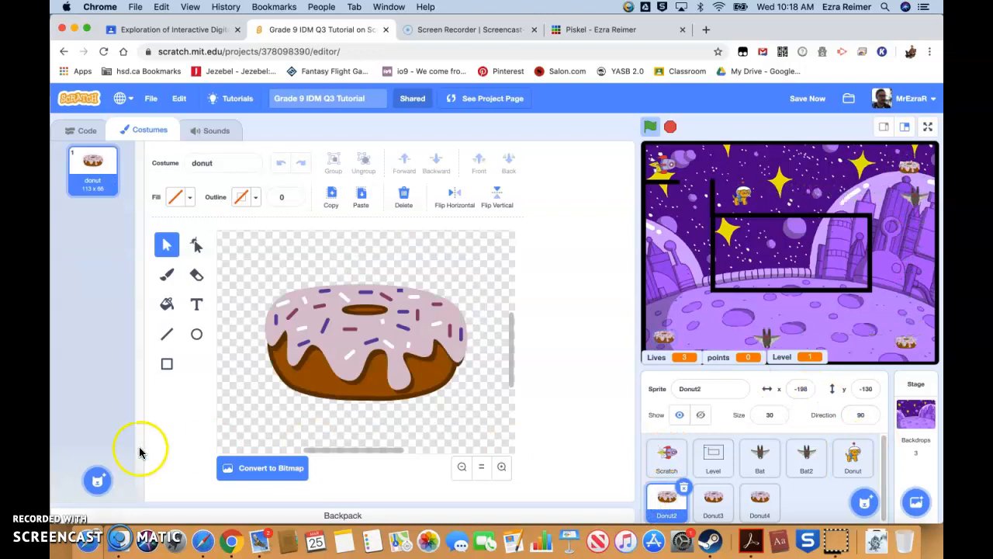
pyautogui.click(97, 480)
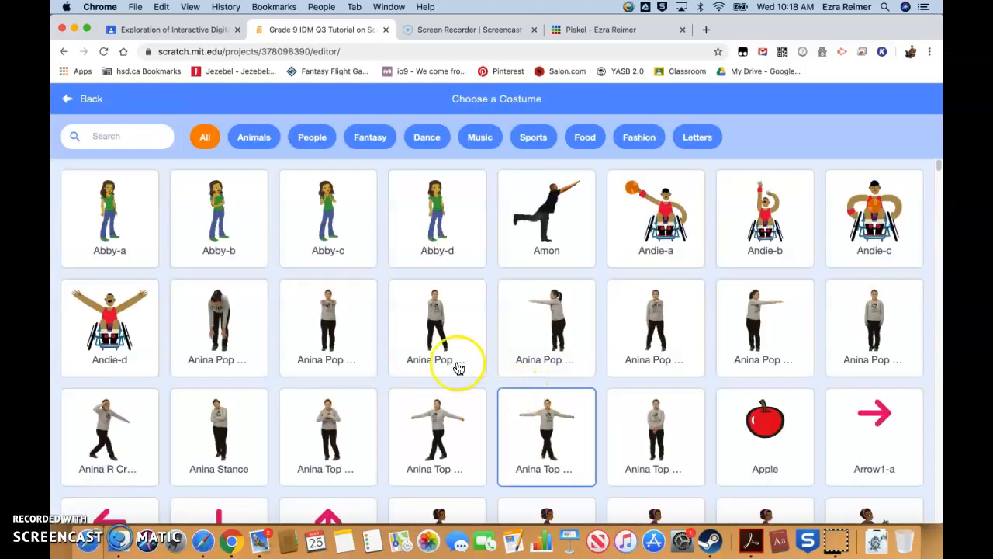
pyautogui.write('space')
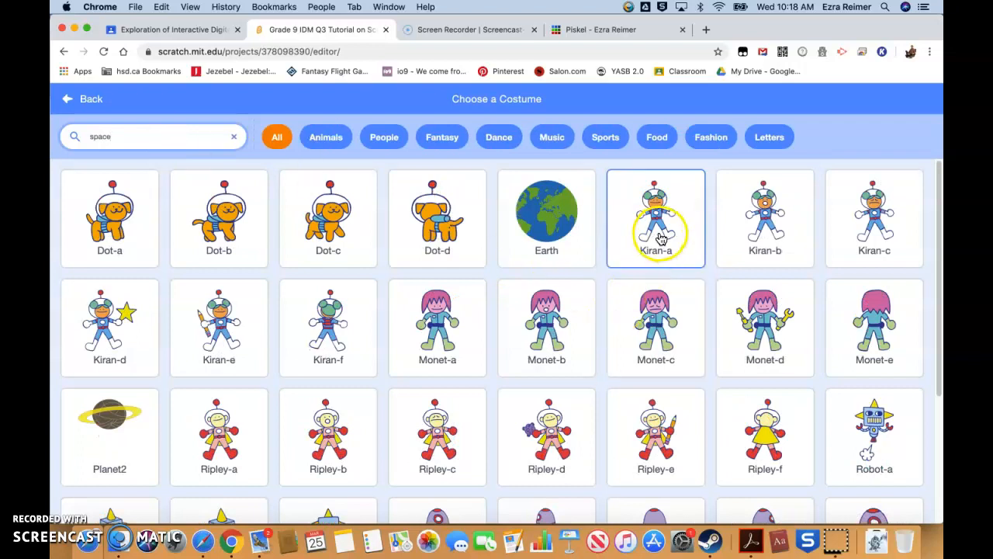
pyautogui.click(875, 217)
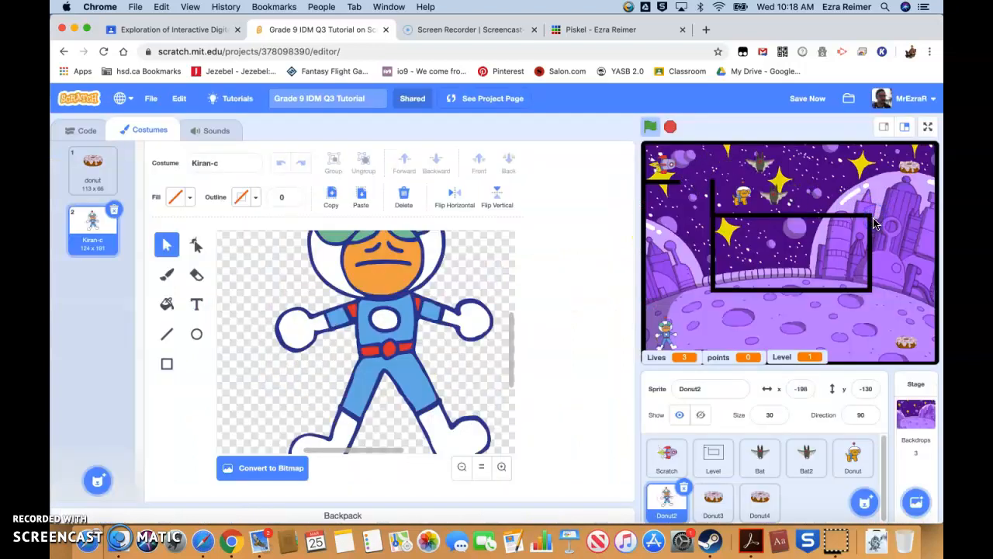
# Give Donut3 an astronaut costume and Donut4 the Ripley-d costume.
pyautogui.click(713, 500)
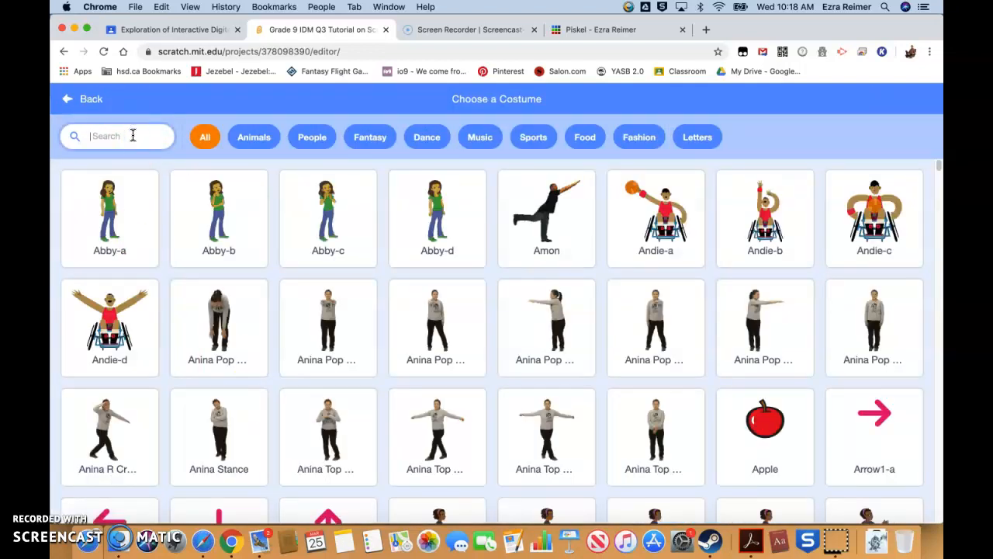
pyautogui.write('space')
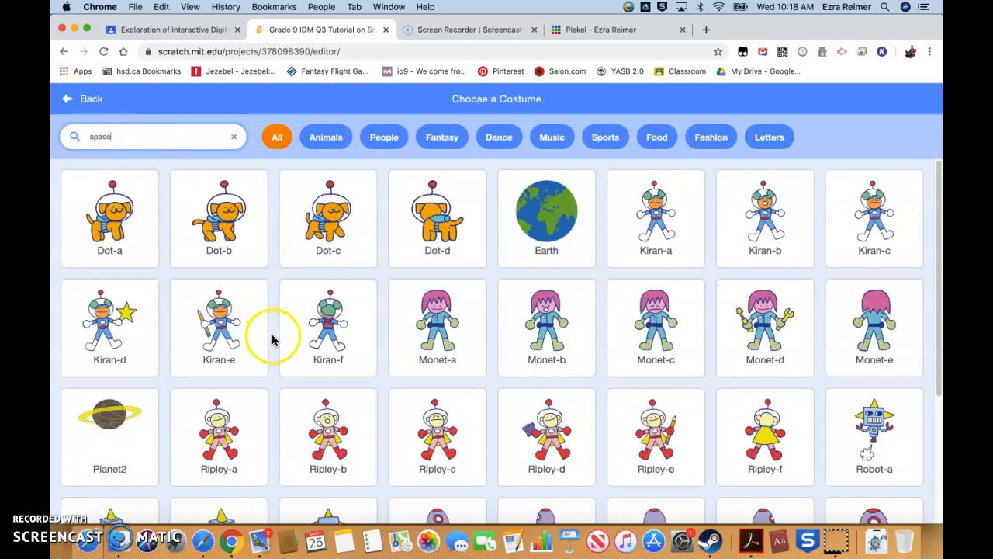
pyautogui.click(327, 436)
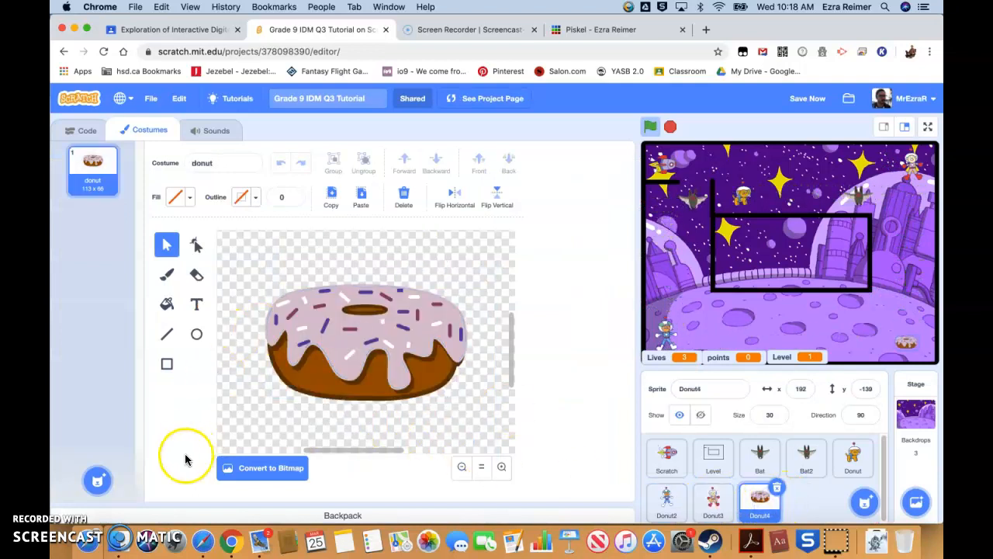
pyautogui.click(97, 480)
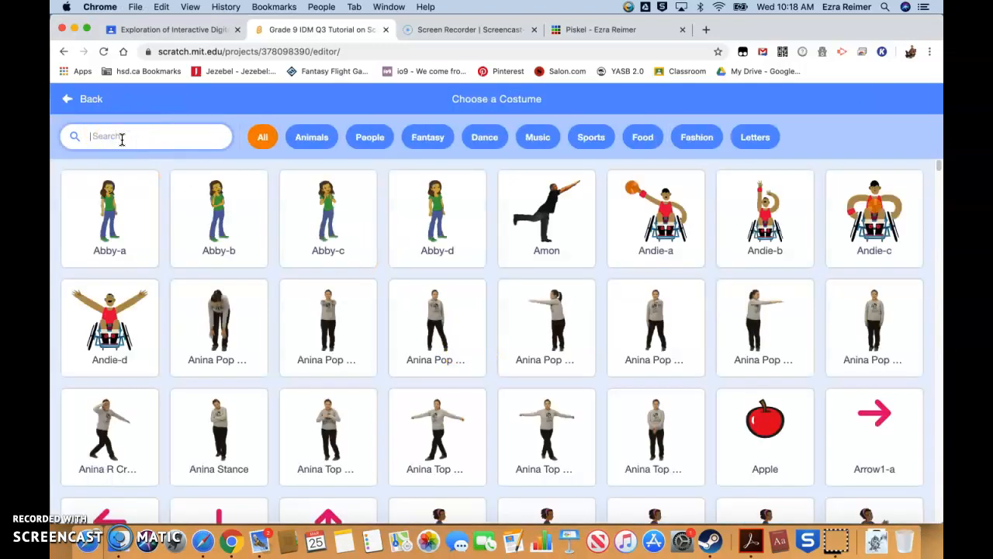
pyautogui.write('space')
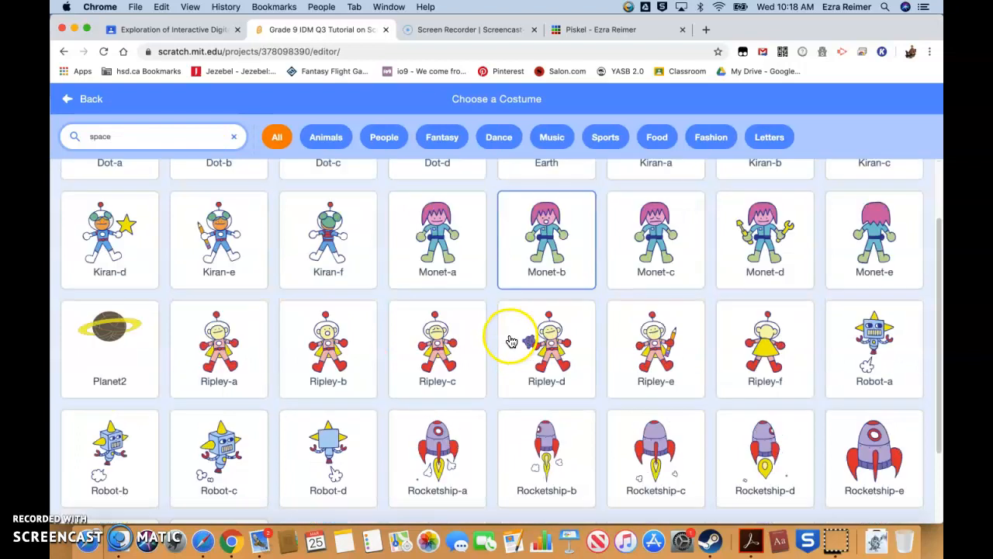
pyautogui.click(547, 348)
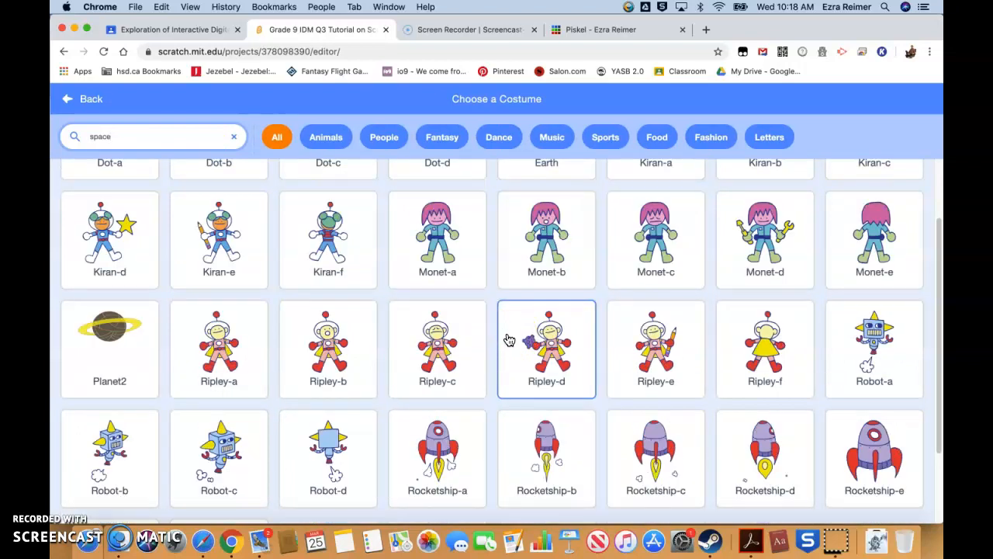
pyautogui.moveTo(504, 342)
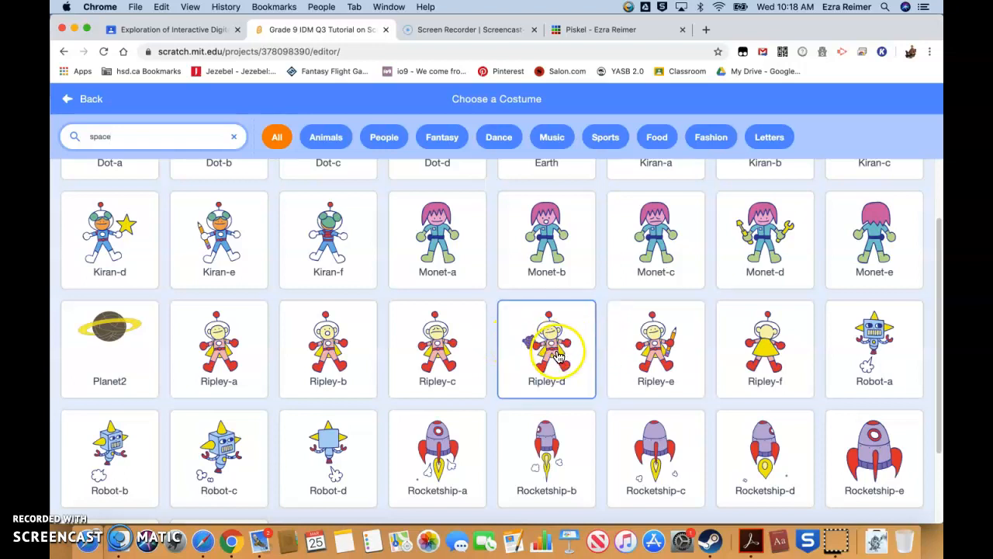
pyautogui.click(546, 349)
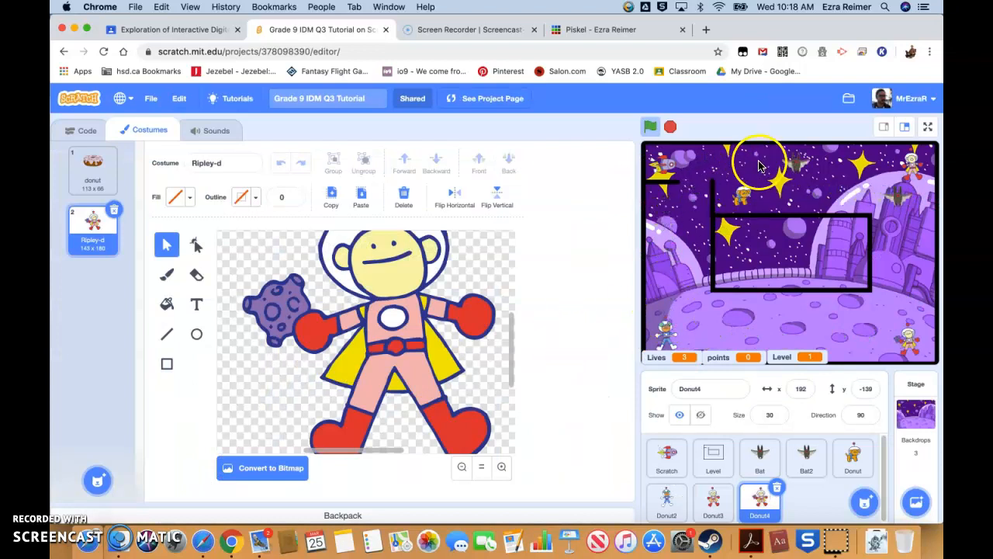
pyautogui.moveTo(885, 284)
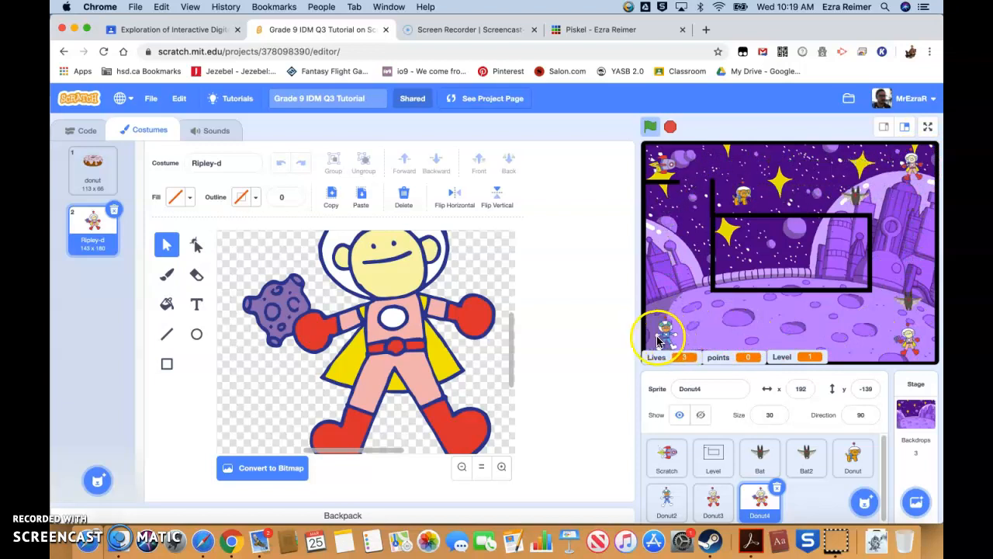
# Replay the maze game with astronaut collectibles, reaching You Win with 8 points and 3 lives.
pyautogui.click(650, 127)
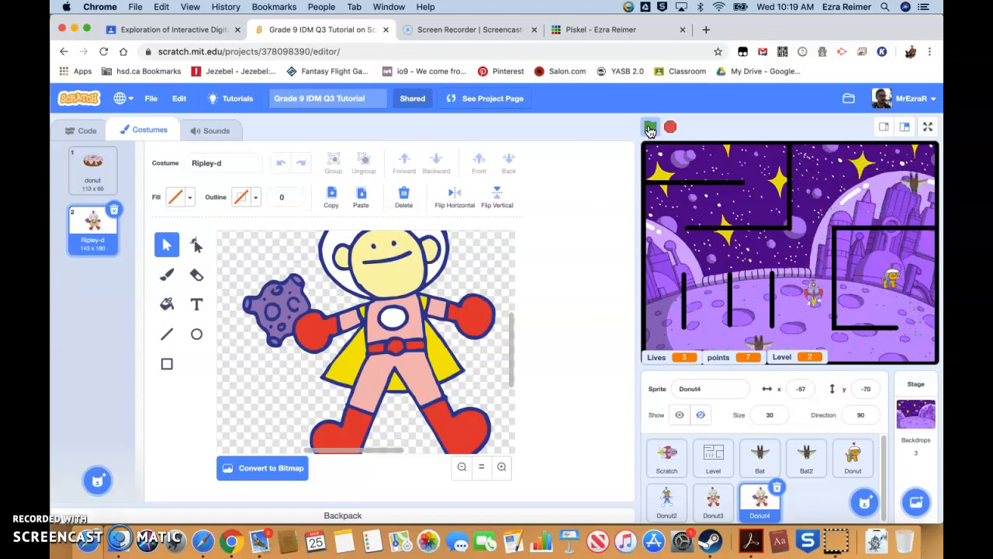
pyautogui.click(651, 126)
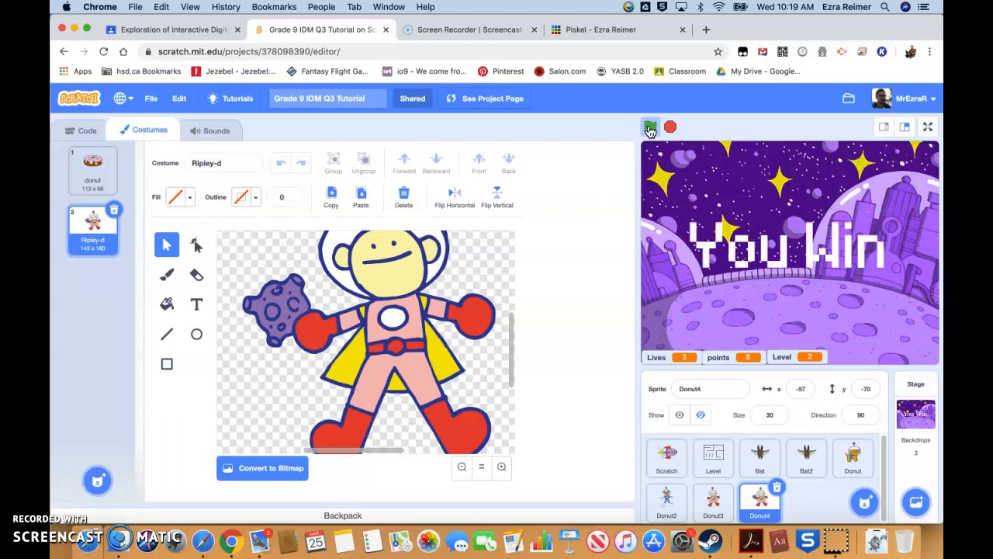
pyautogui.click(650, 127)
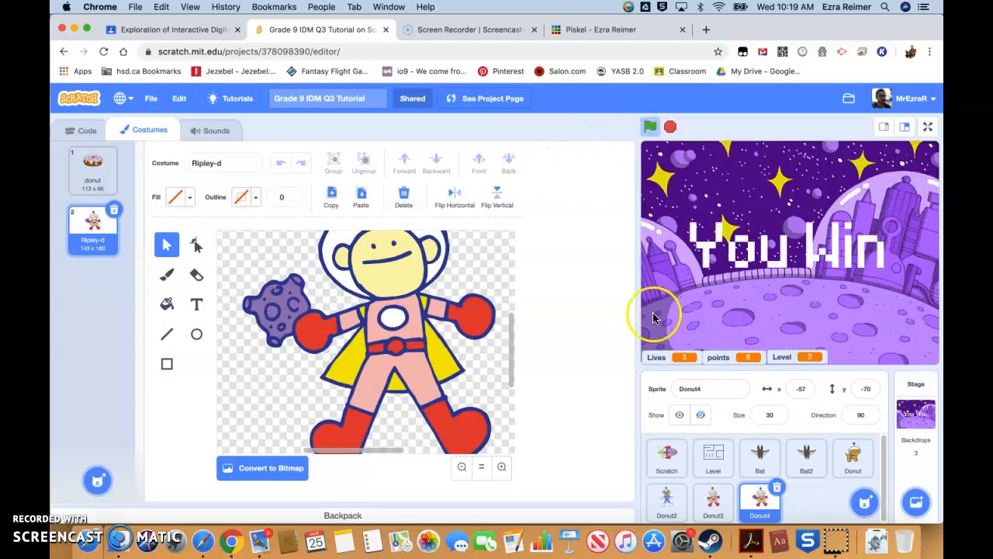
pyautogui.moveTo(717, 437)
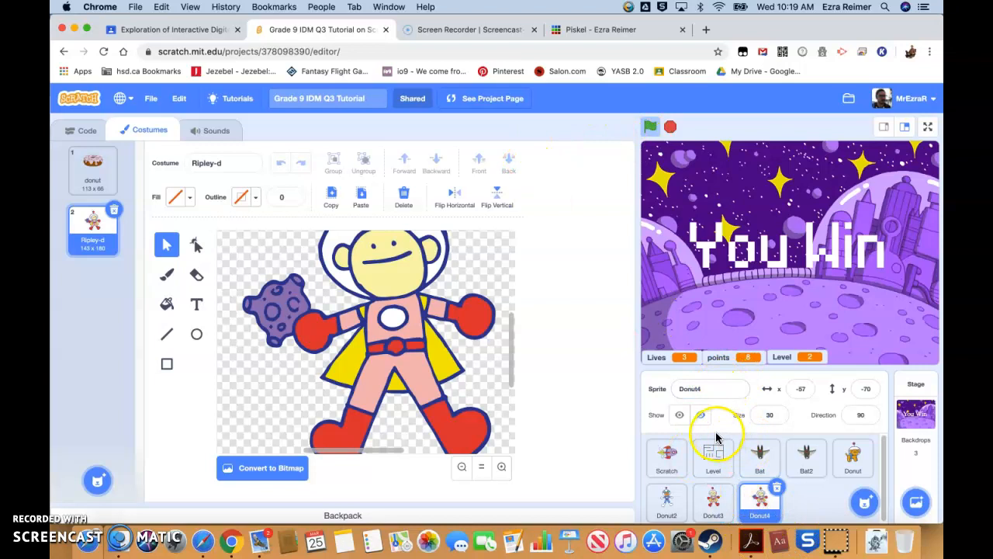
pyautogui.moveTo(691, 503)
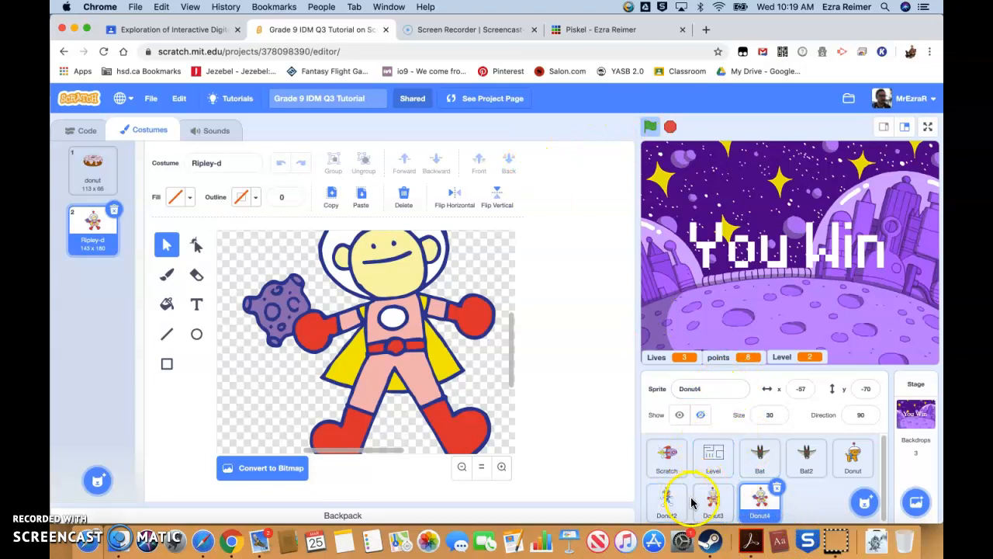
# Delete the donut costumes so the crew sprites keep only their astronaut costumes.
pyautogui.click(853, 458)
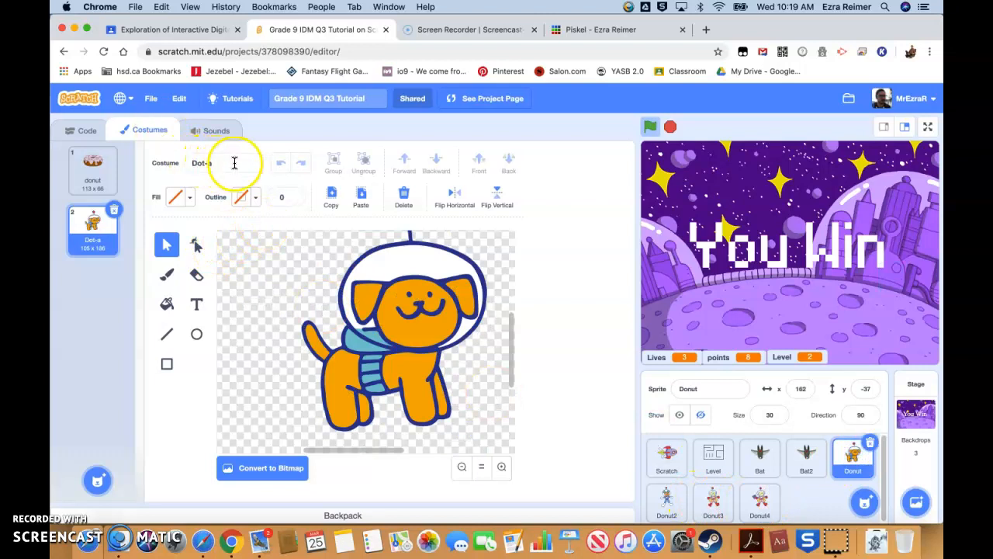
pyautogui.click(92, 167)
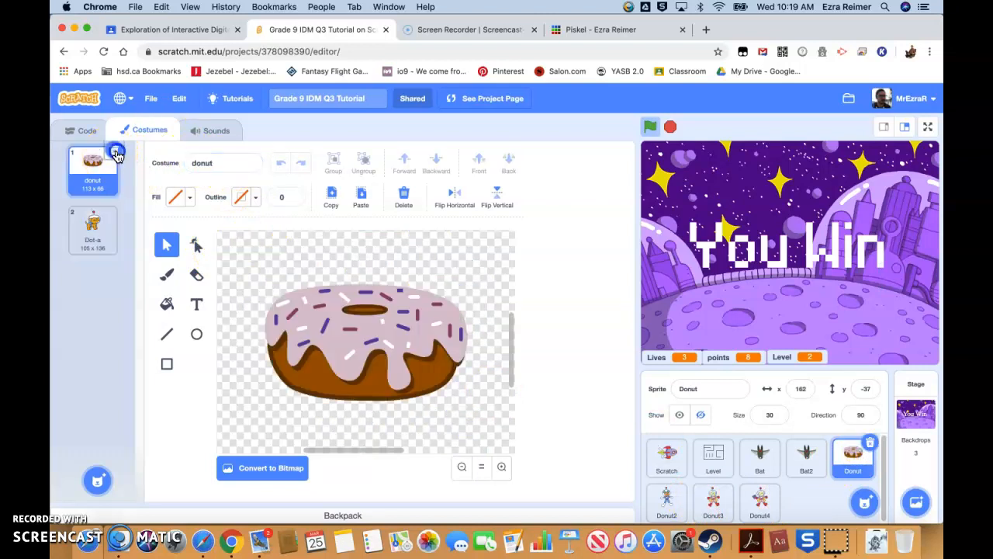
pyautogui.click(93, 230)
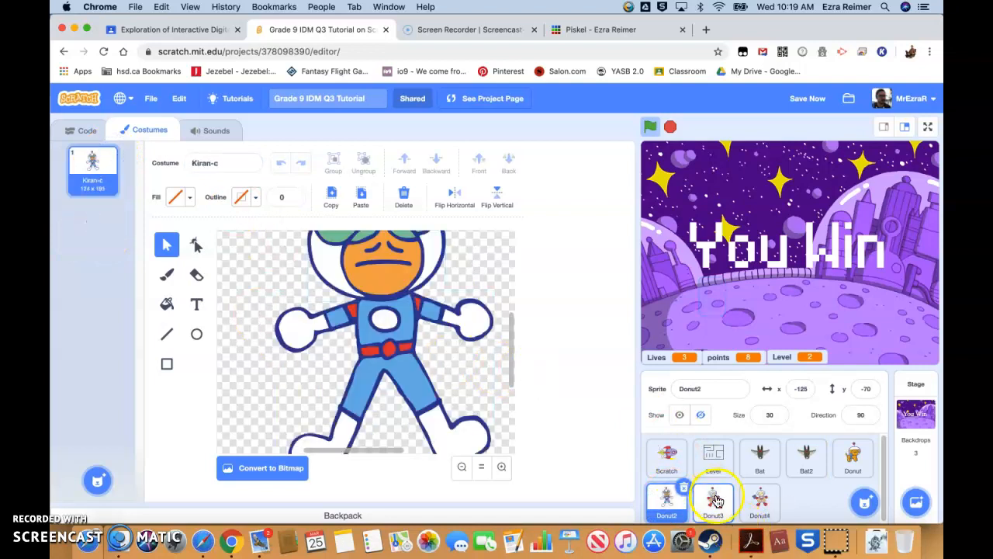
pyautogui.click(712, 503)
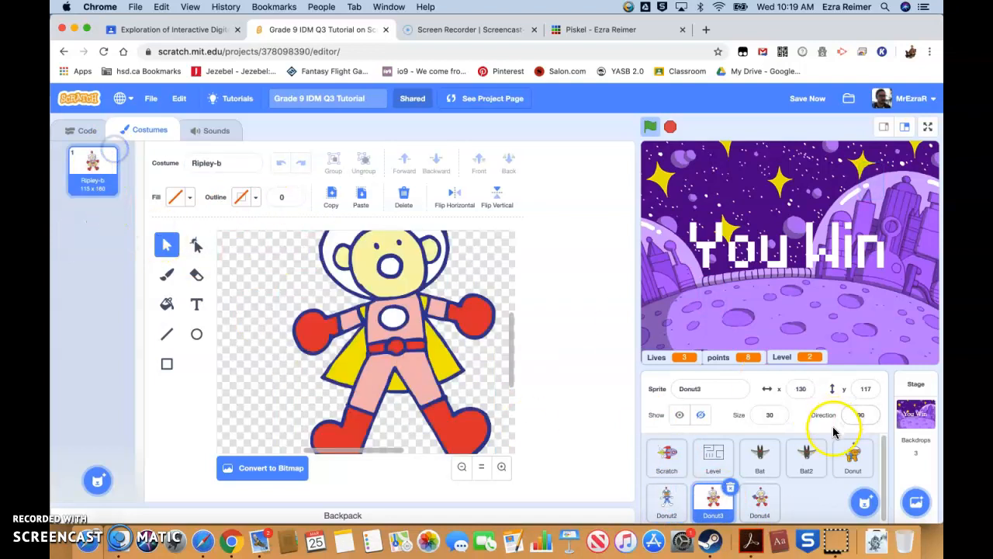
pyautogui.click(759, 504)
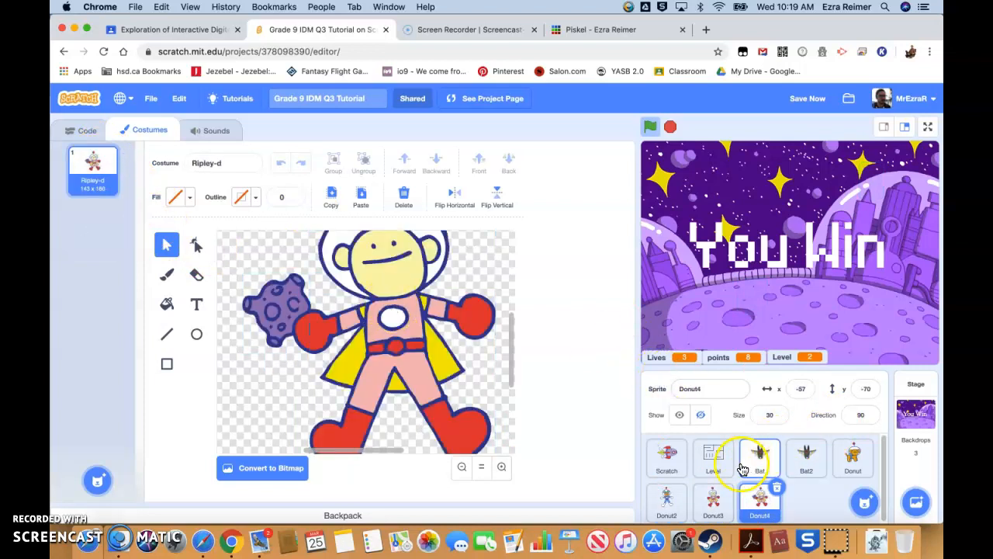
pyautogui.click(713, 502)
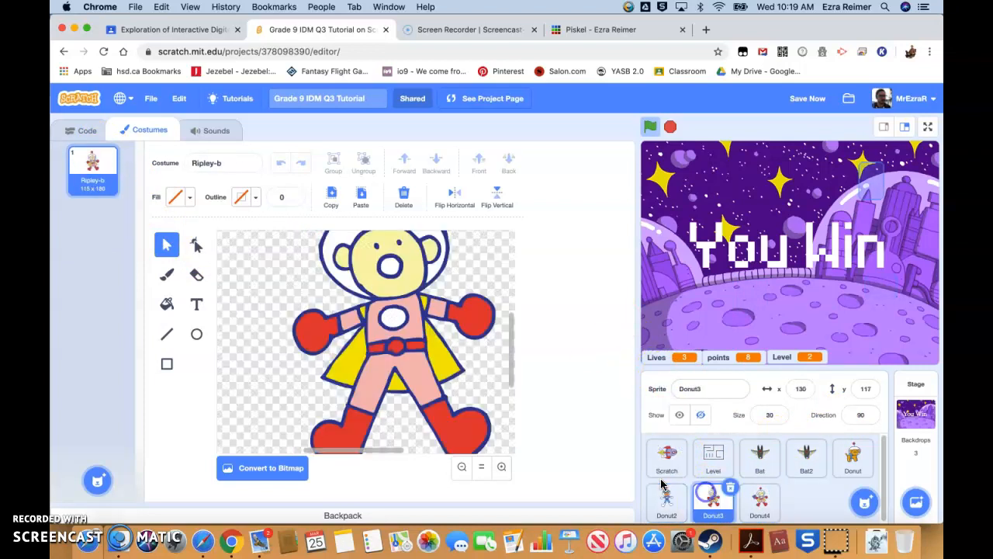
pyautogui.click(666, 458)
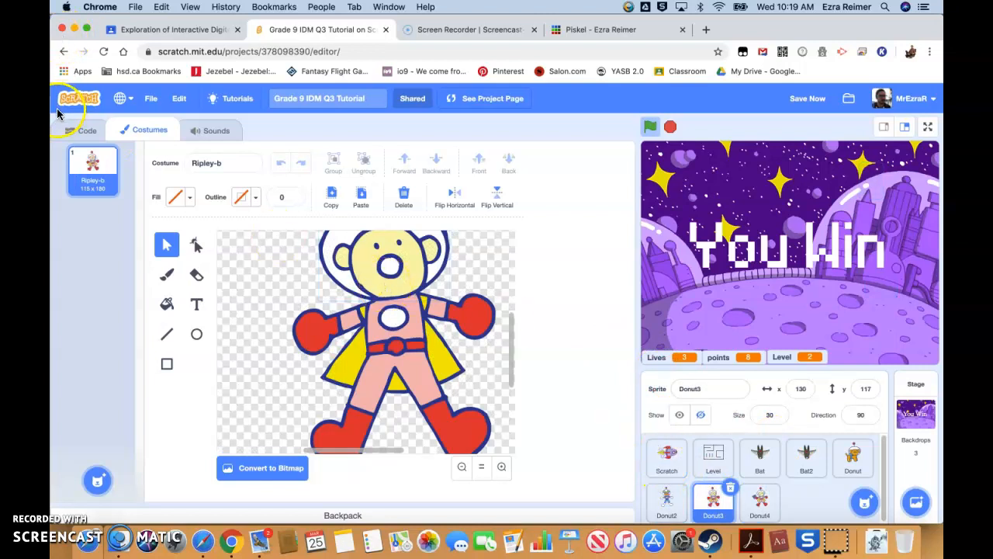
# Change the player sprite's name from Scratch to Rocket.
pyautogui.click(667, 458)
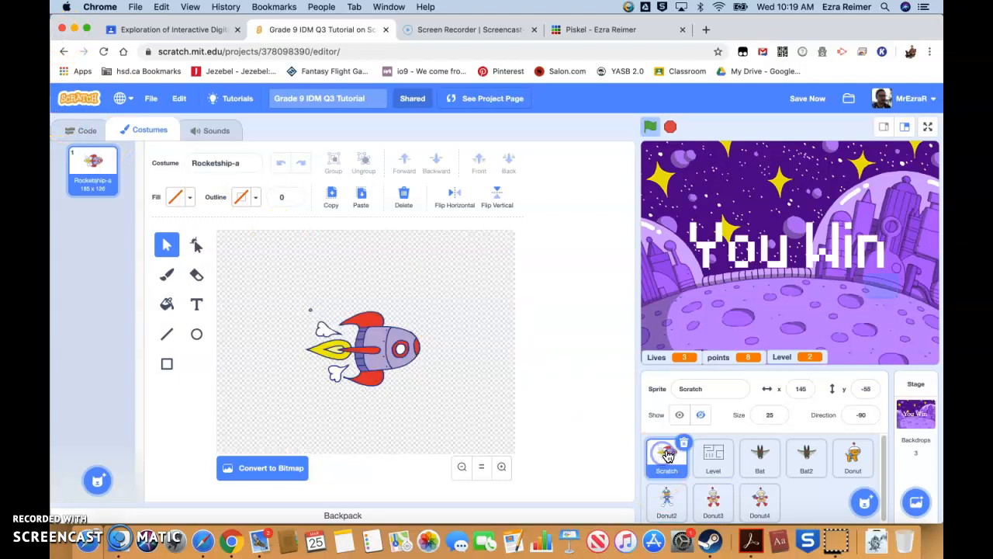
pyautogui.click(708, 389)
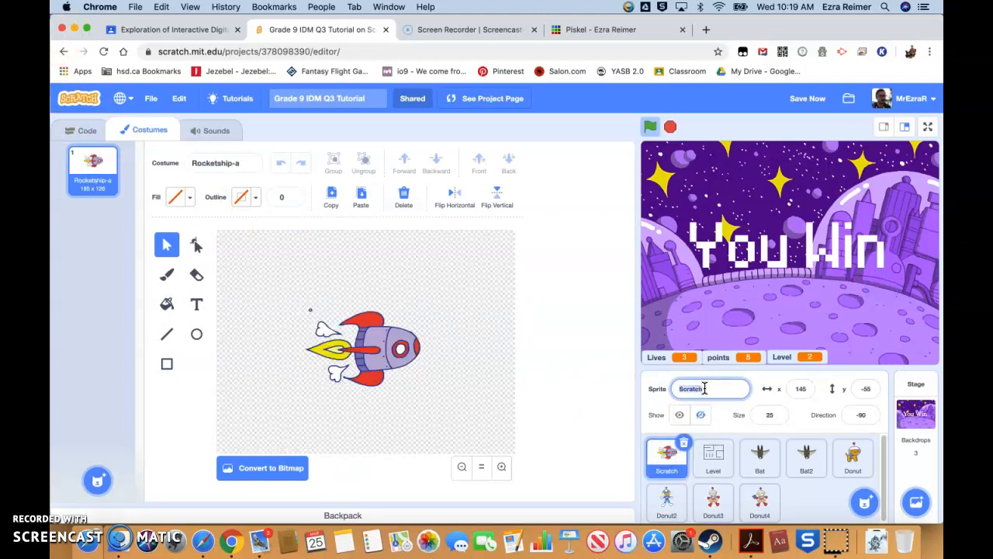
pyautogui.write('Rocket')
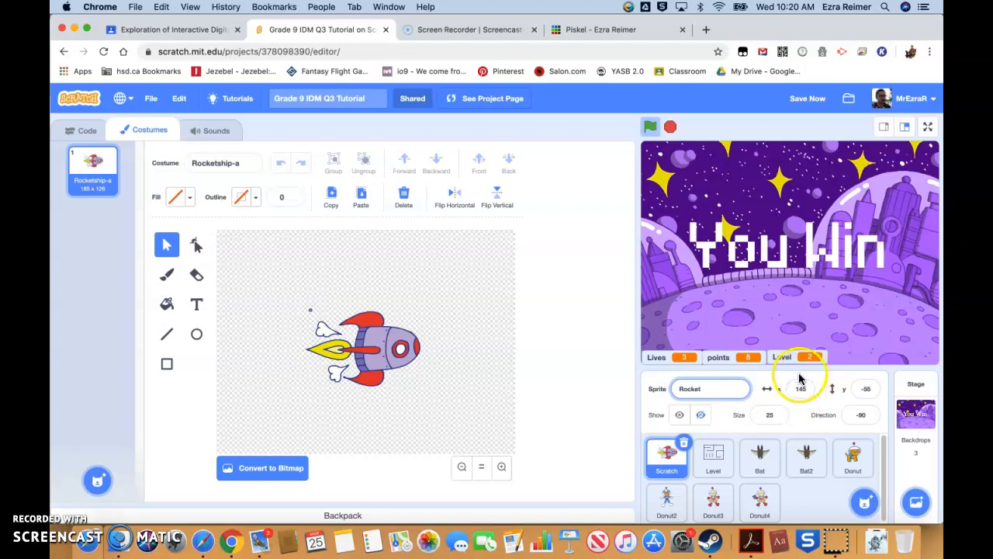
pyautogui.click(760, 458)
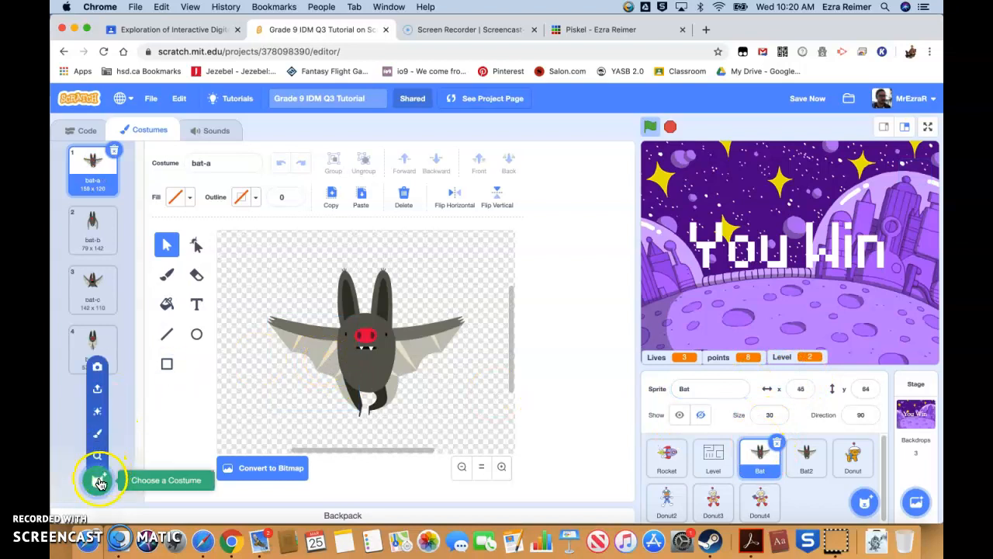
# Add the Robot-a costume to the Bat sprite via a 'robot' library search.
pyautogui.click(97, 479)
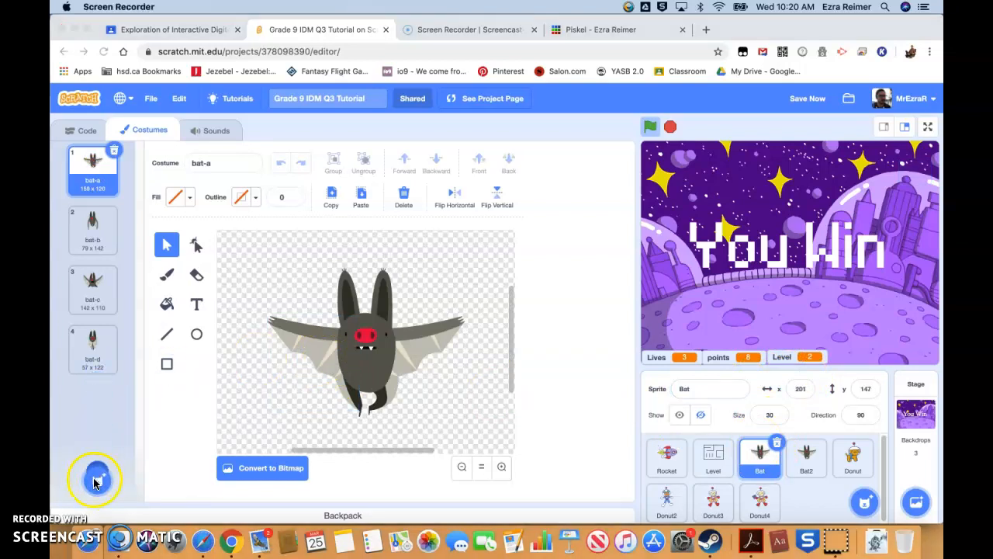
pyautogui.click(92, 478)
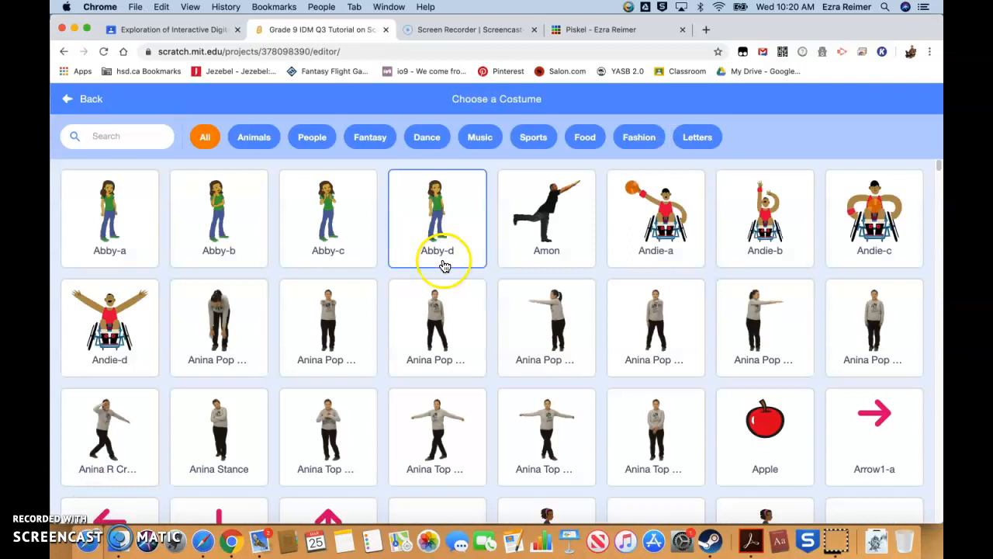
pyautogui.click(144, 136)
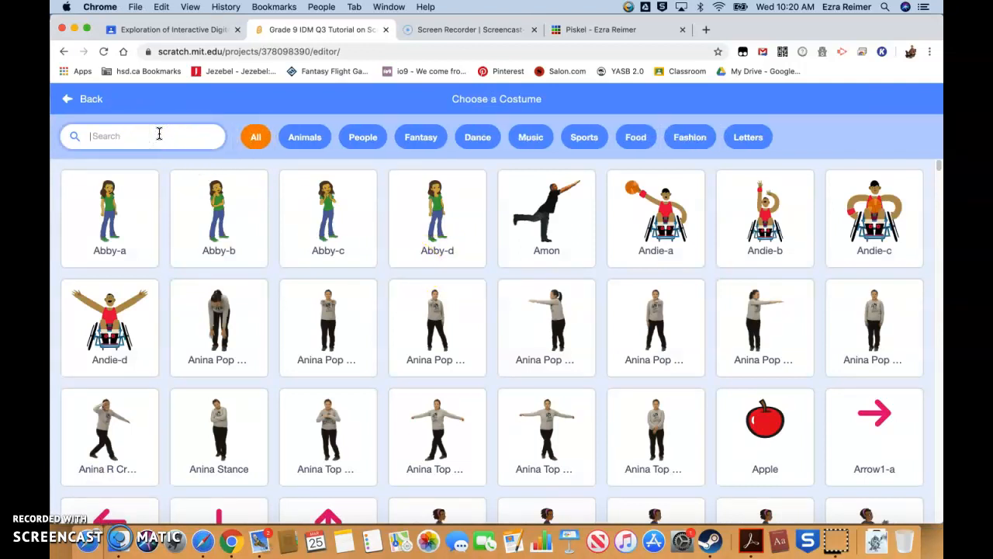
pyautogui.write('robot')
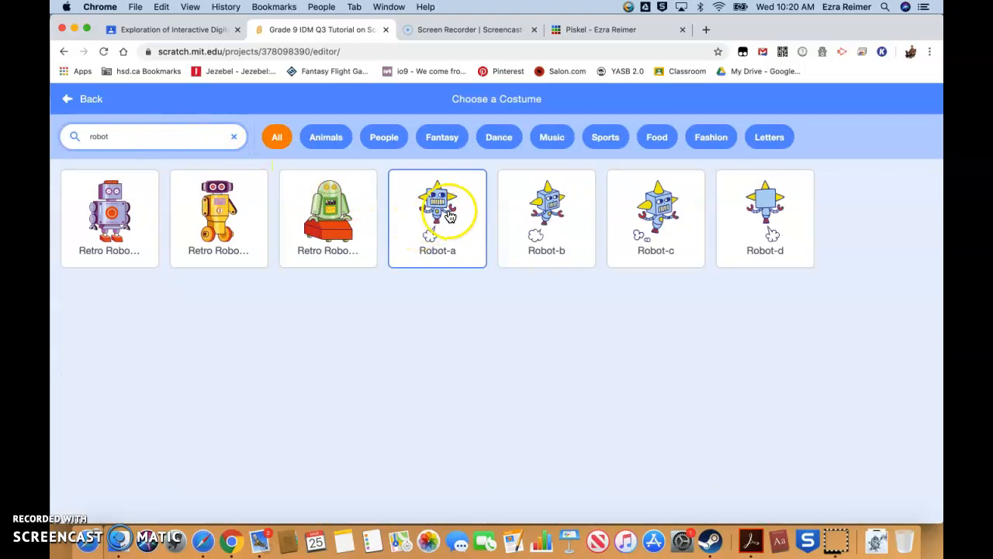
pyautogui.click(436, 217)
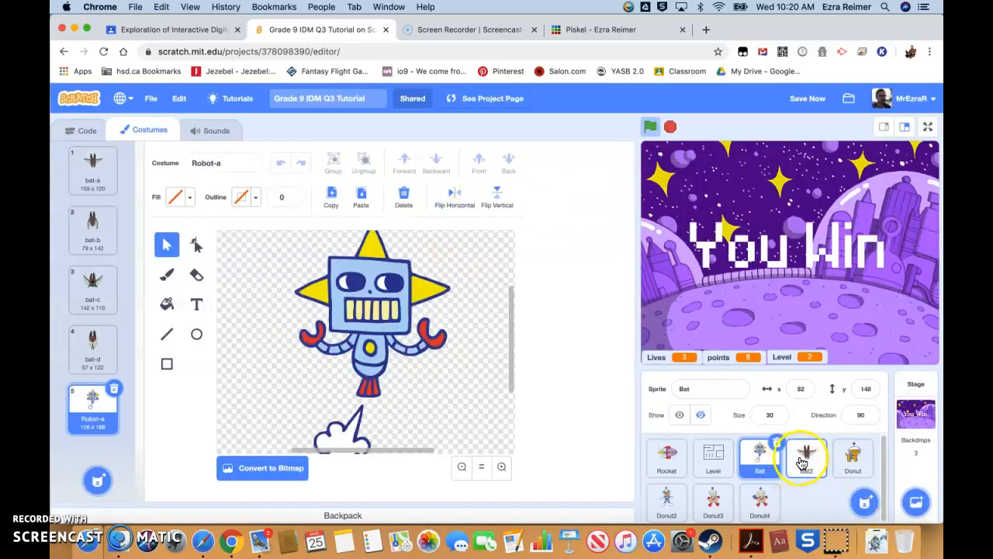
# Add the Robot-a costume to the Bat2 sprite and restart the game.
pyautogui.click(97, 481)
pyautogui.write('r')
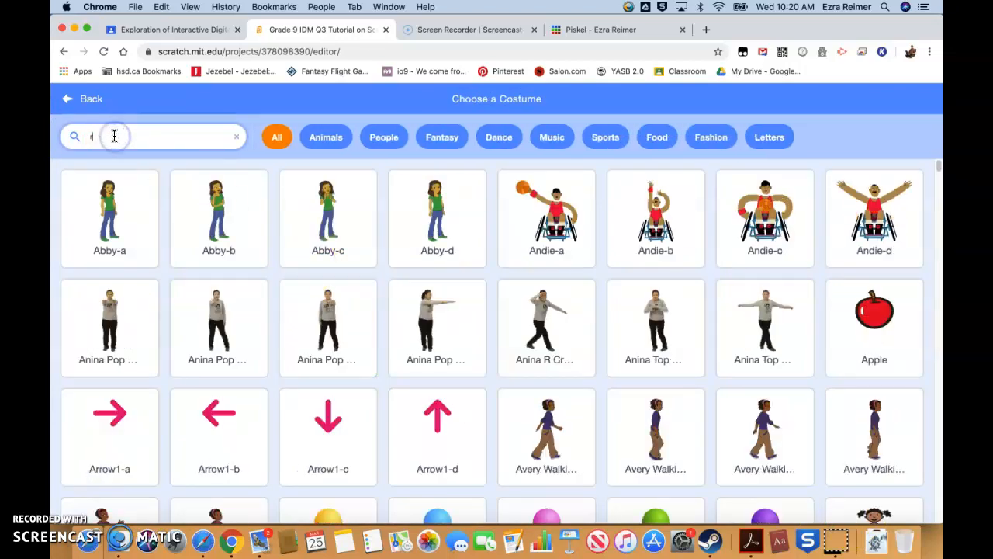
pyautogui.write('obot')
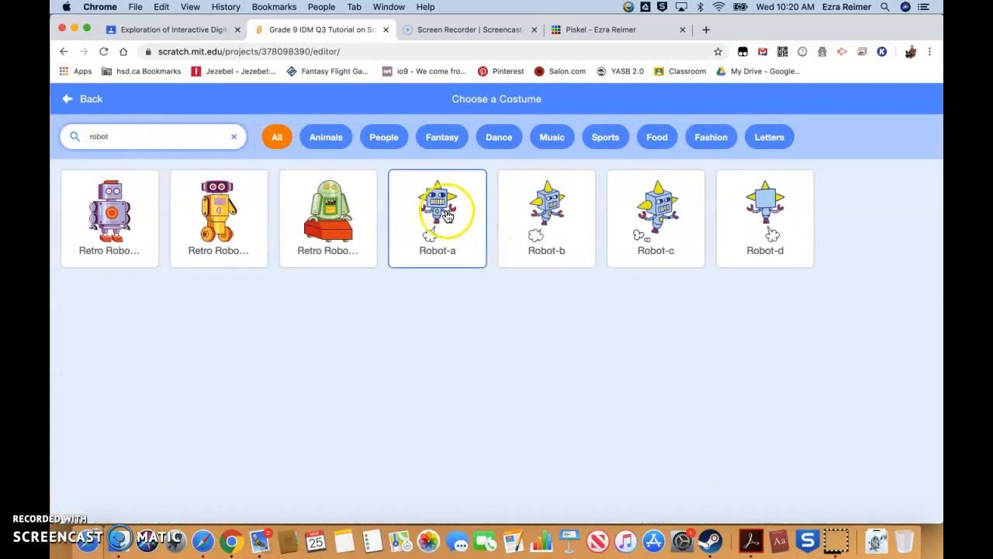
pyautogui.click(437, 210)
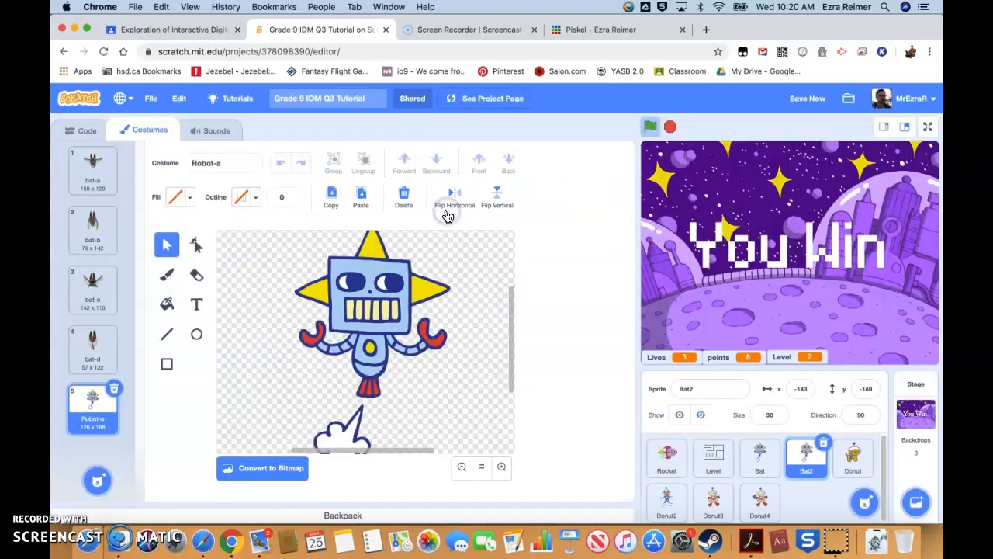
pyautogui.click(651, 127)
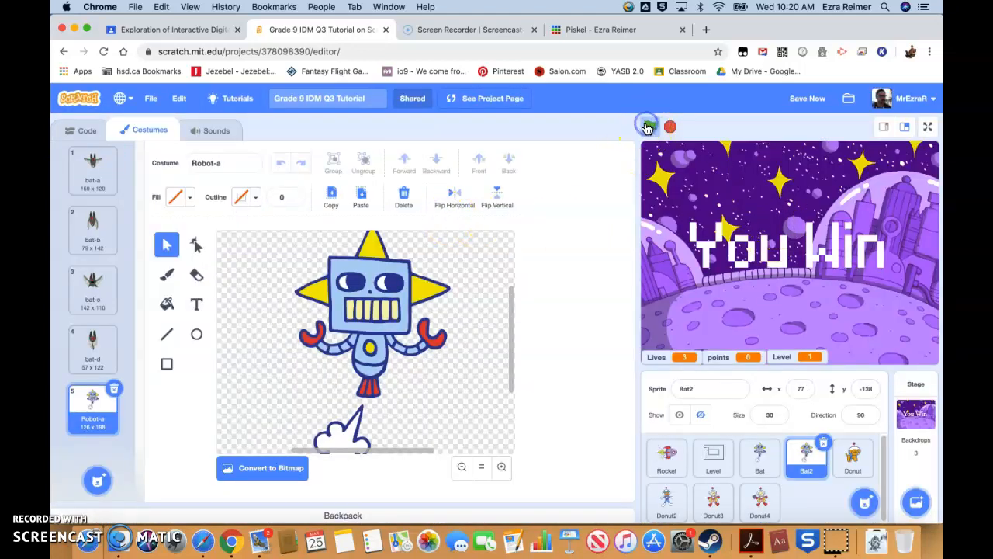
# Run and restart the game to watch the robot enemies move around the maze.
pyautogui.click(648, 126)
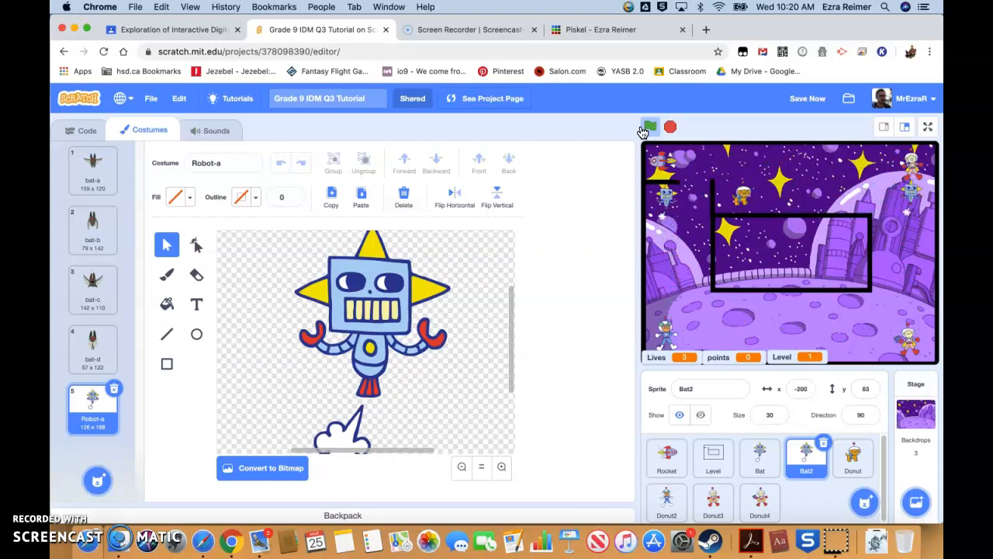
pyautogui.click(650, 127)
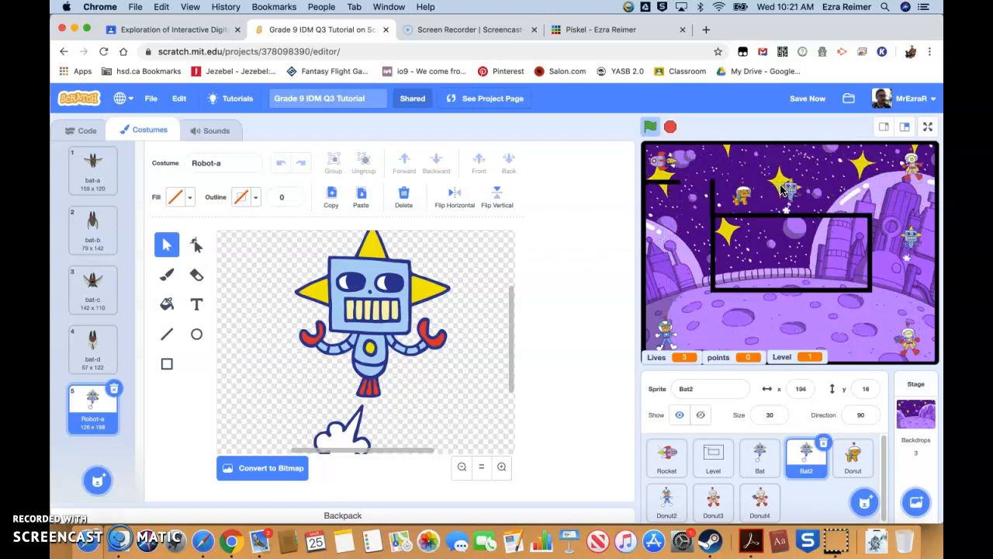
pyautogui.moveTo(178, 376)
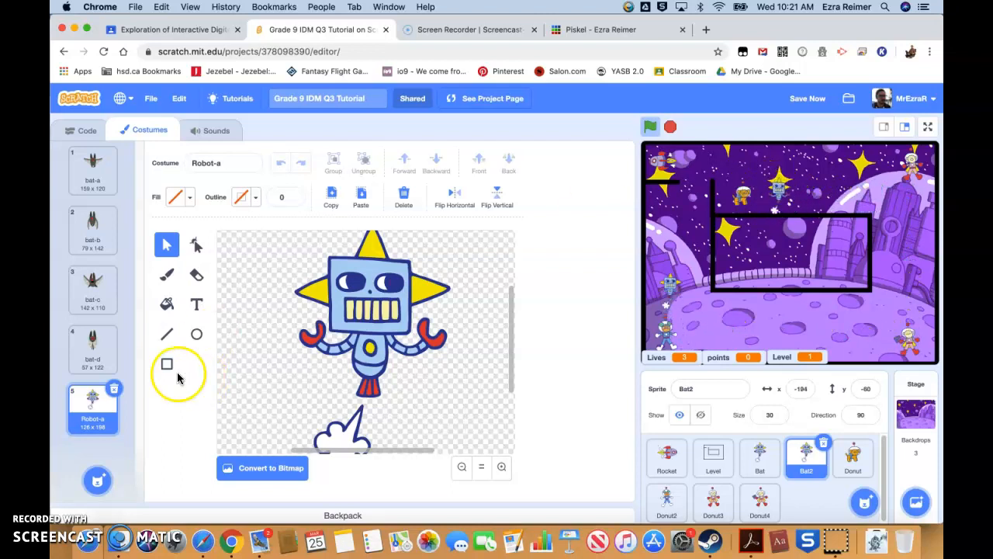